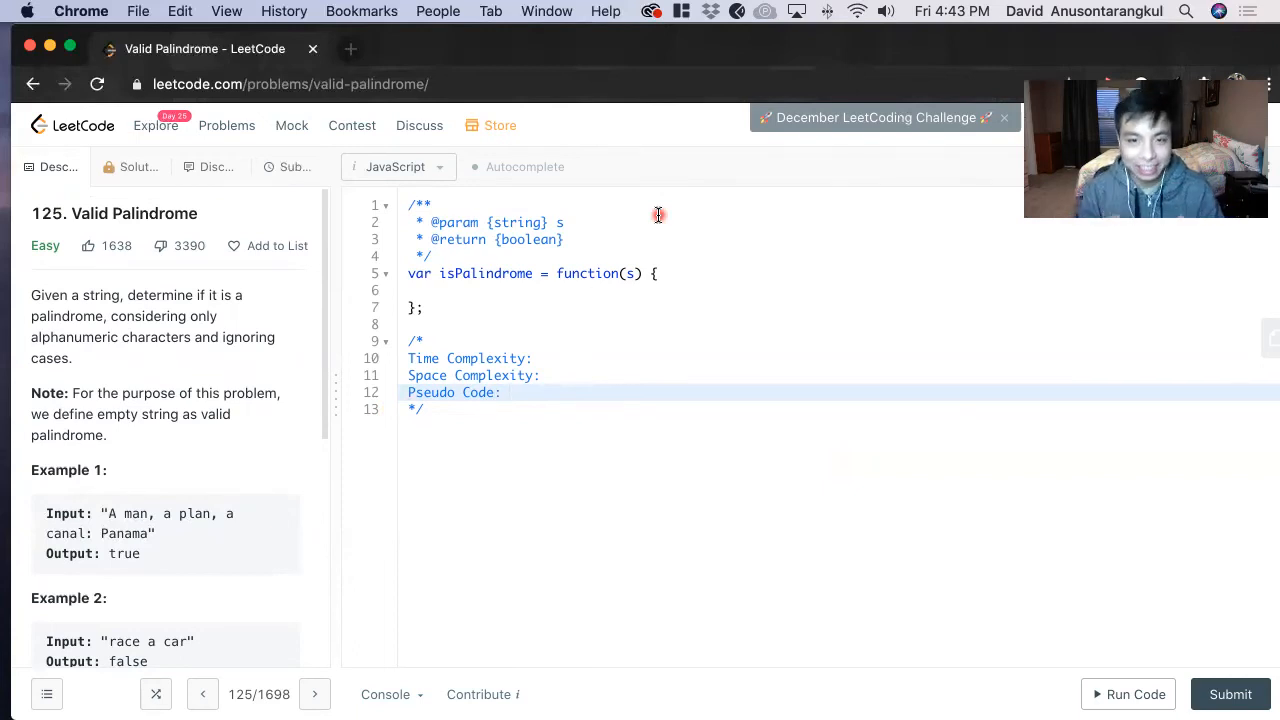
mouse_move(504, 188)
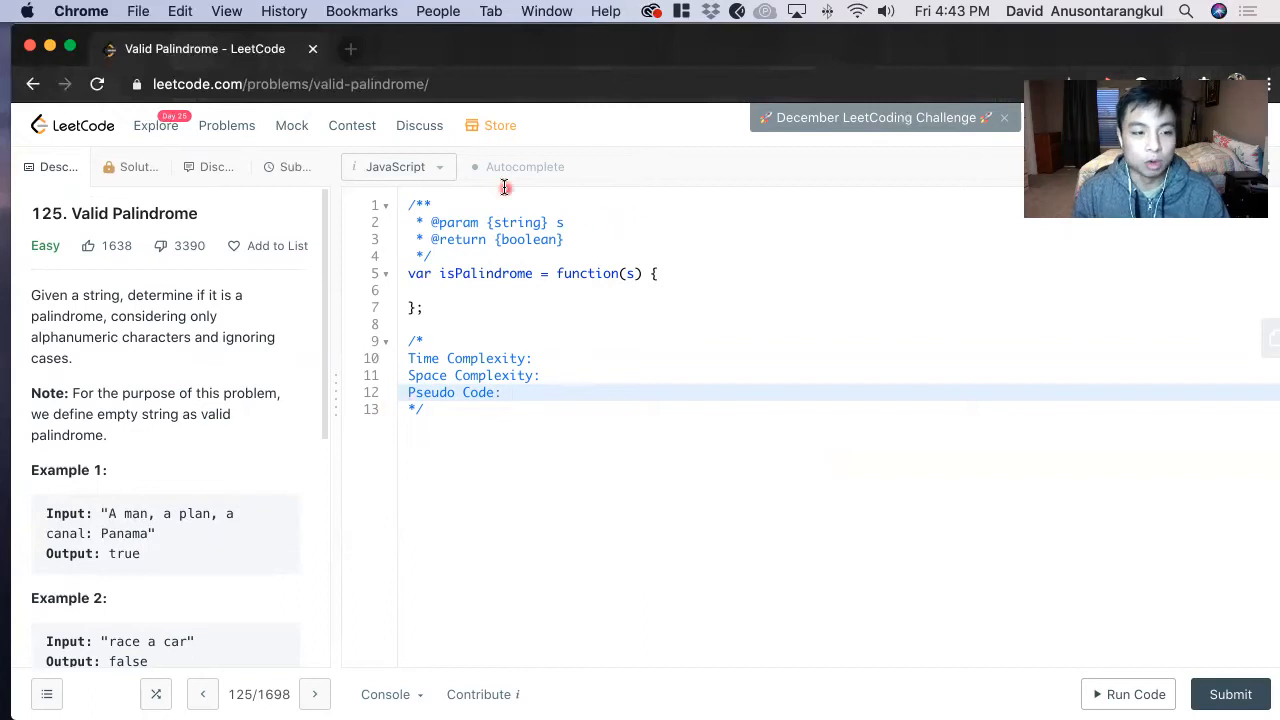
mouse_move(228, 210)
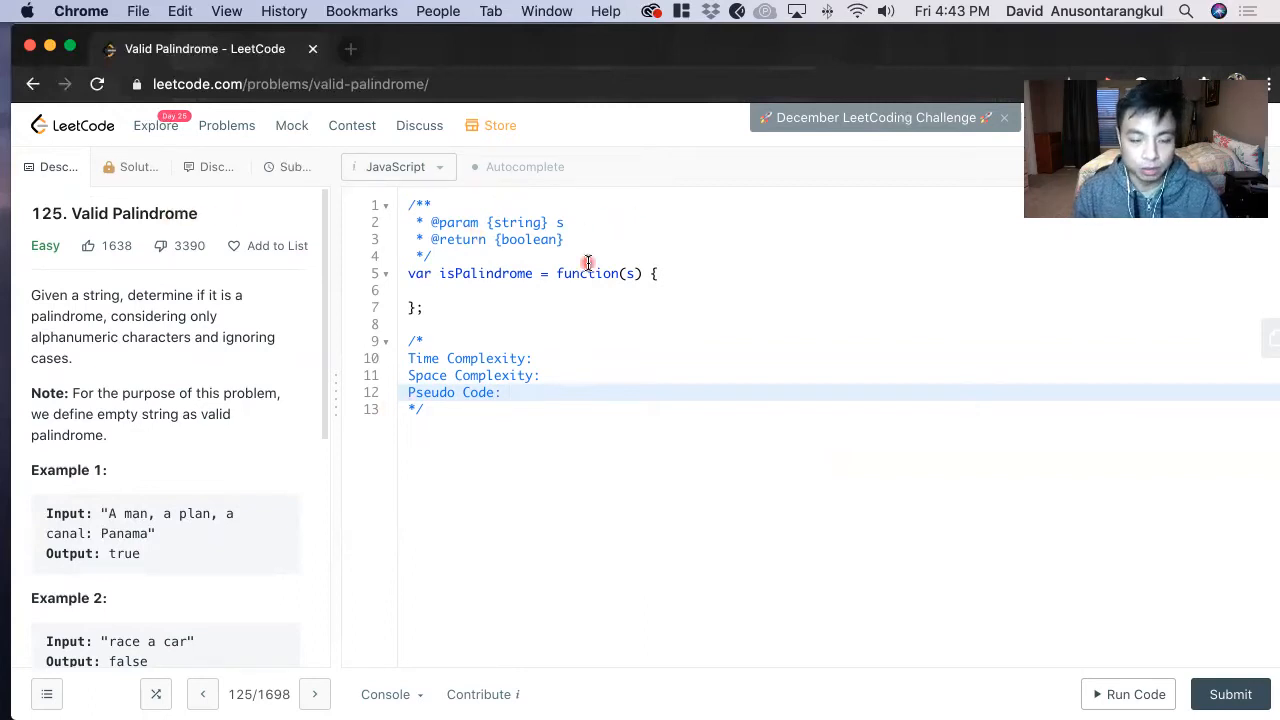
Write pseudocode step 1: Create regex to replace special characters with ""
click(504, 392)
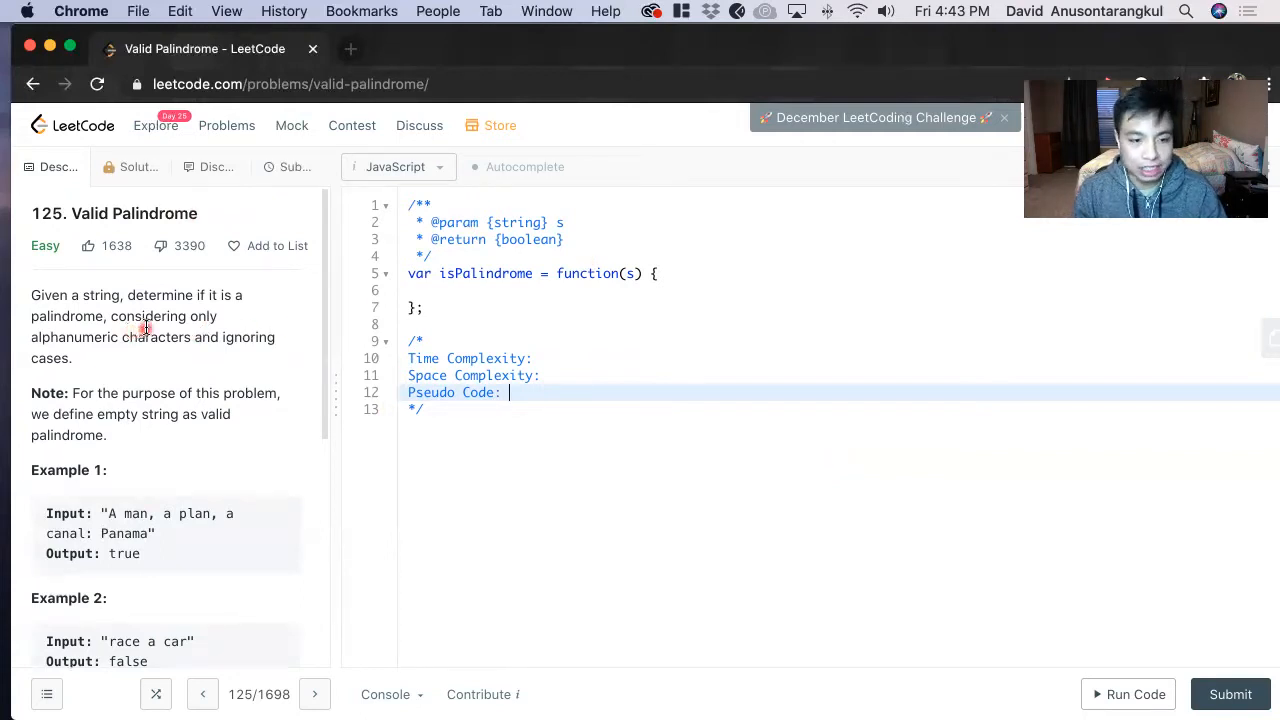
mouse_move(230, 336)
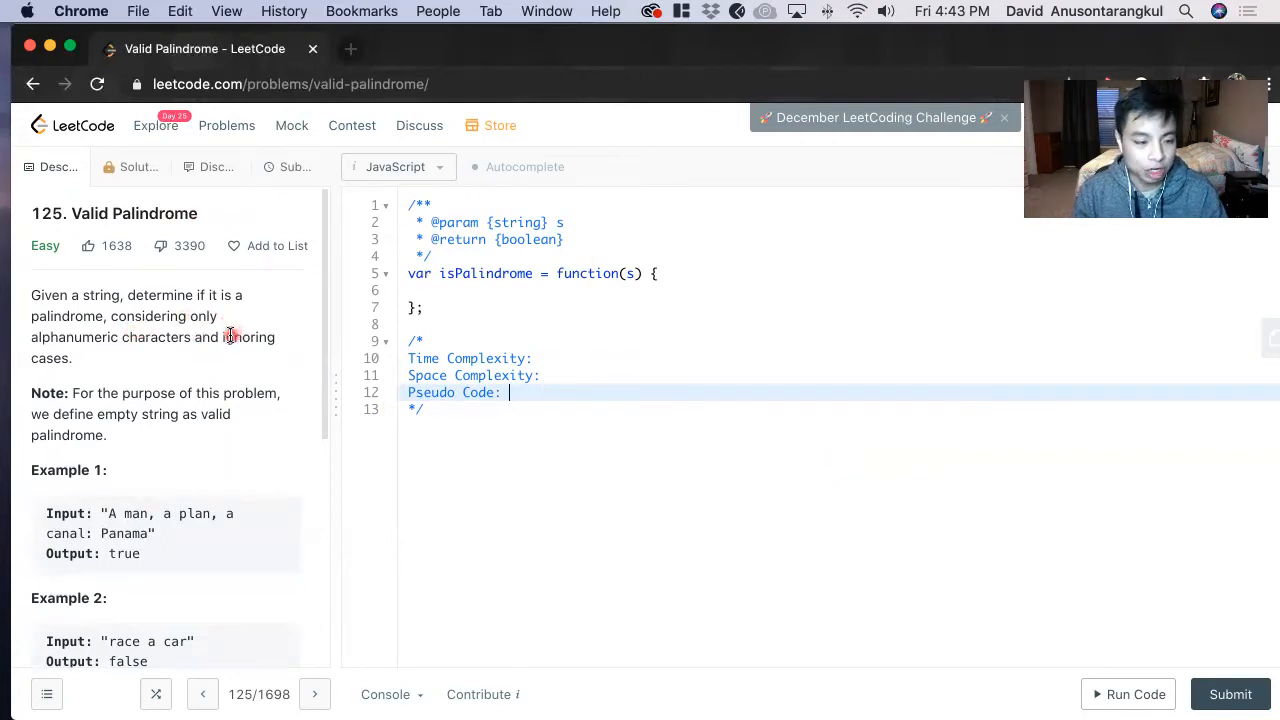
mouse_move(168, 360)
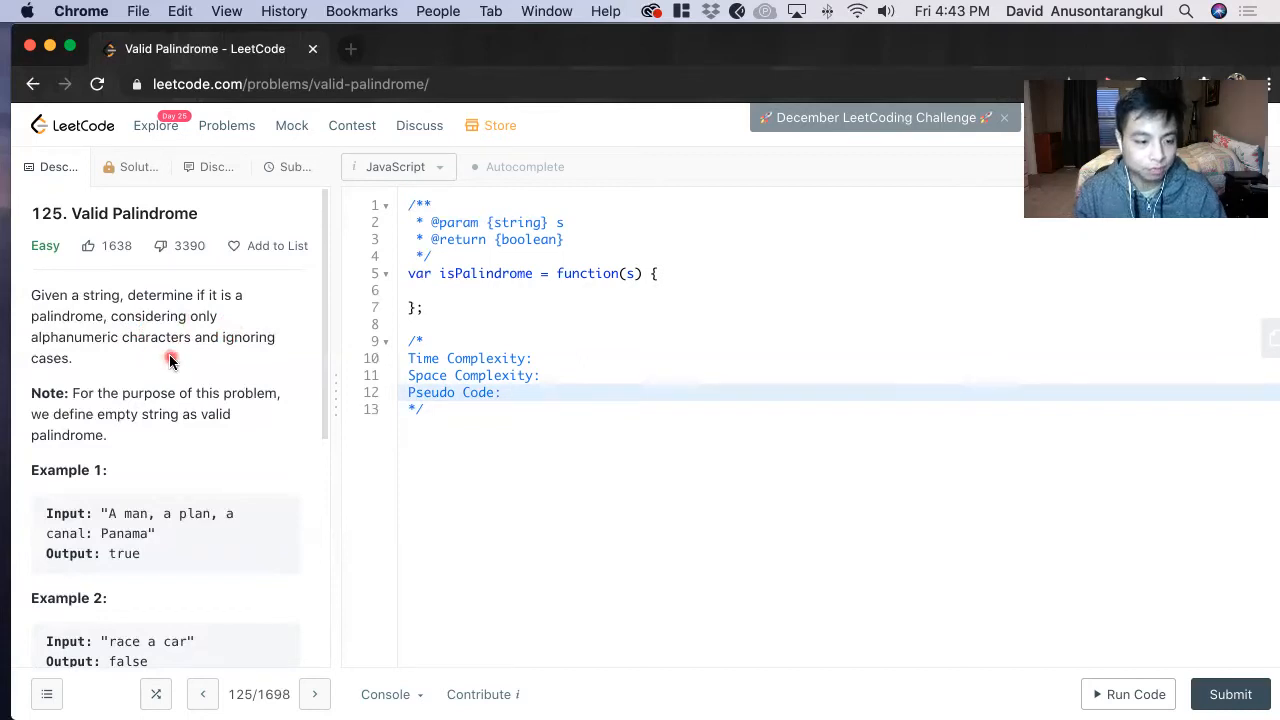
scroll(down, 3)
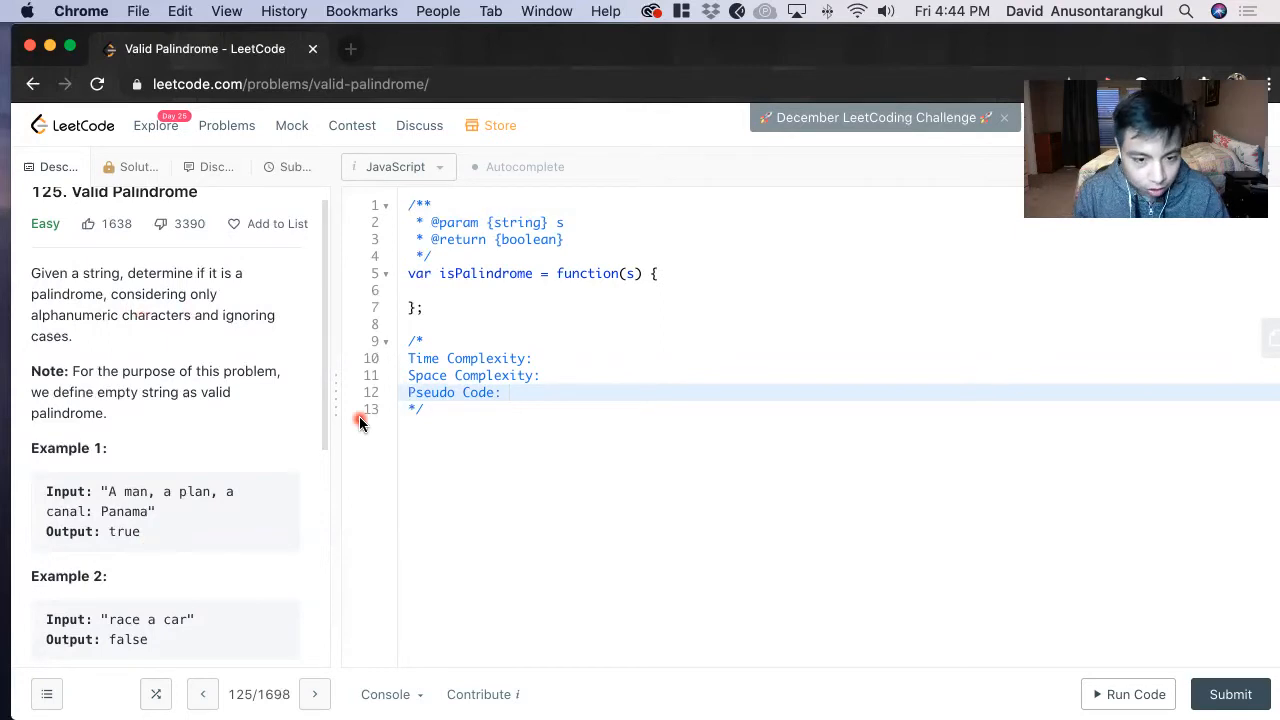
text(1.)
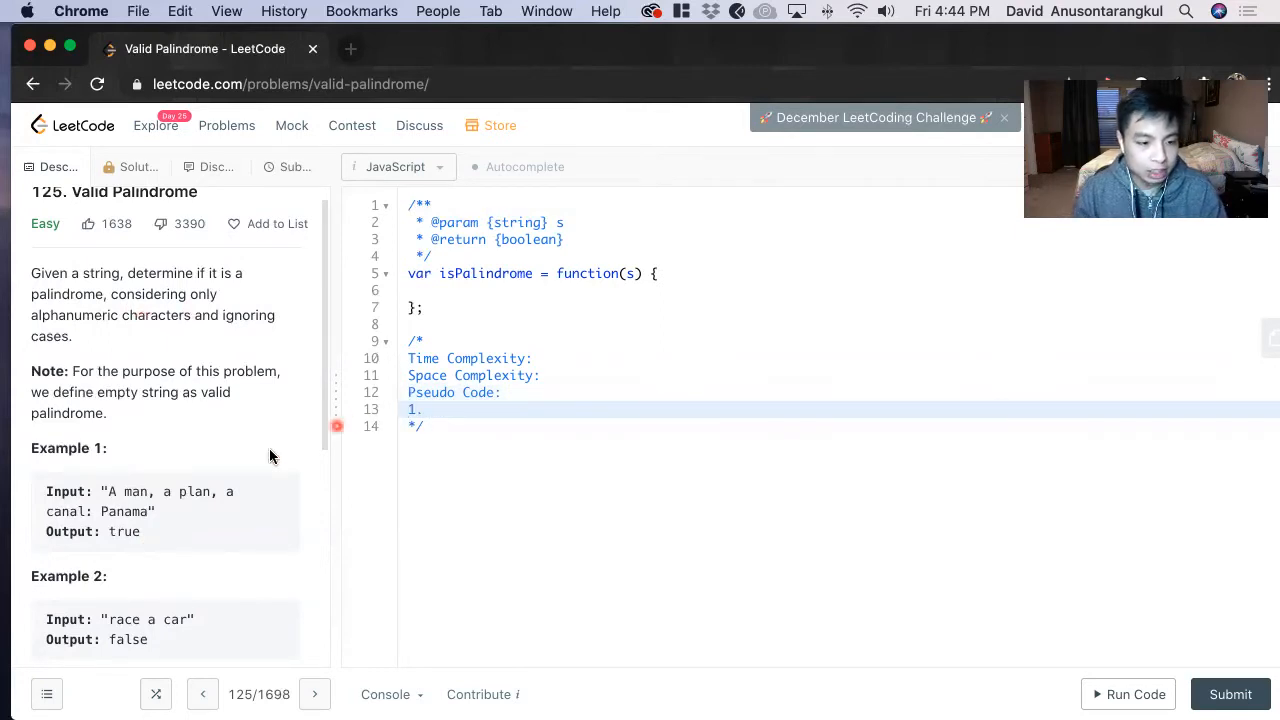
mouse_move(36, 318)
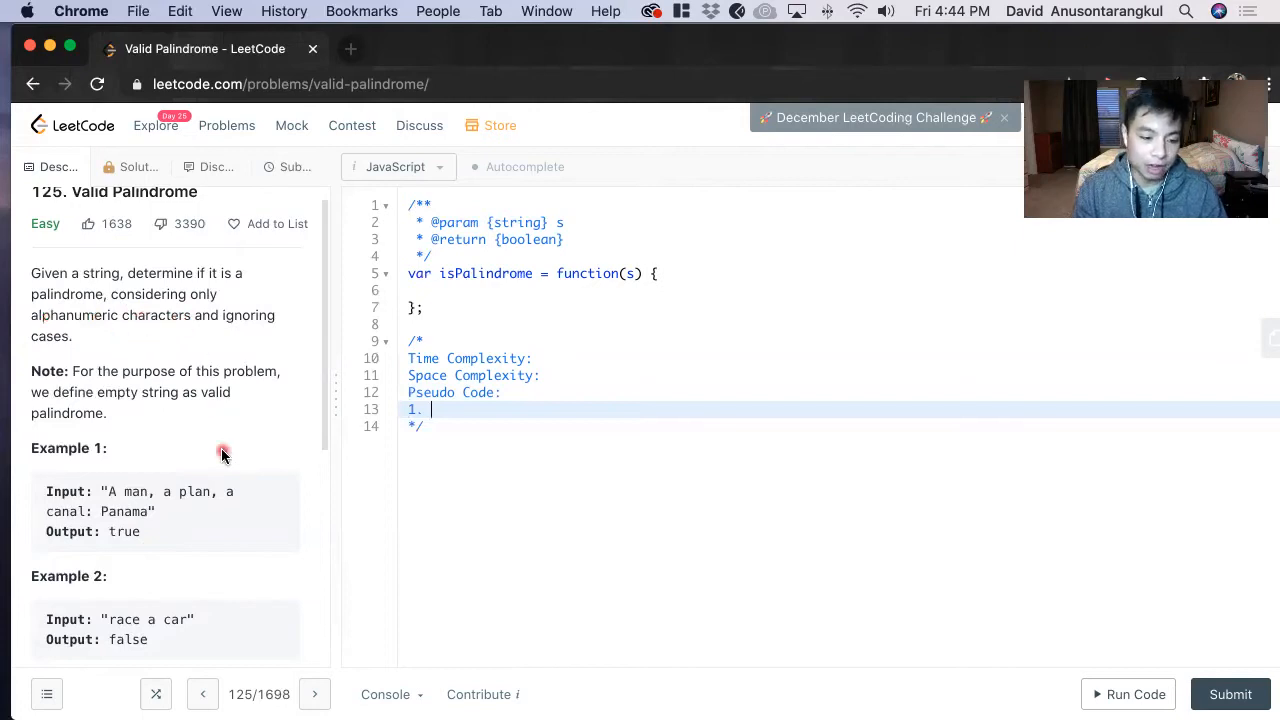
mouse_move(154, 504)
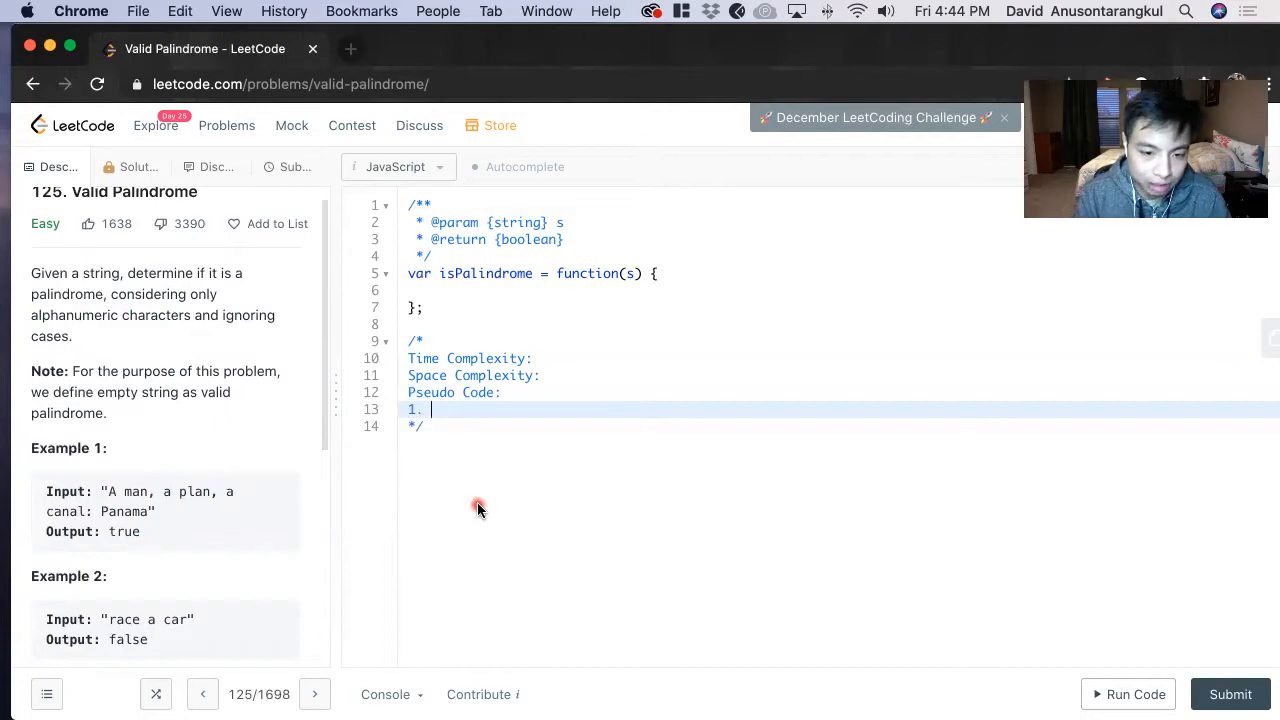
text(C)
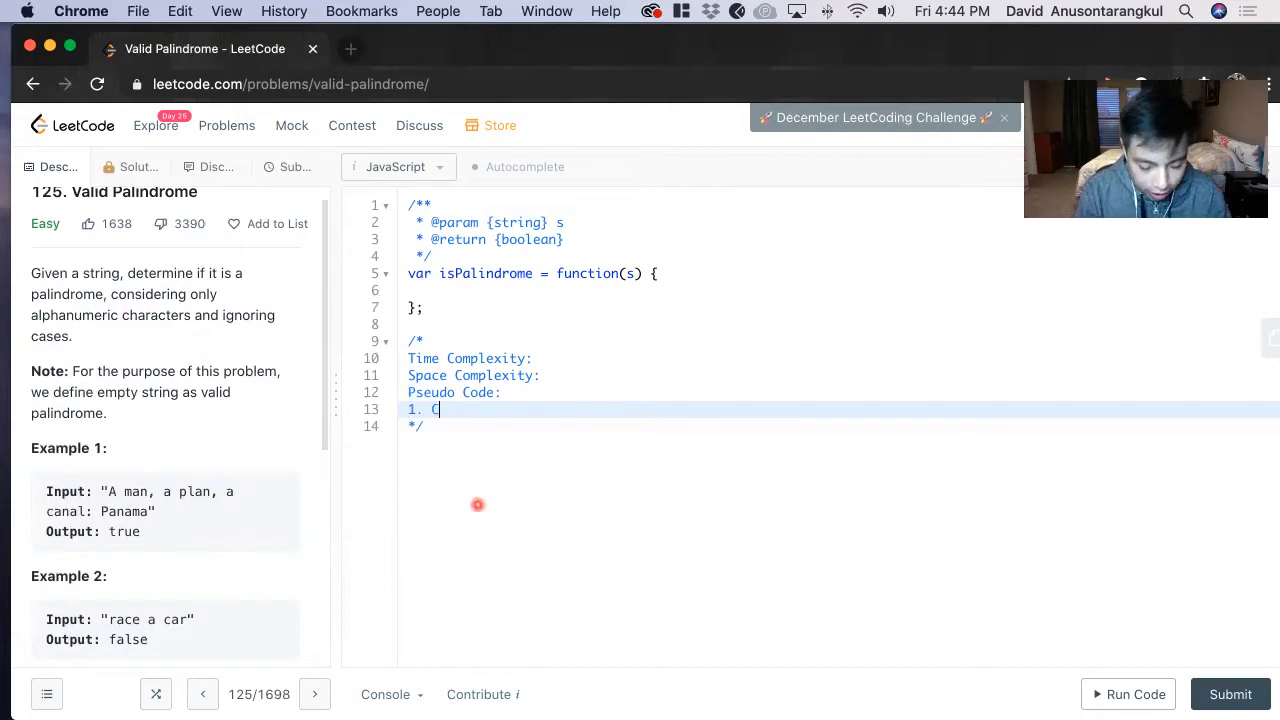
text(reate regex t)
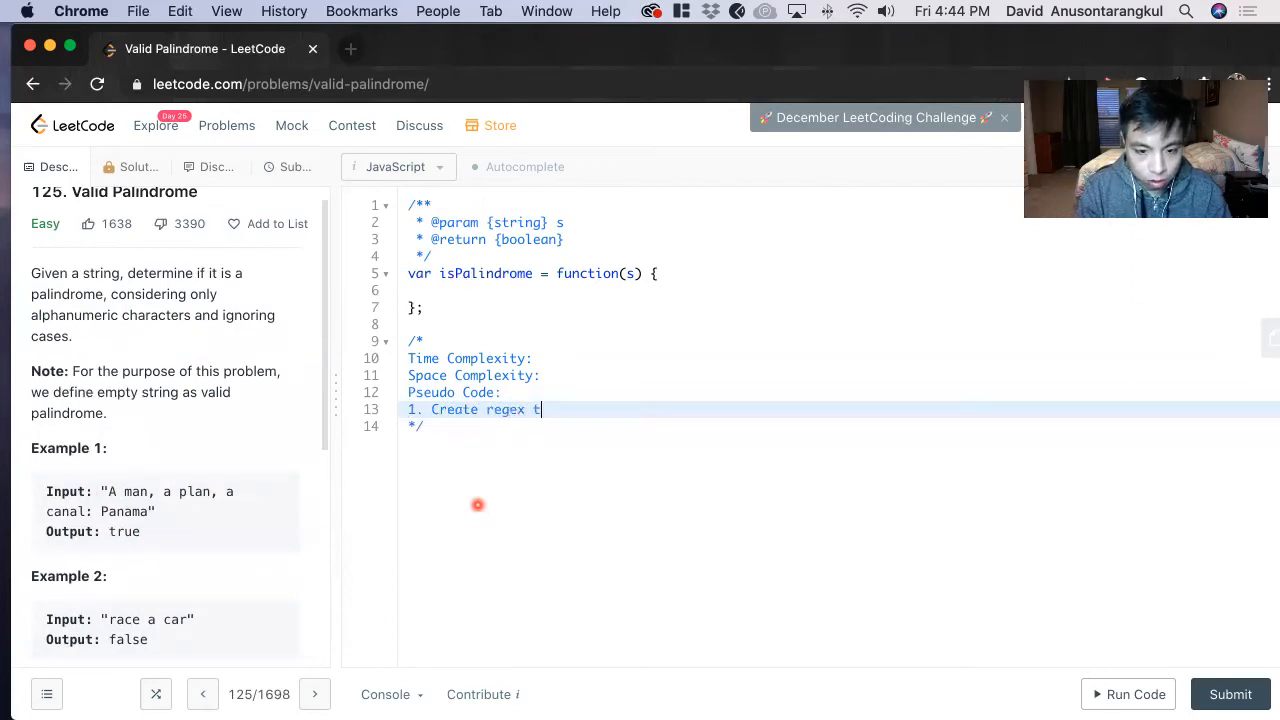
text(o)
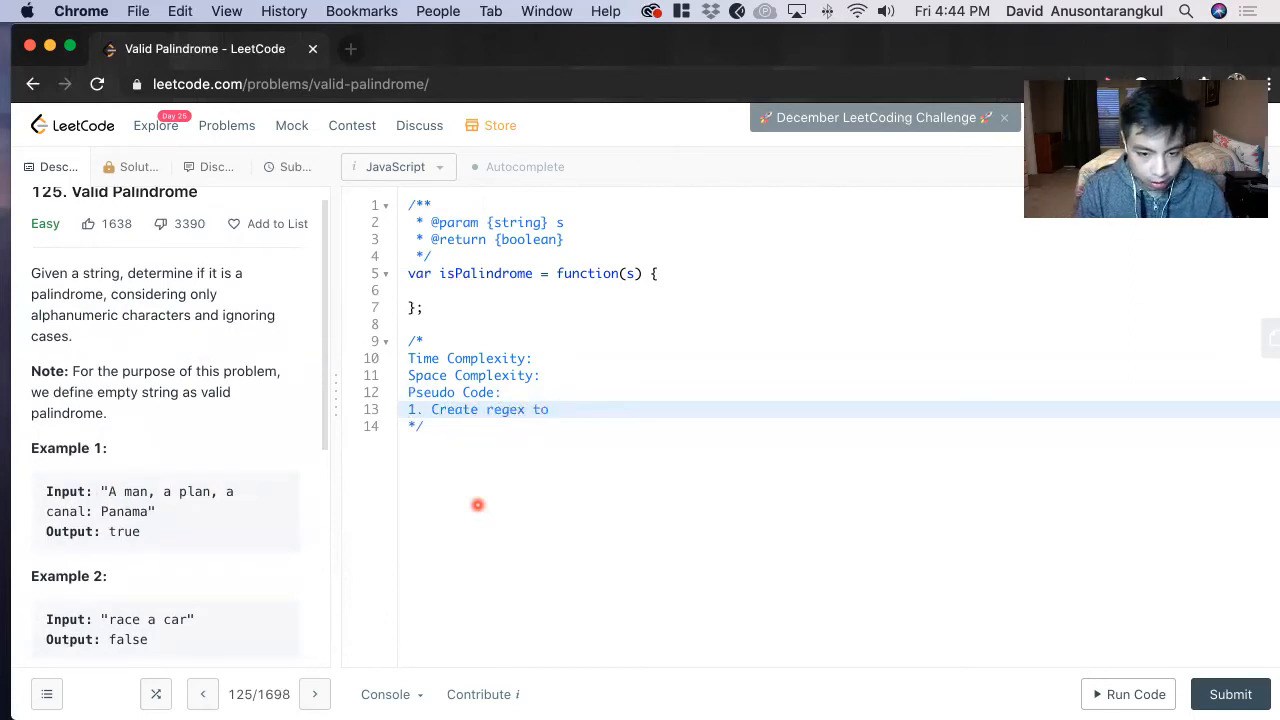
text(replace)
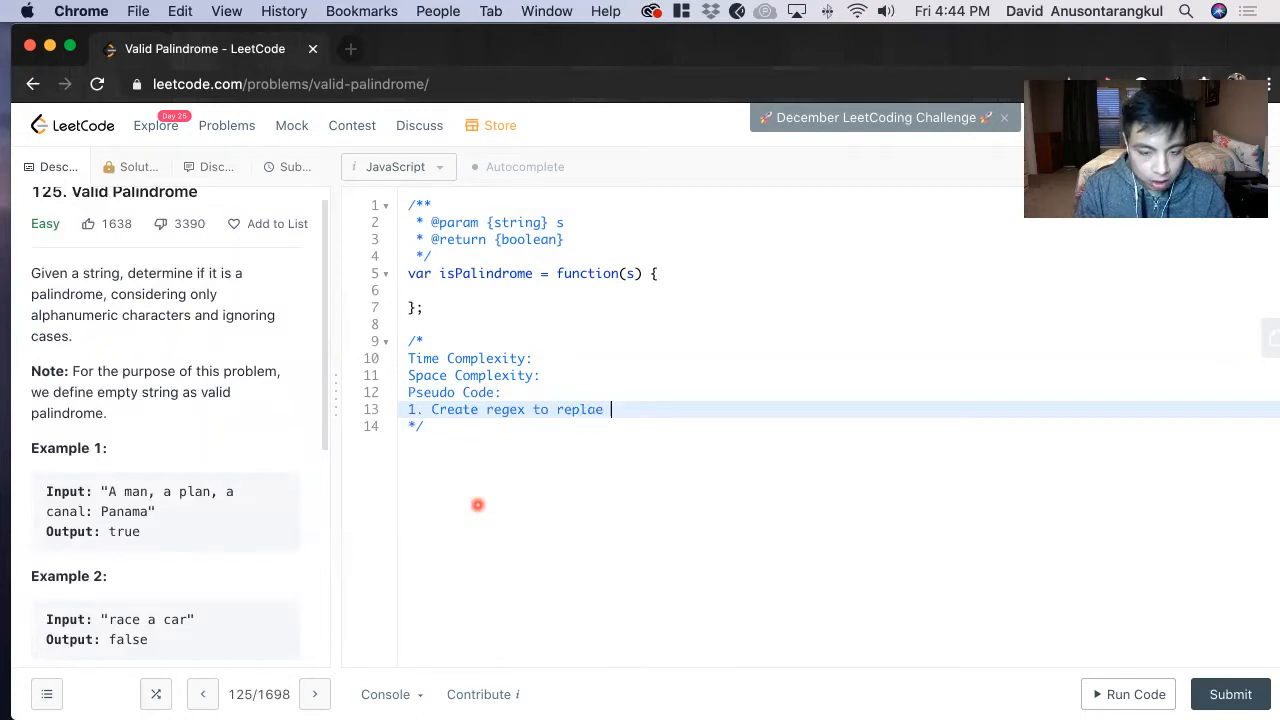
text(ce)
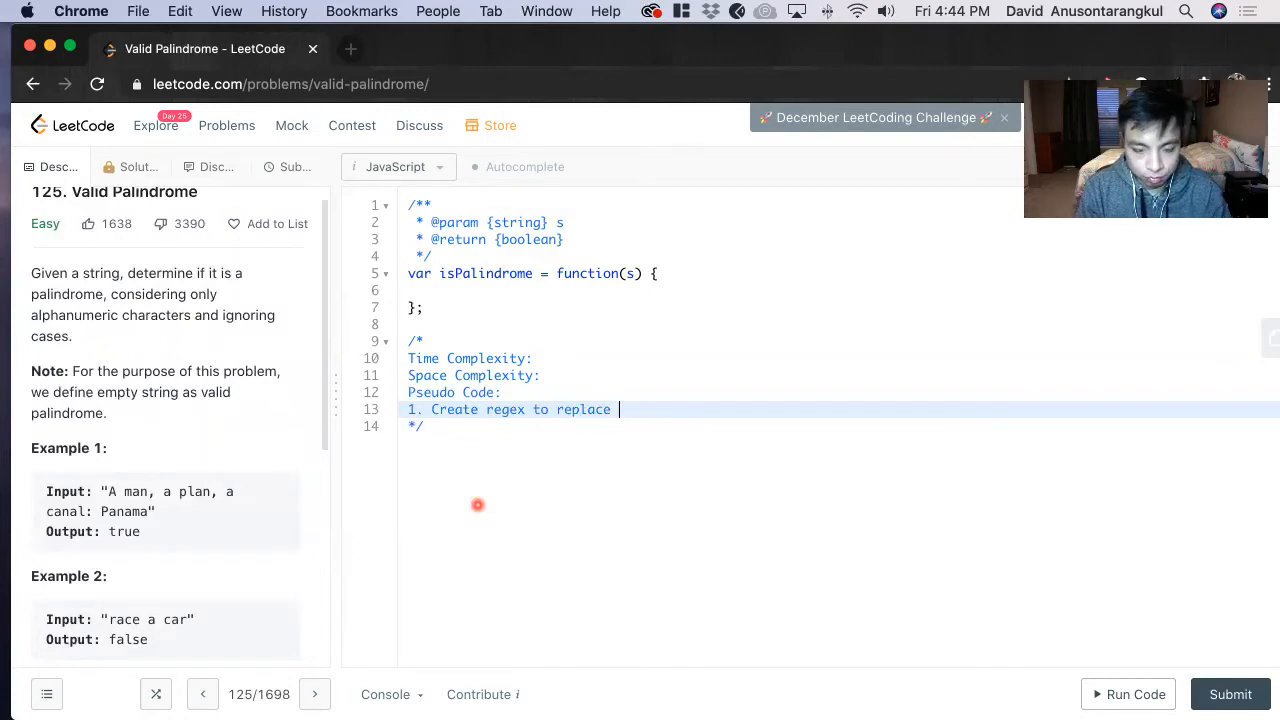
text(special charac)
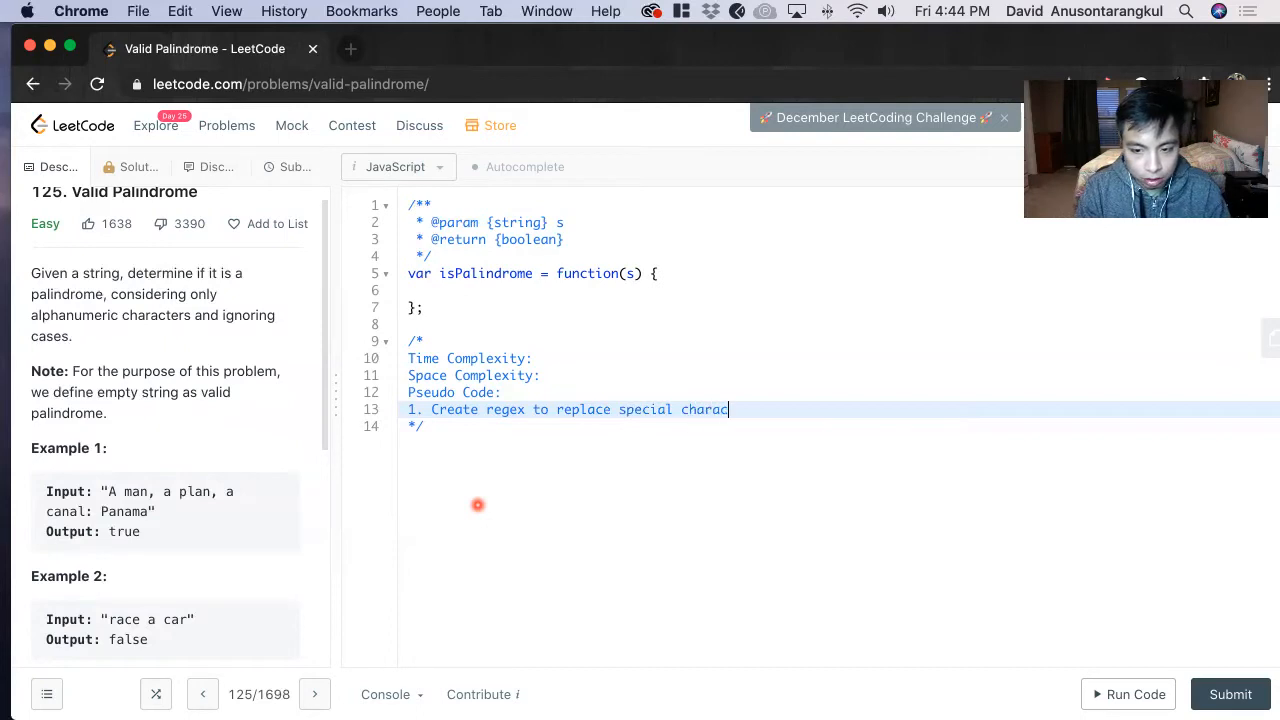
text(ter)
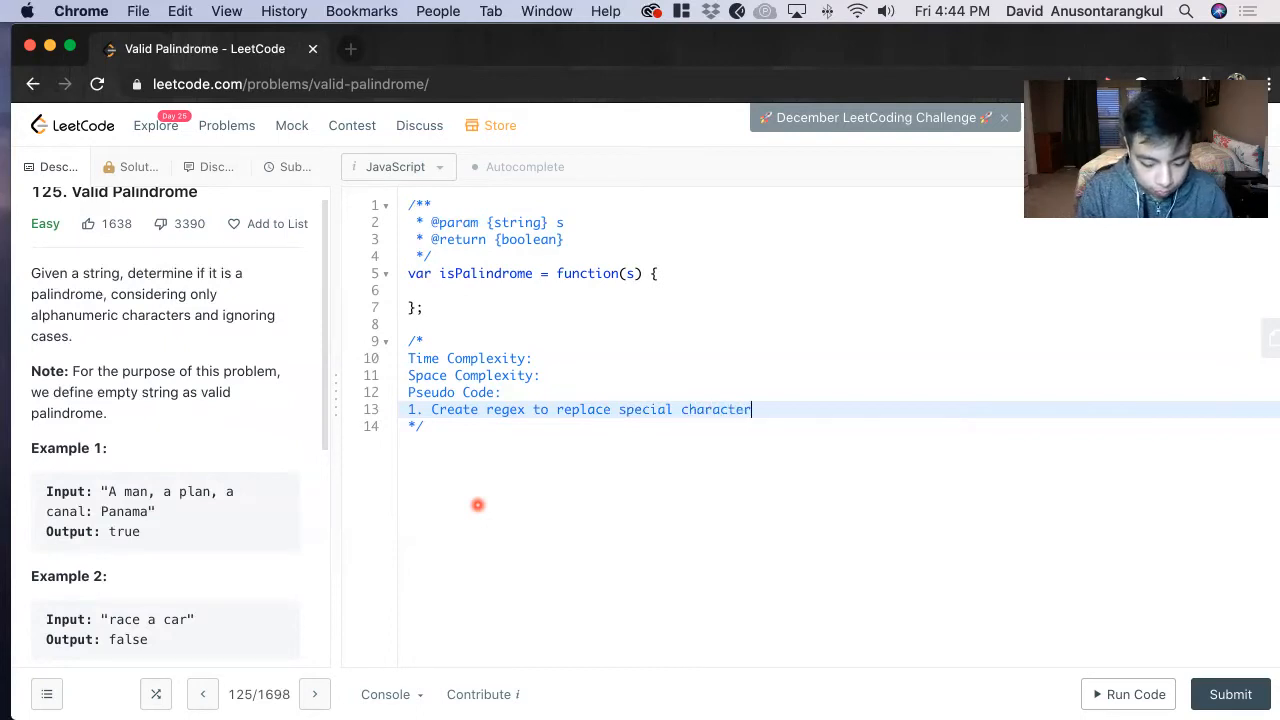
text(s wit)
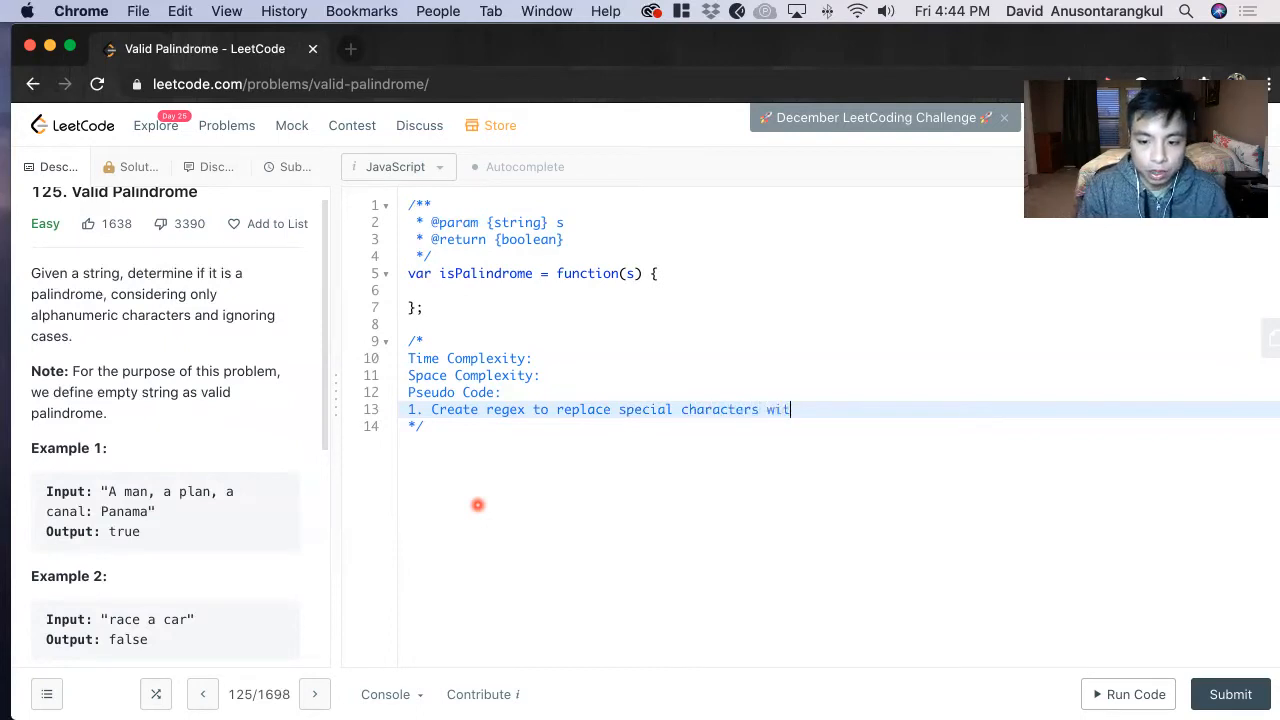
text(h)
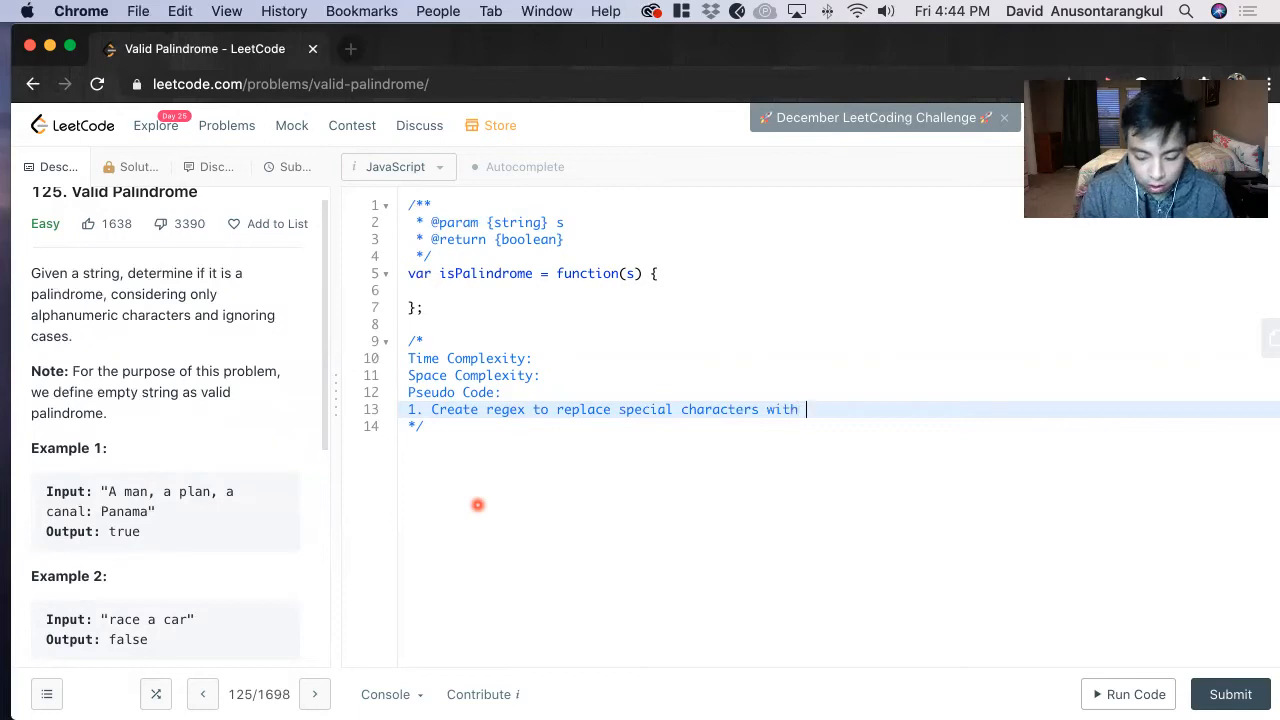
text("")
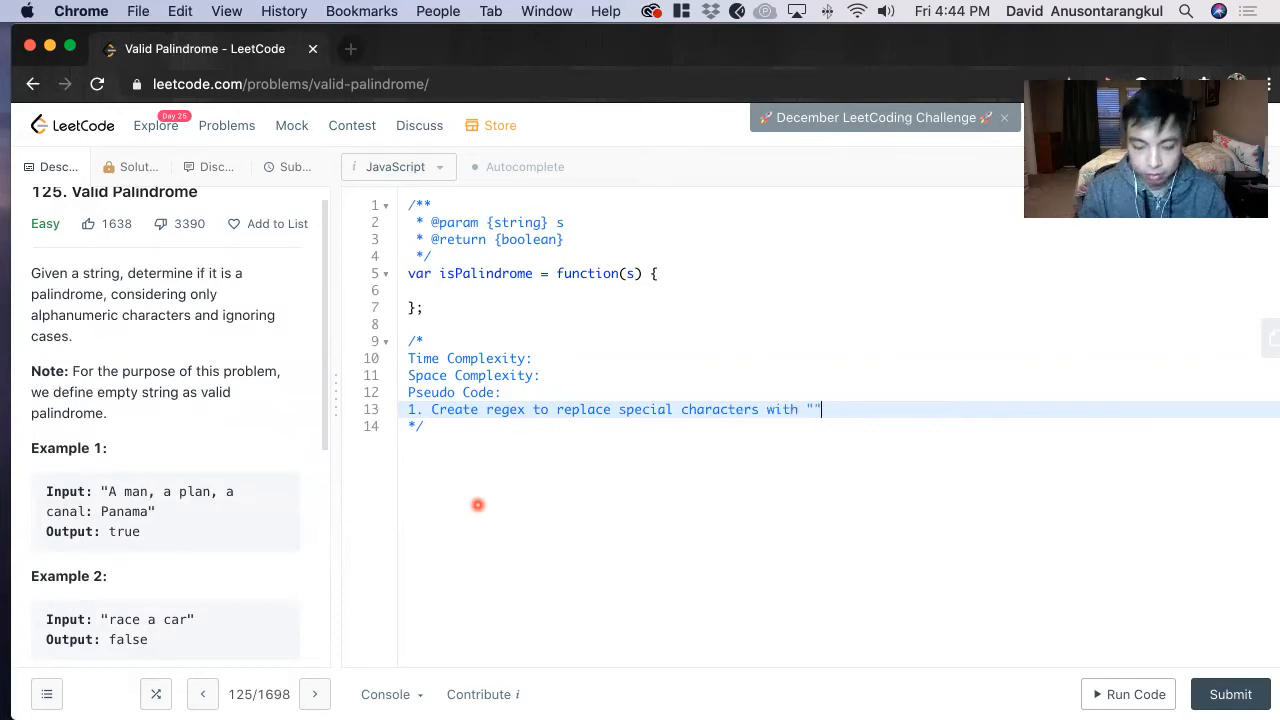
key(enter)
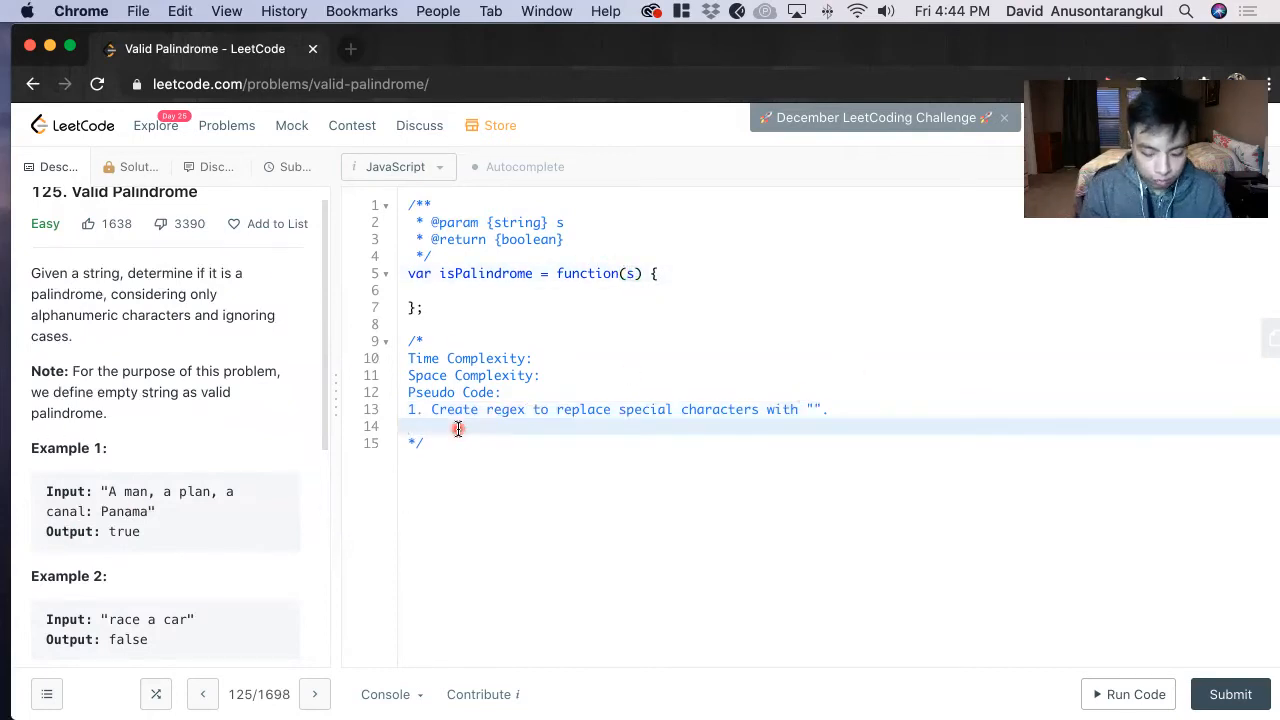
Start pseudocode step 2 and review Example 2 and the constraints in the description
text(2.)
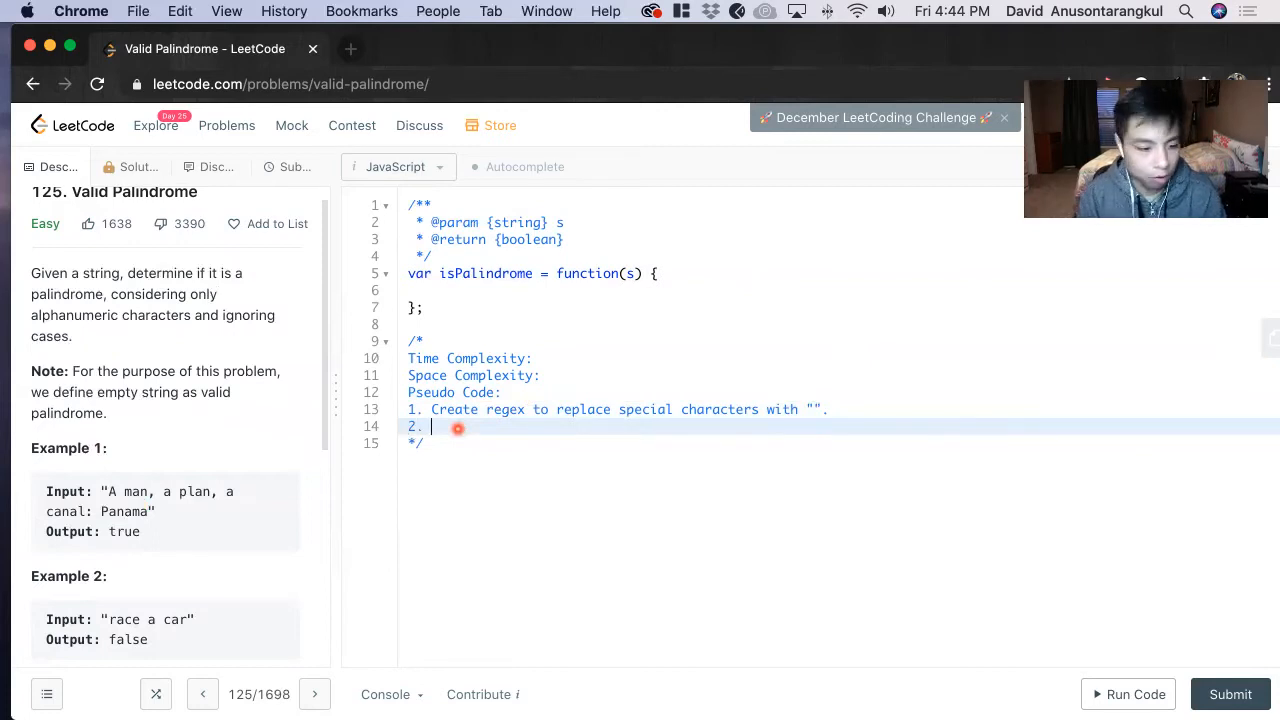
scroll(down, 3)
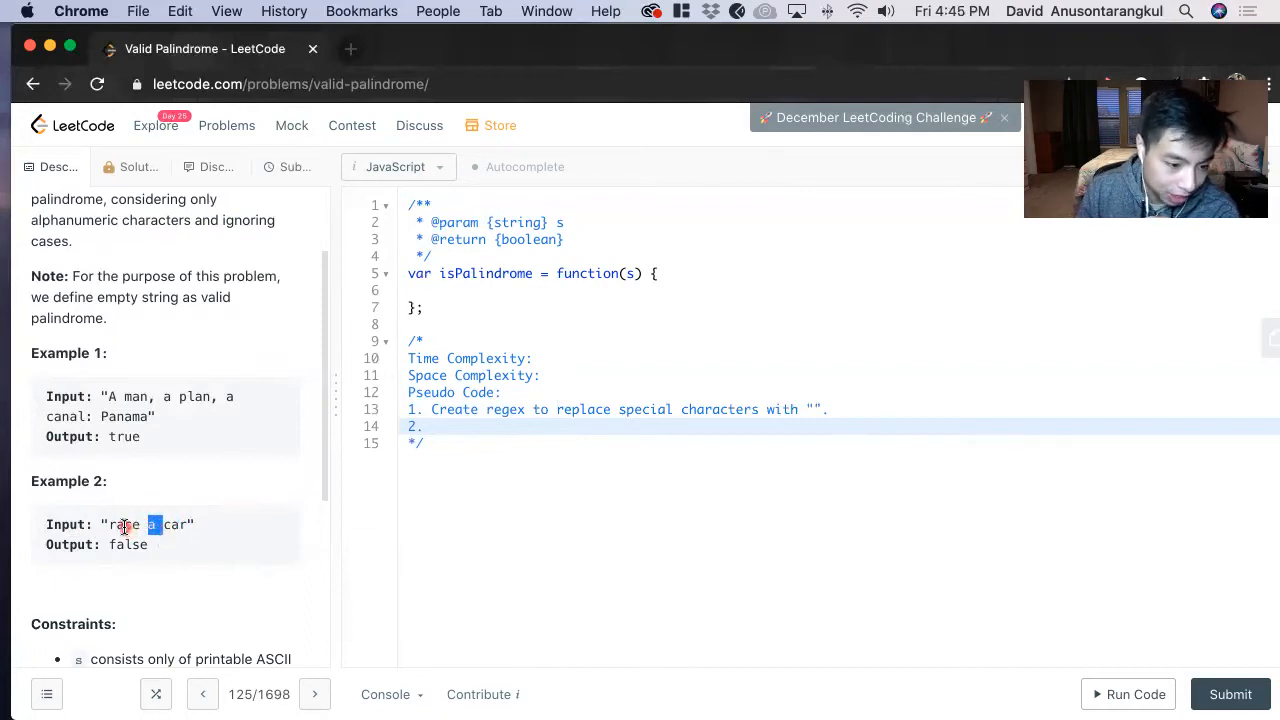
scroll(down, 3)
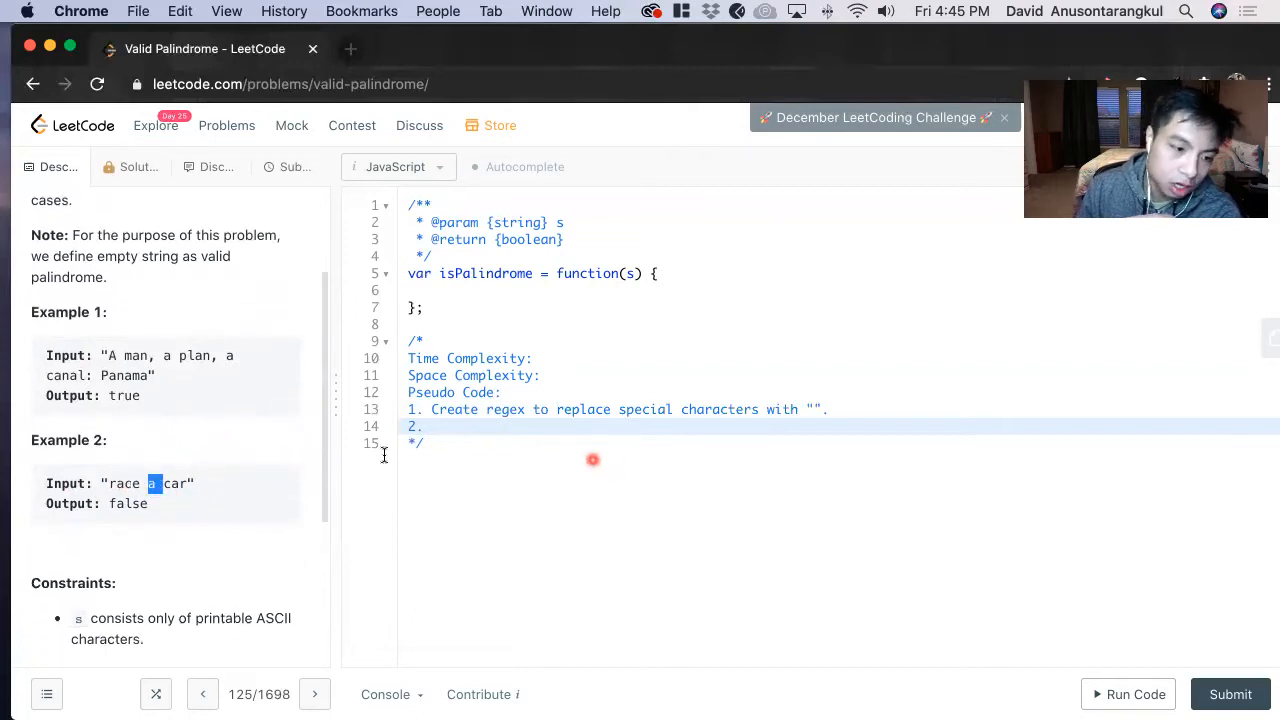
mouse_move(568, 432)
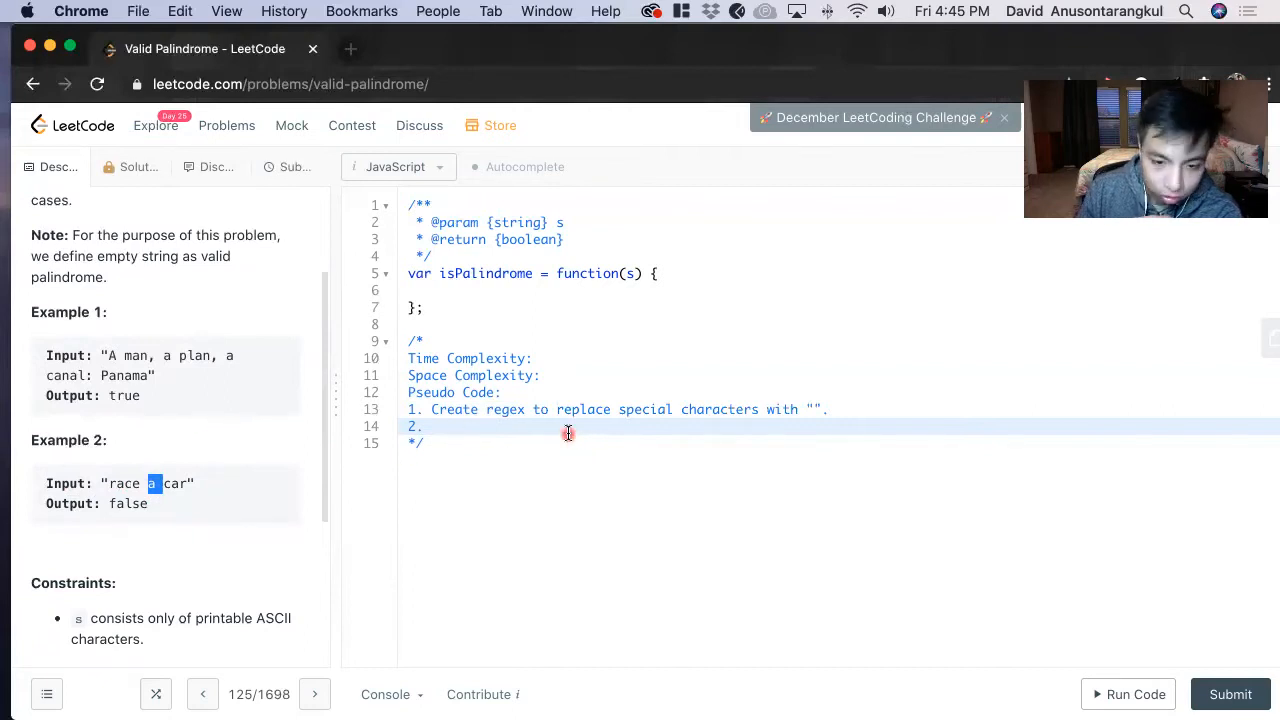
mouse_move(556, 432)
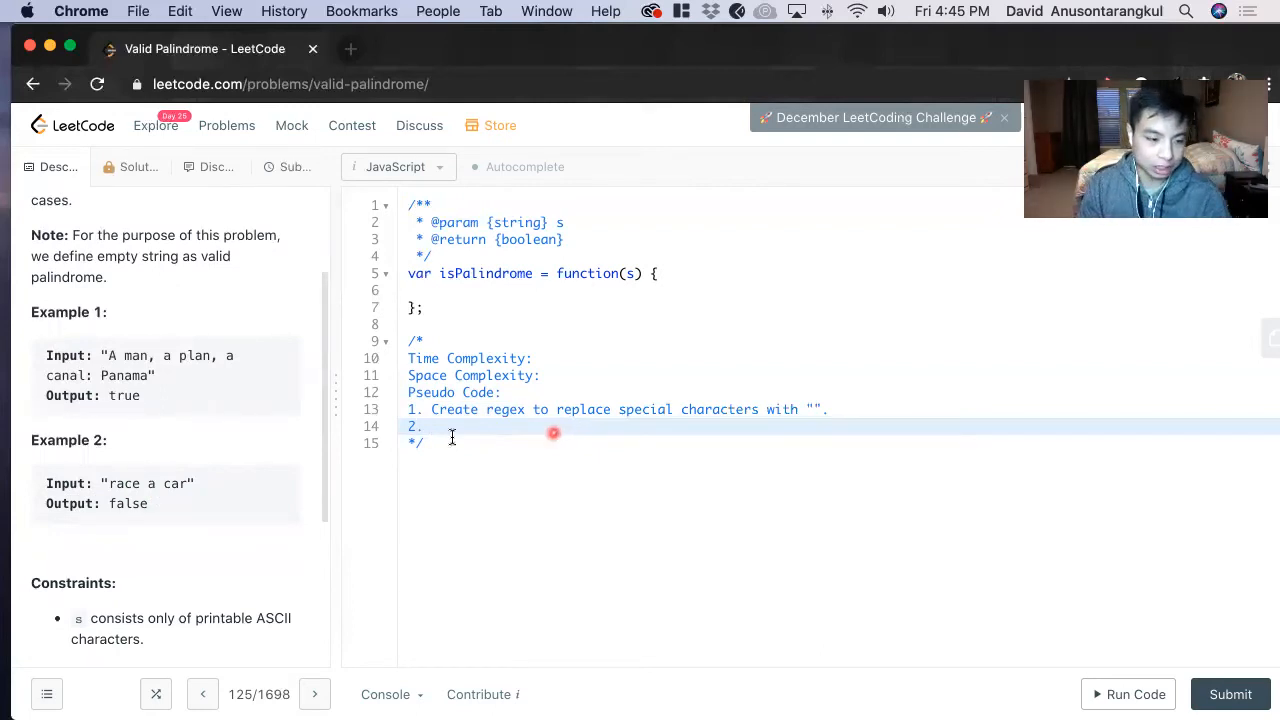
mouse_move(610, 442)
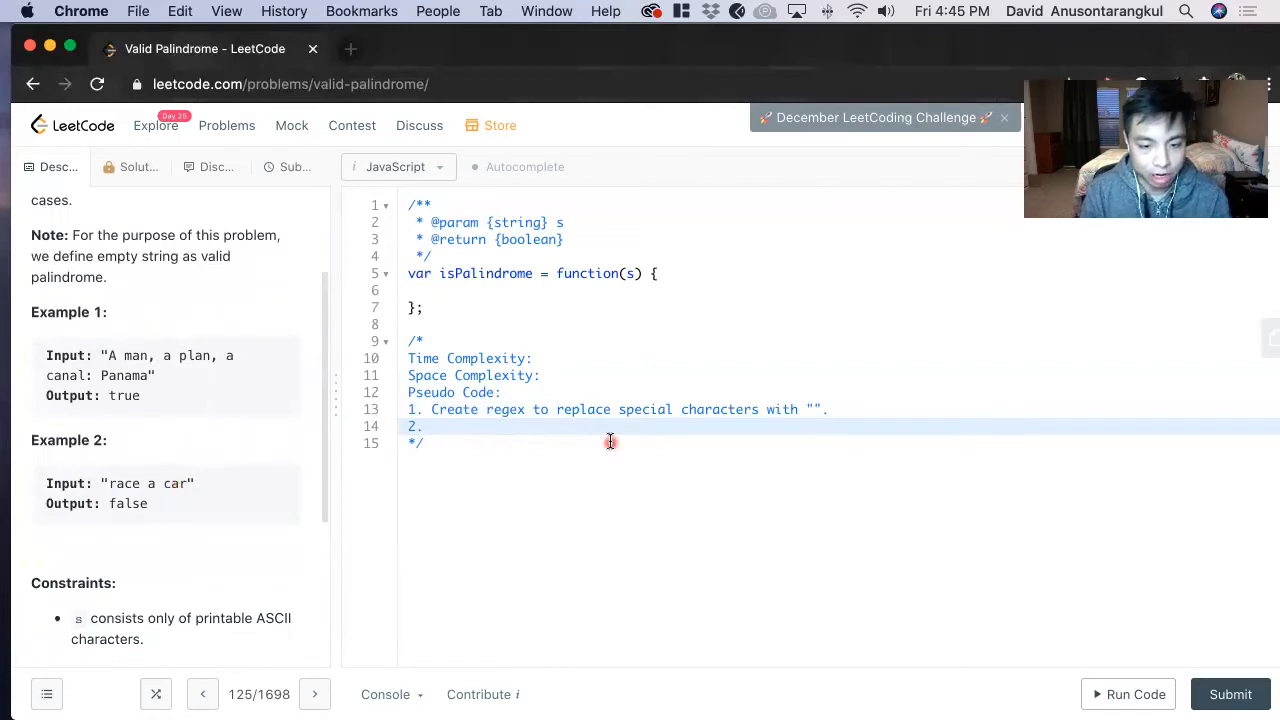
Write step 2: Create leftIndex variable to keep track of the left pointer
text(Crea)
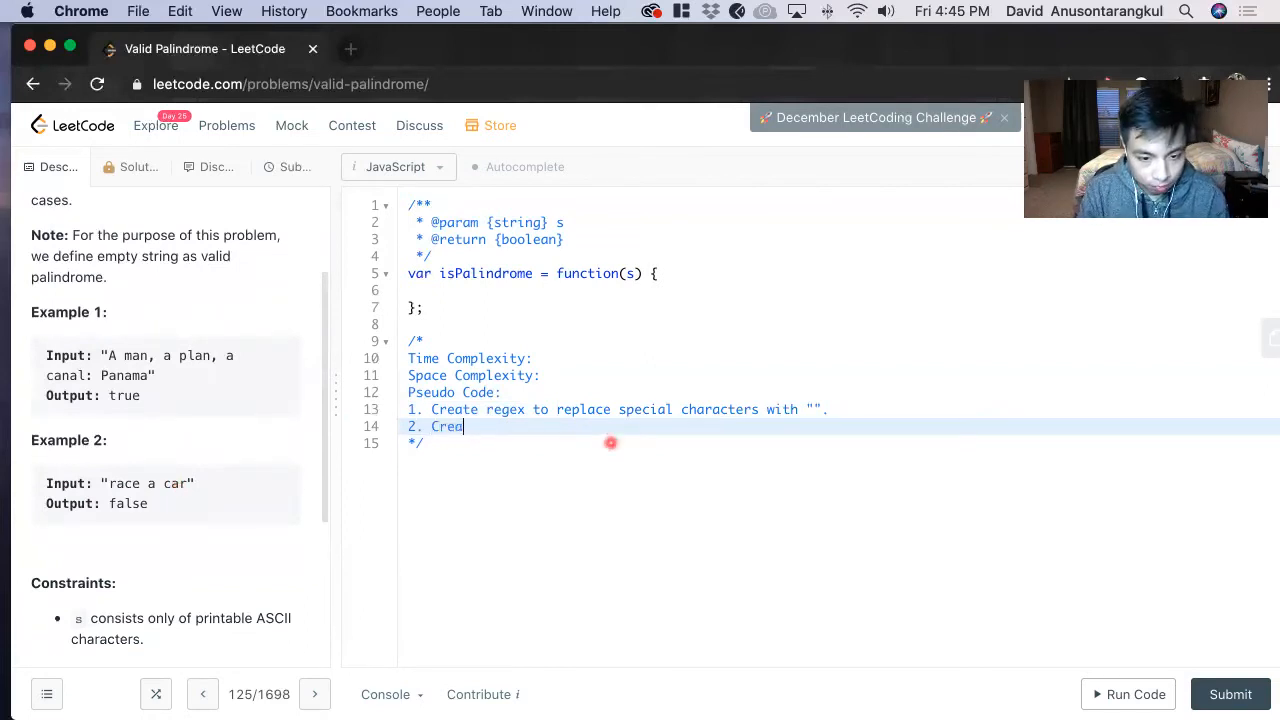
text(te left)
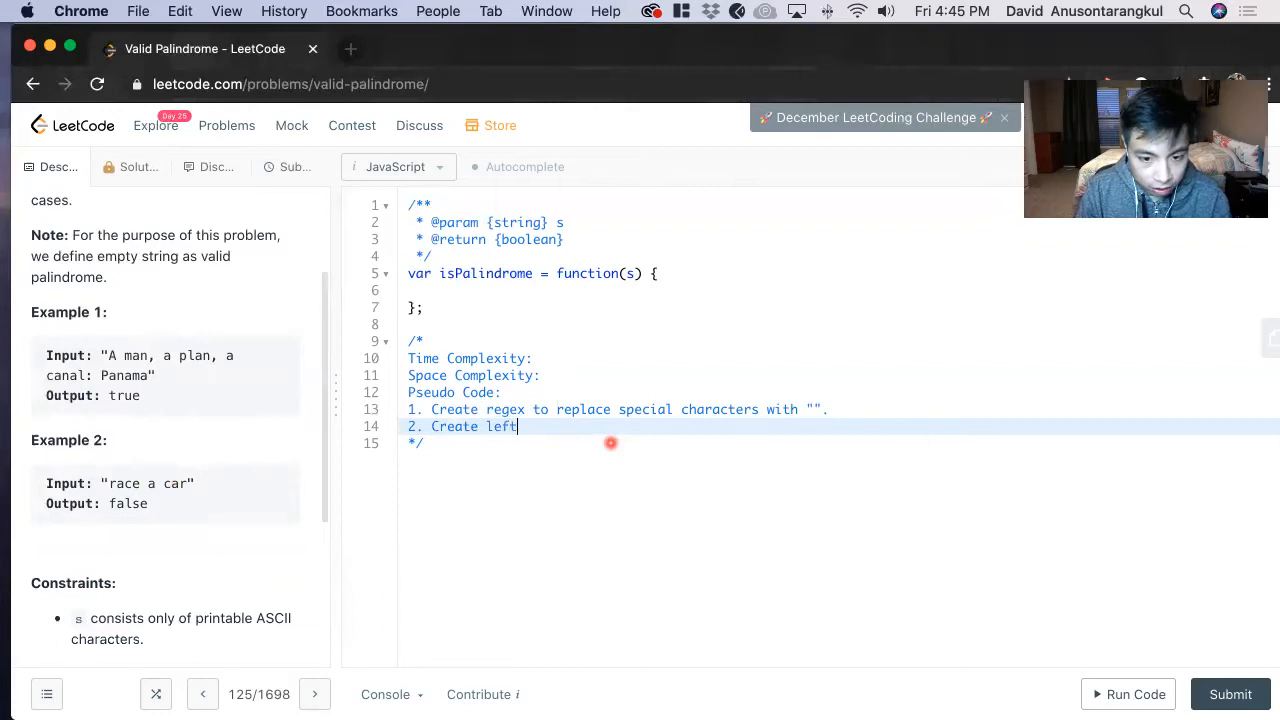
text(Index var)
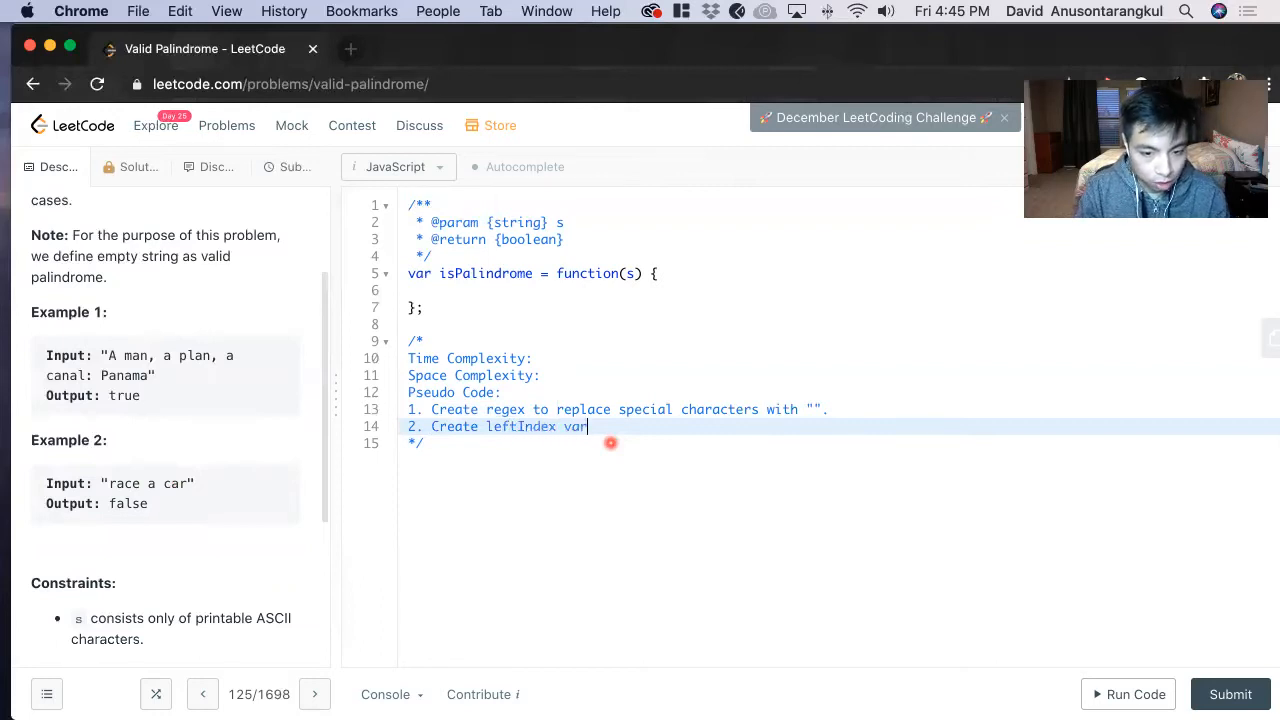
text(iable to)
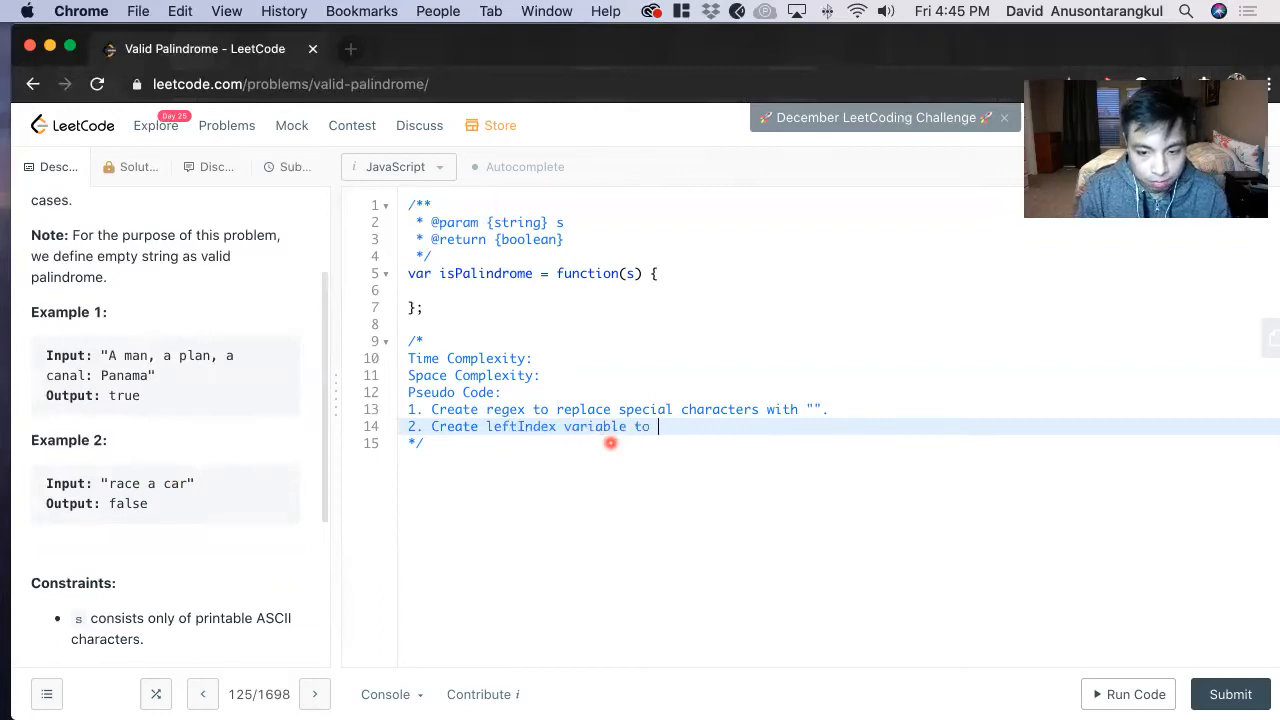
text(keep track o)
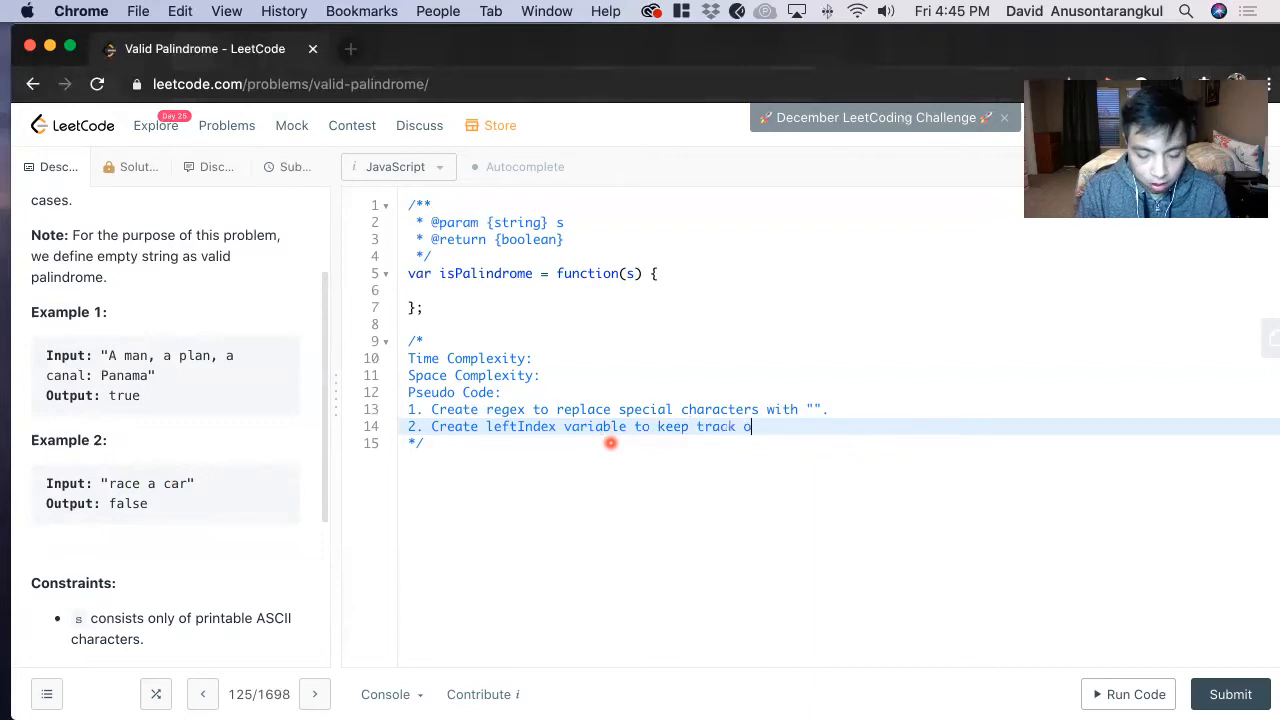
text(f the left poin)
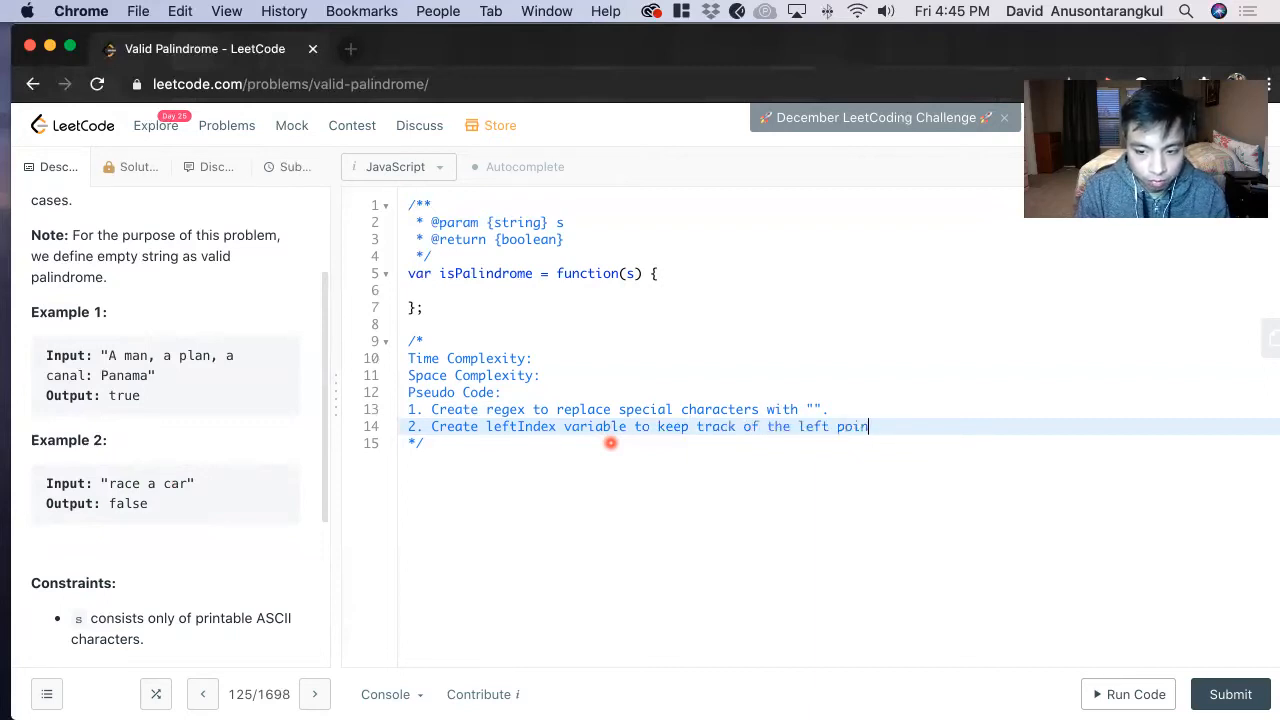
key(enter)
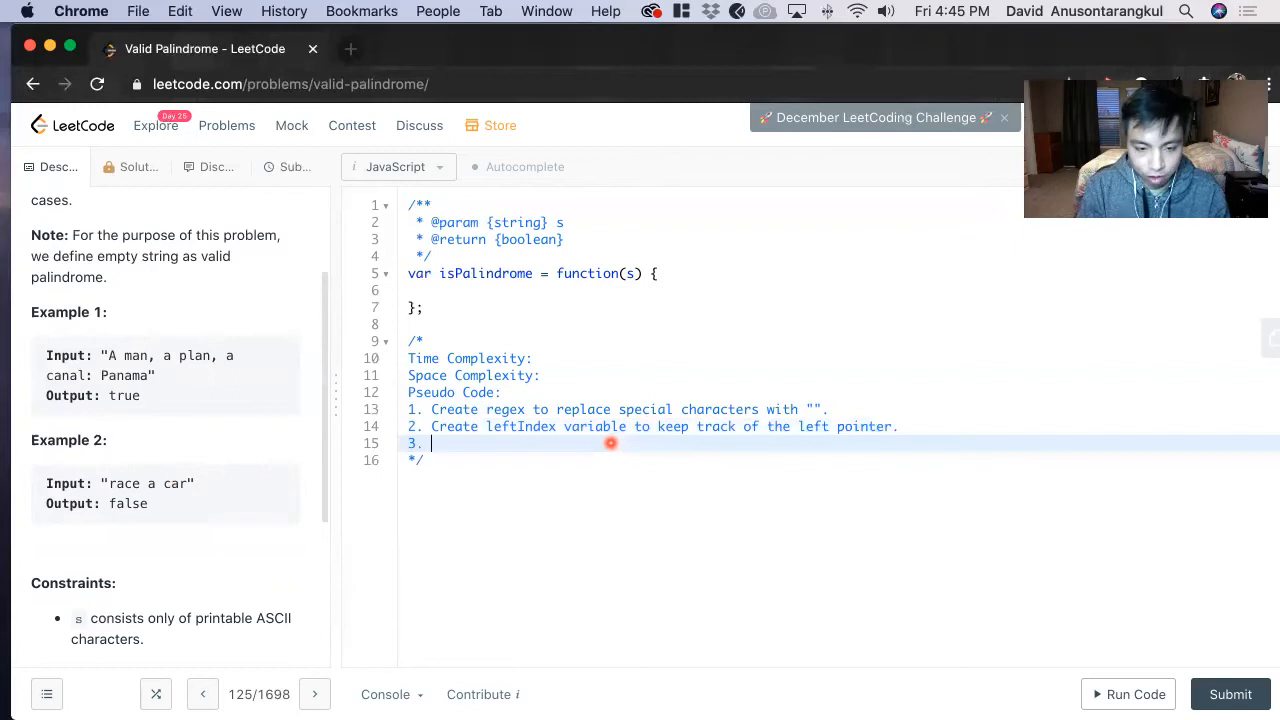
Write step 3: Create rightIndex variable to keep track of the right pointer
text(Create right)
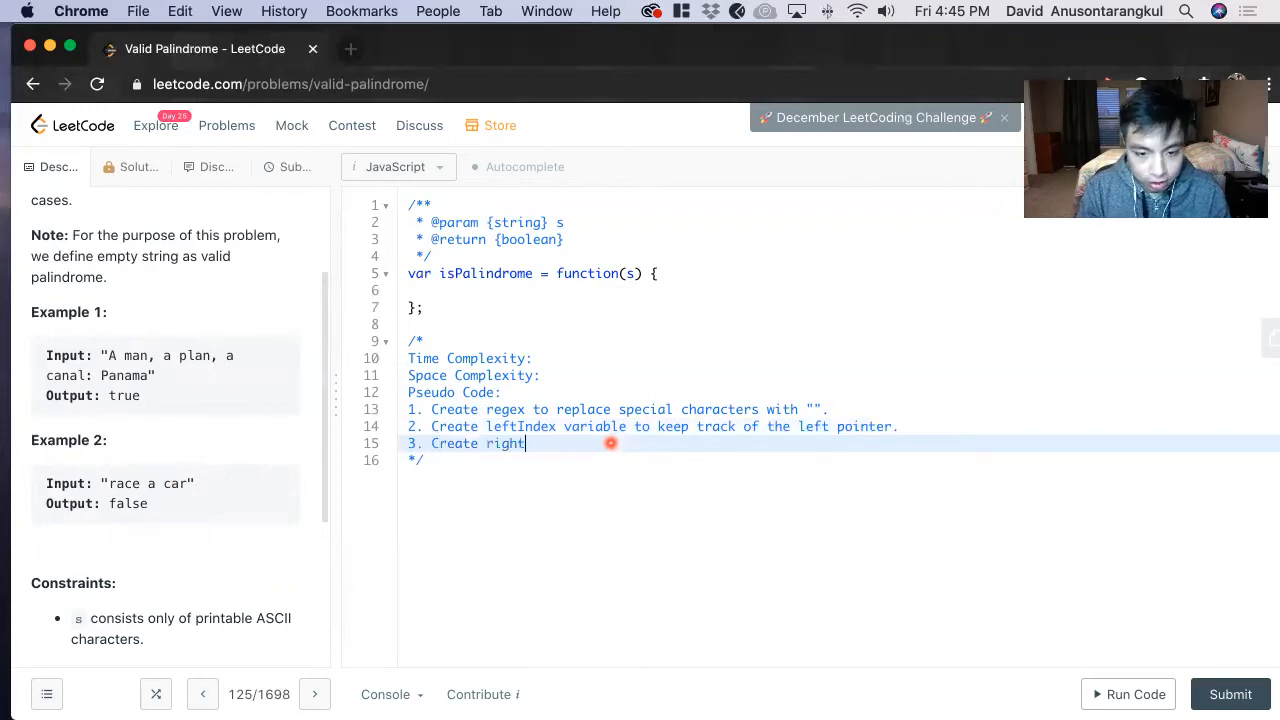
text(Index b)
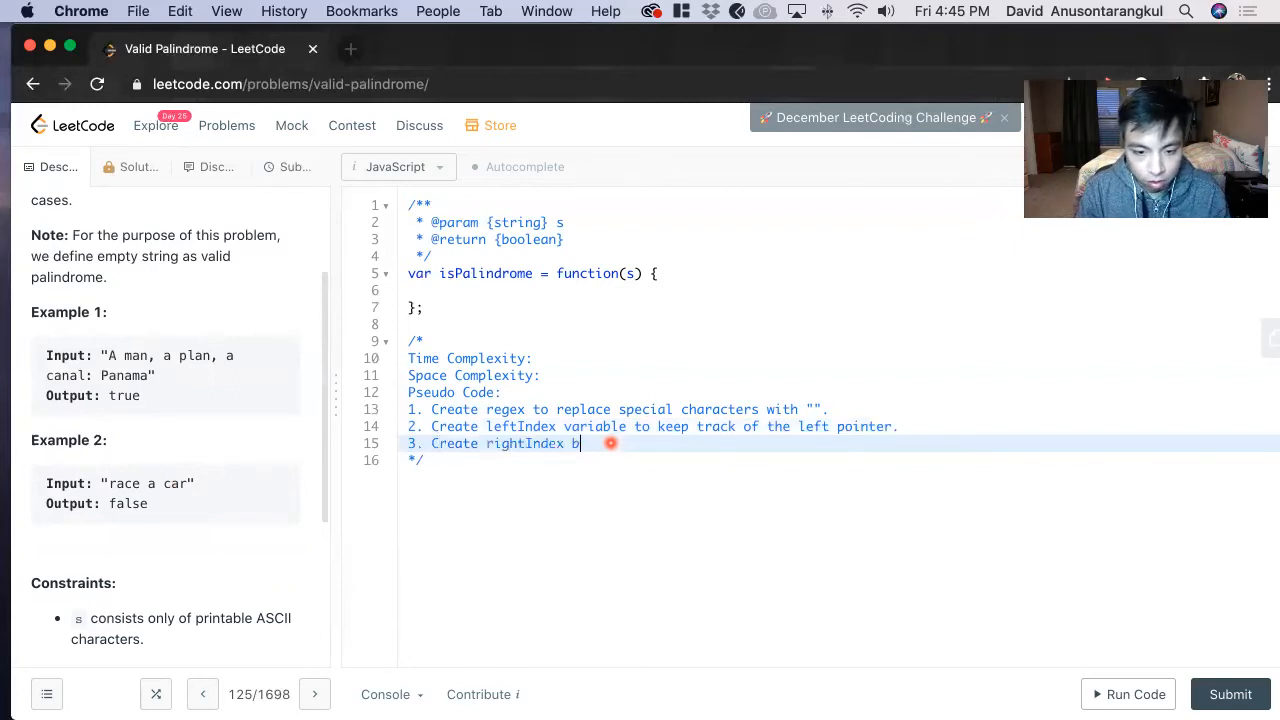
text(ariable t)
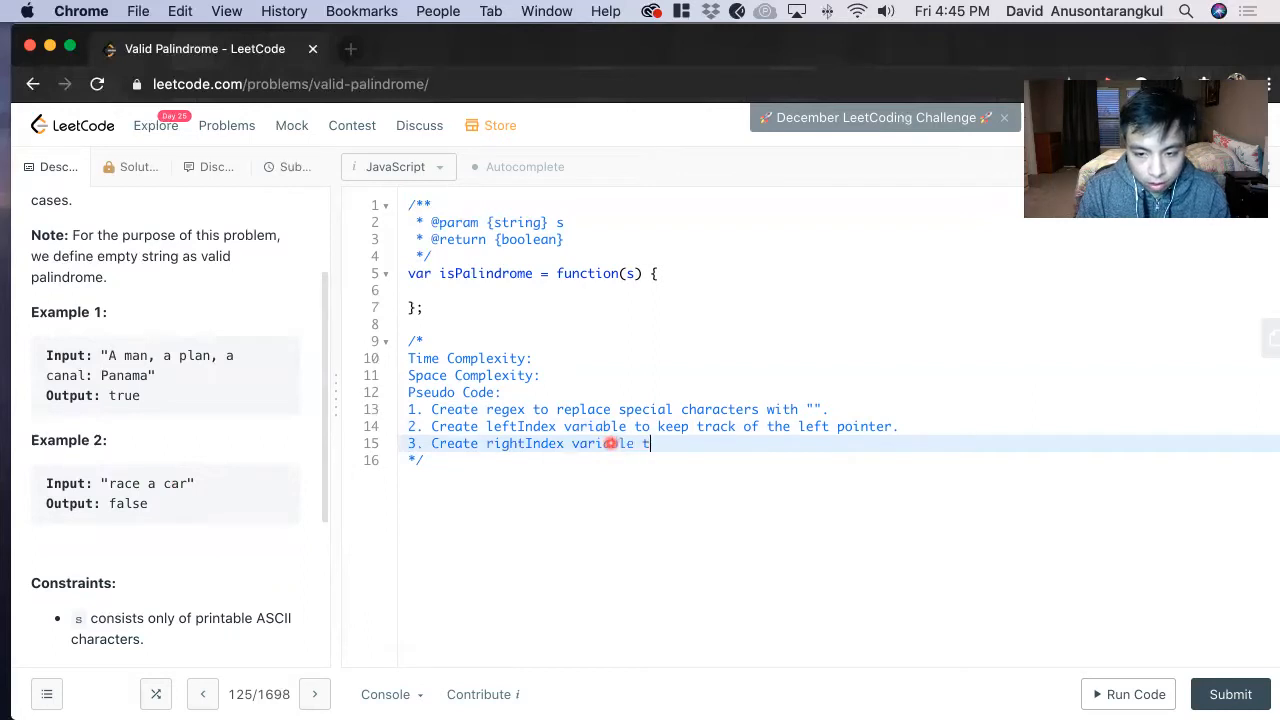
text(to keep track of the right pointer.)
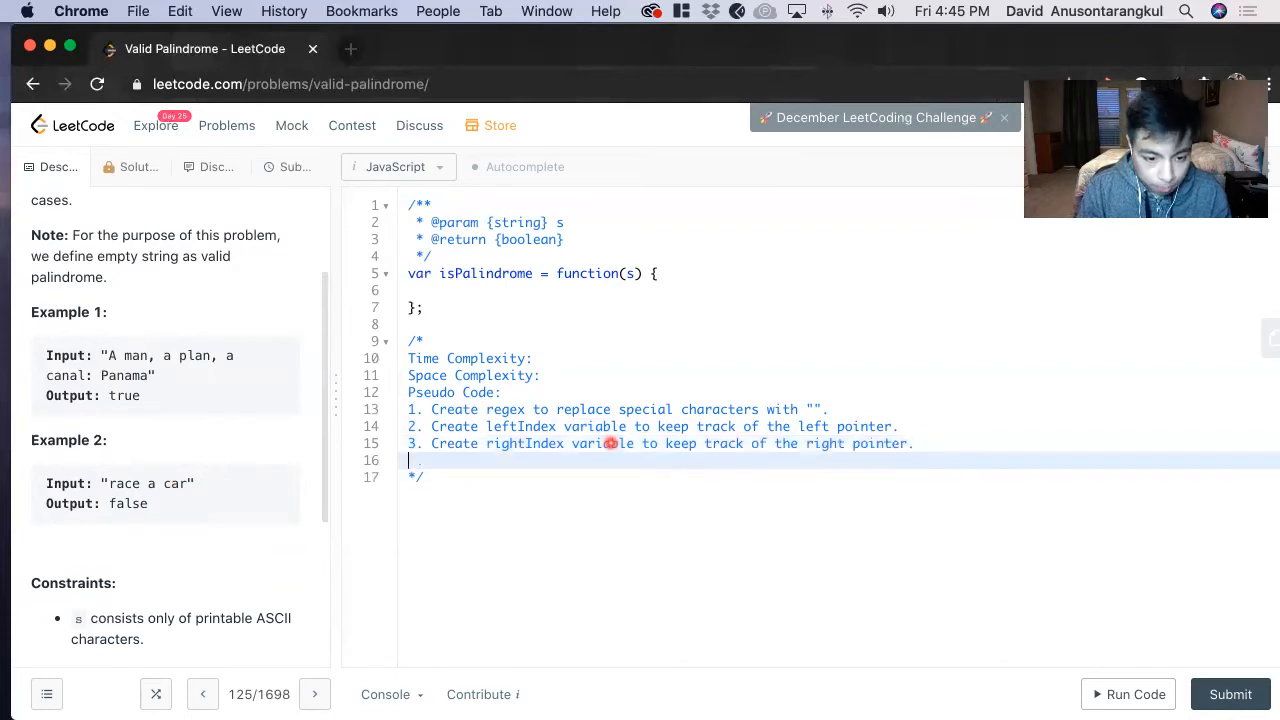
text(4.)
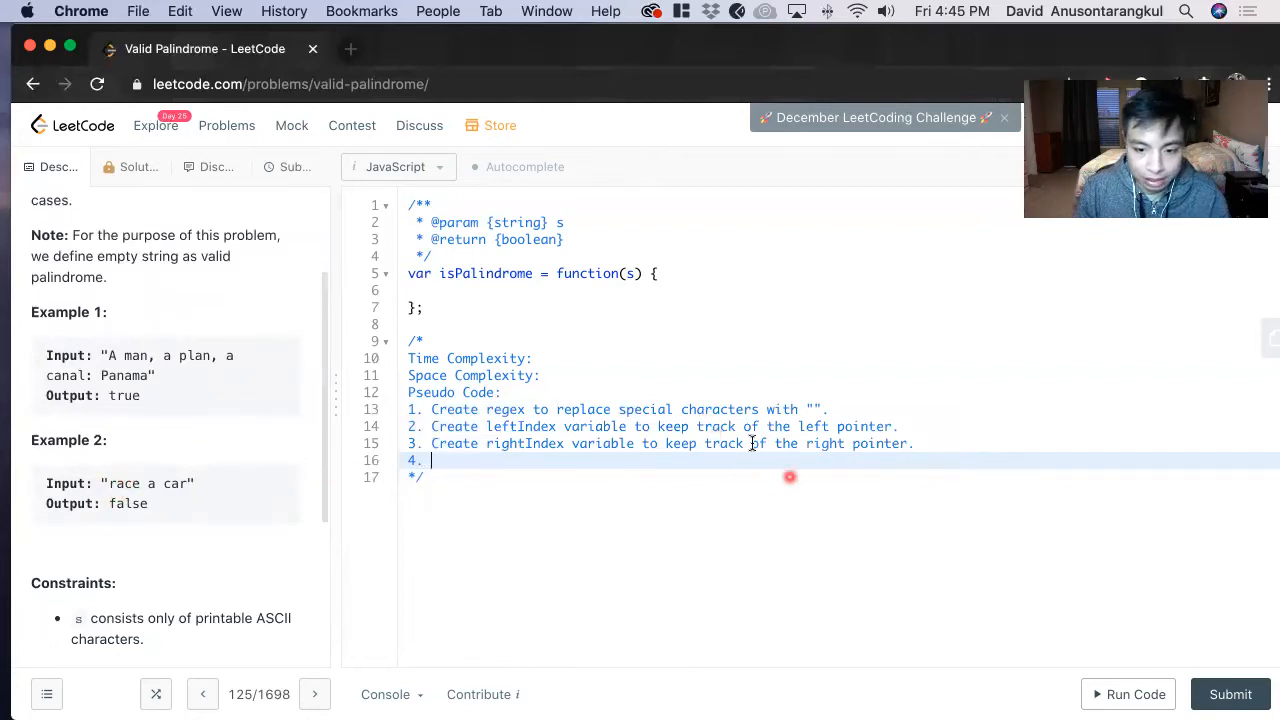
mouse_move(804, 458)
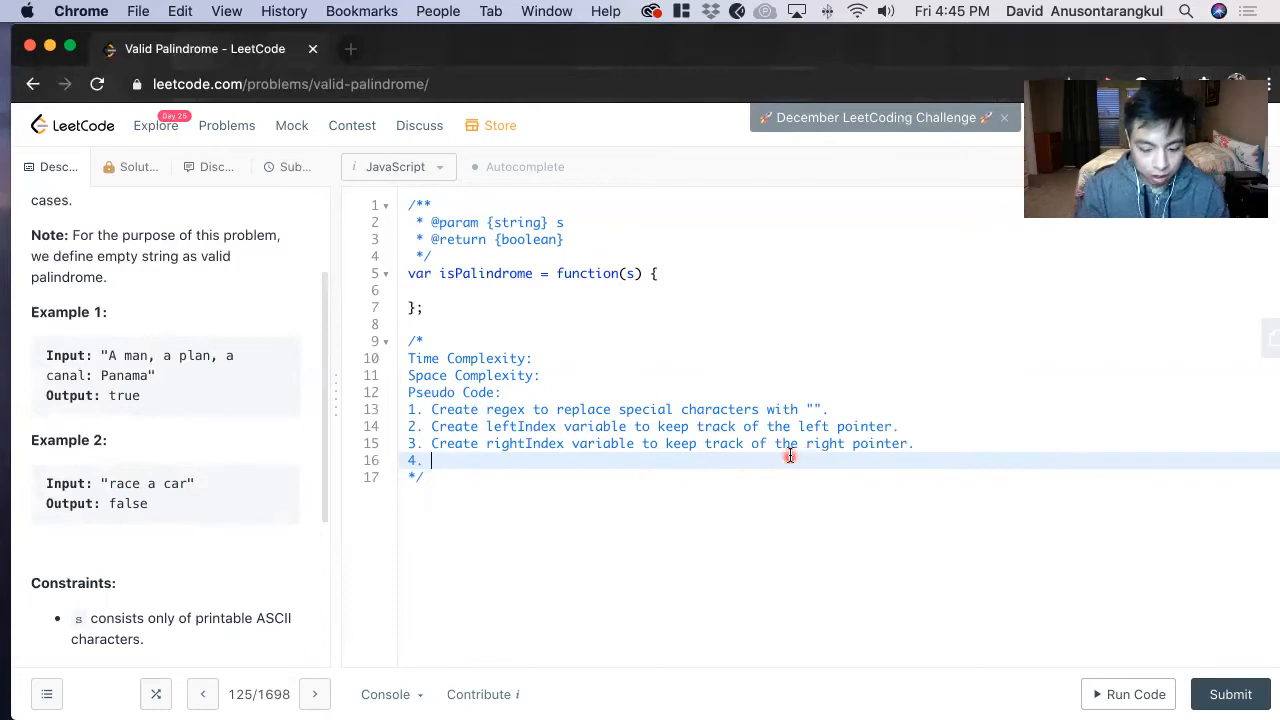
Write step 4: Create while loop until the pointers equal each other
text(Create w)
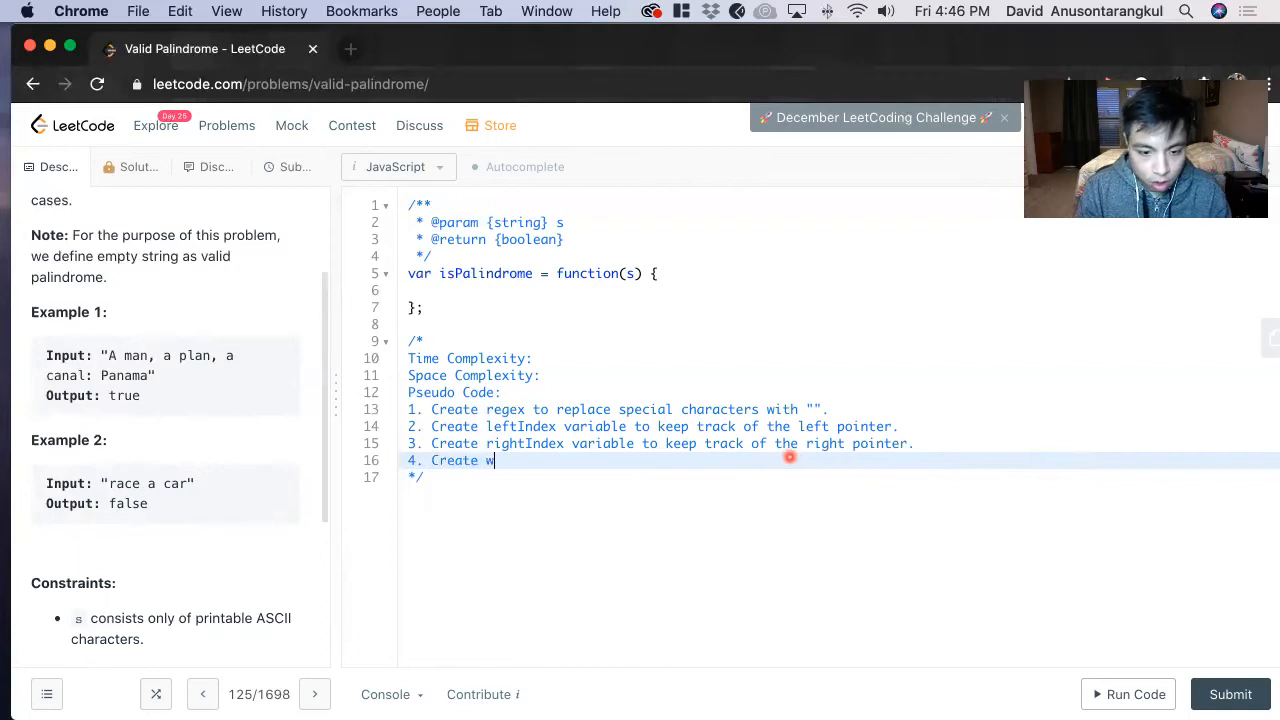
text(hile l)
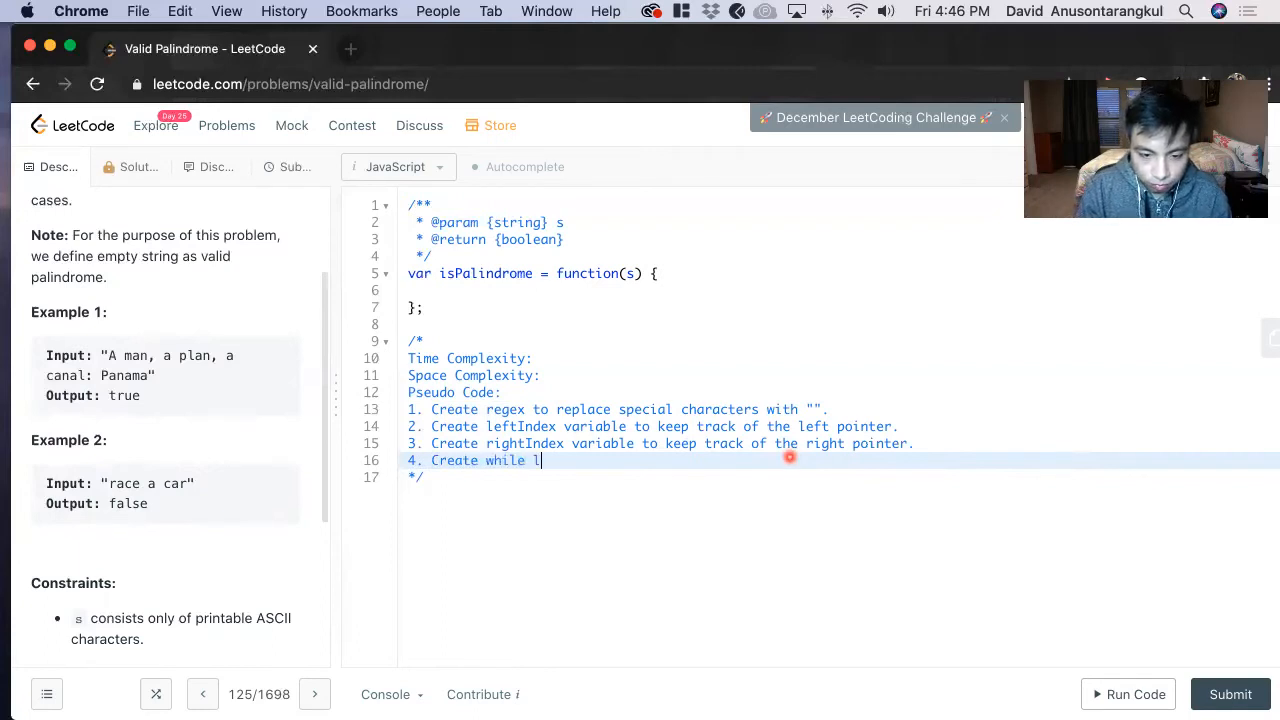
text(oop unt)
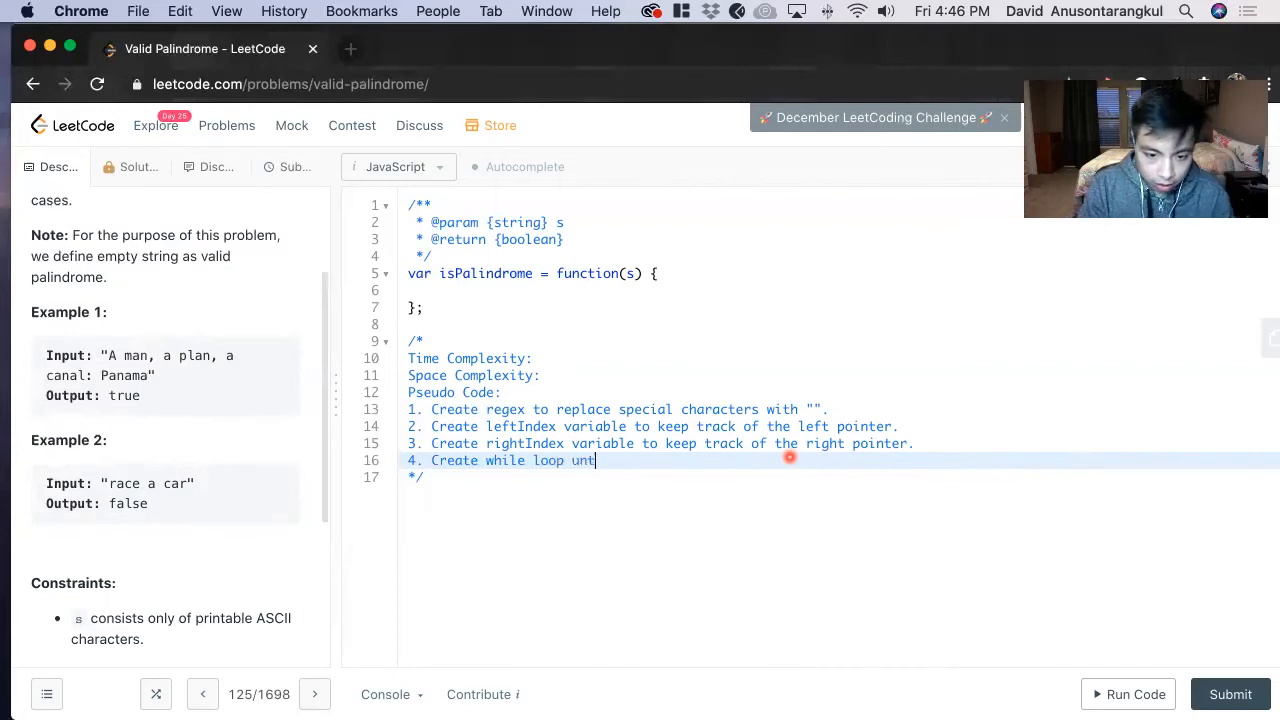
text(il)
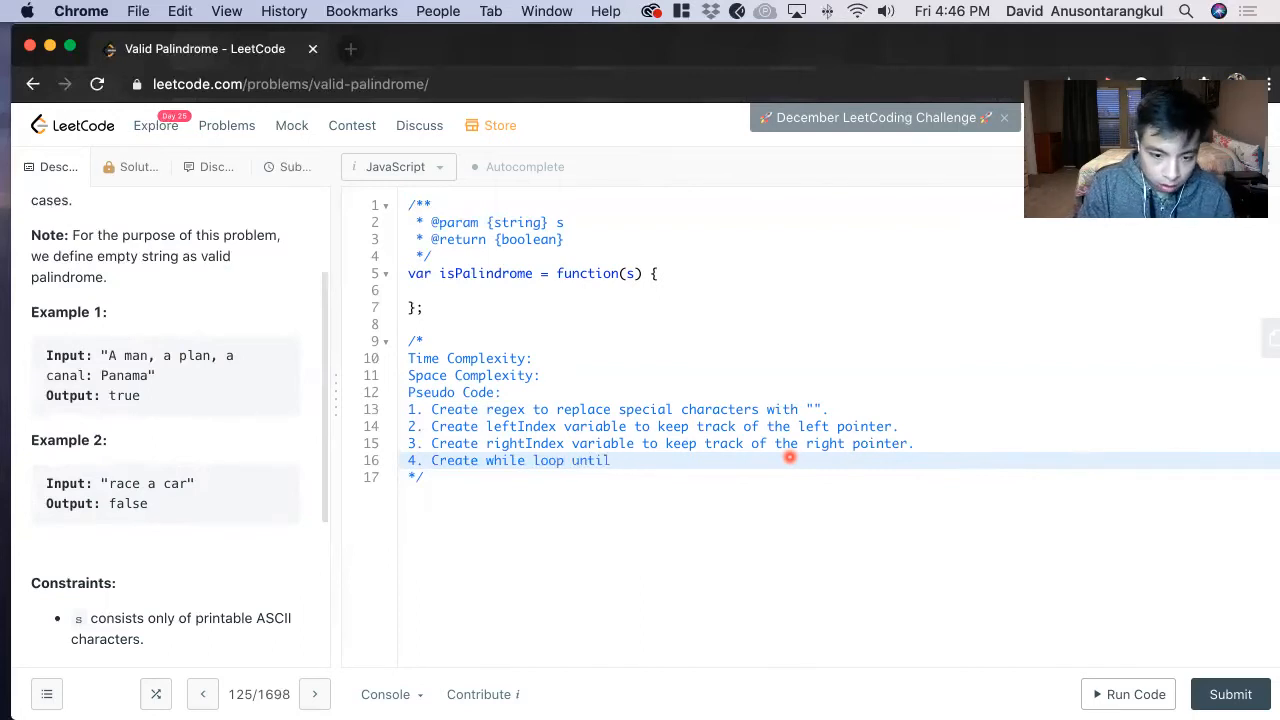
text(t)
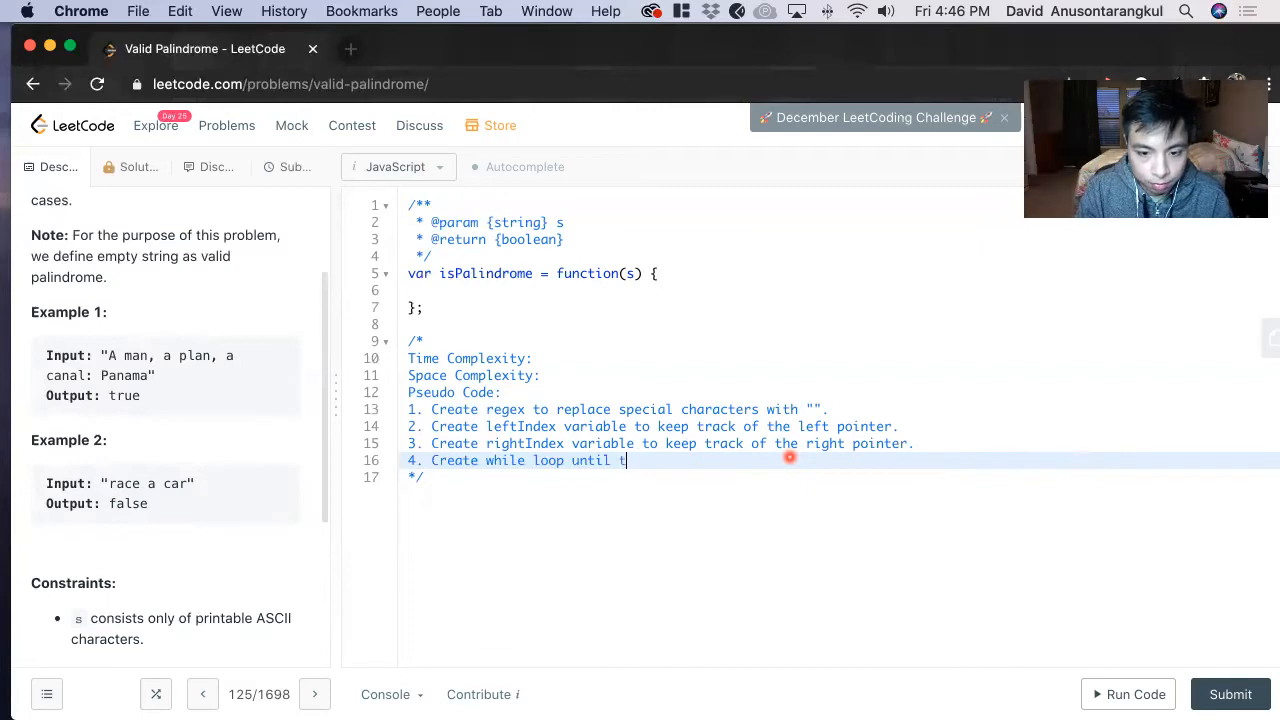
text(he pointers)
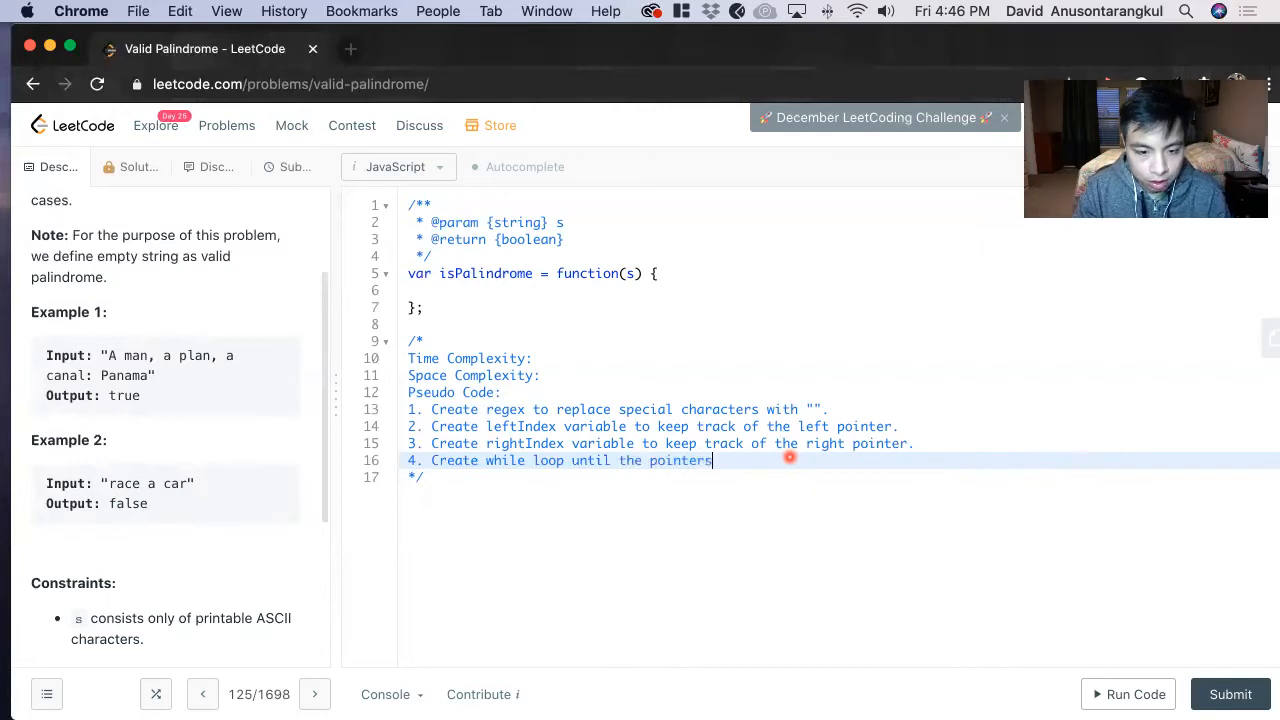
text(equal)
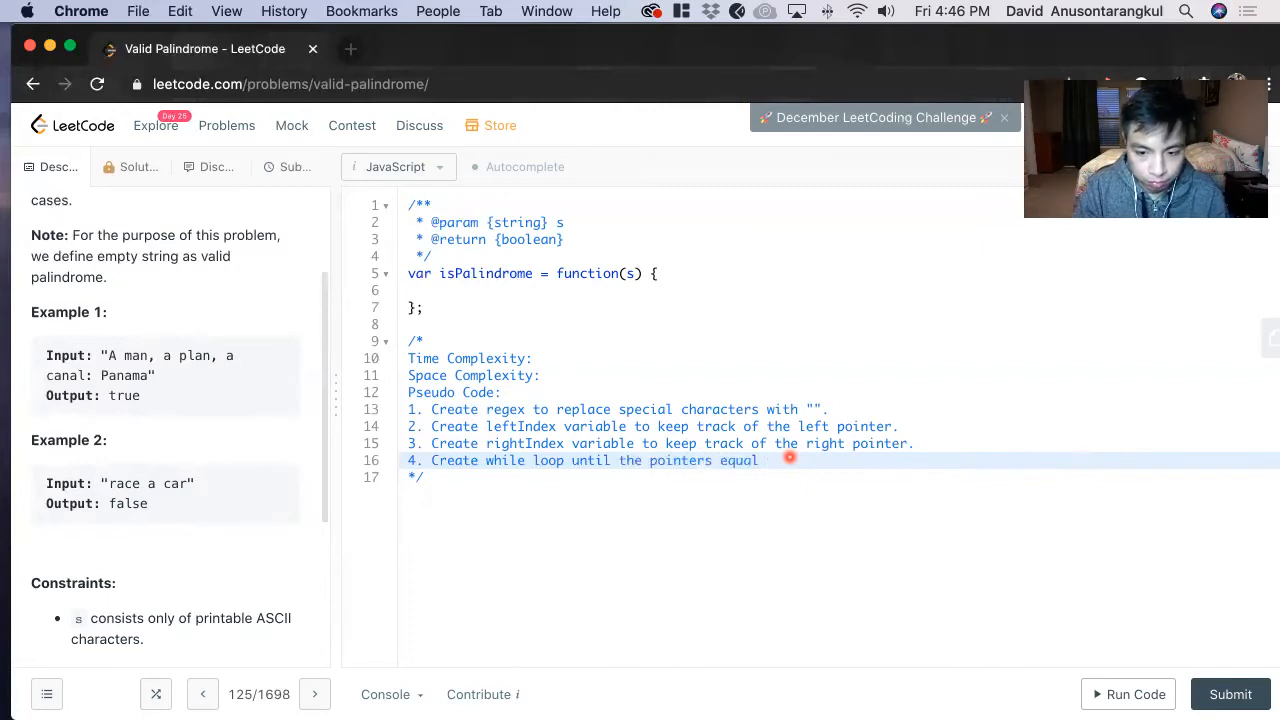
text(to each other)
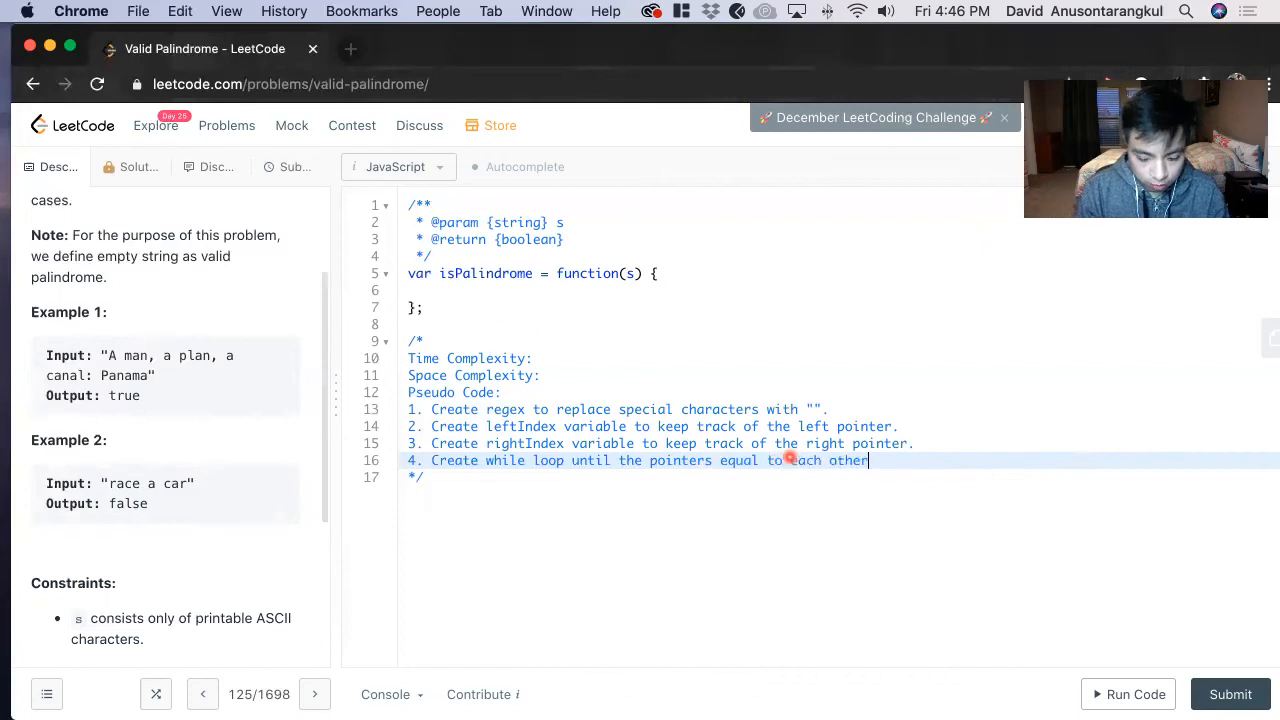
key(enter)
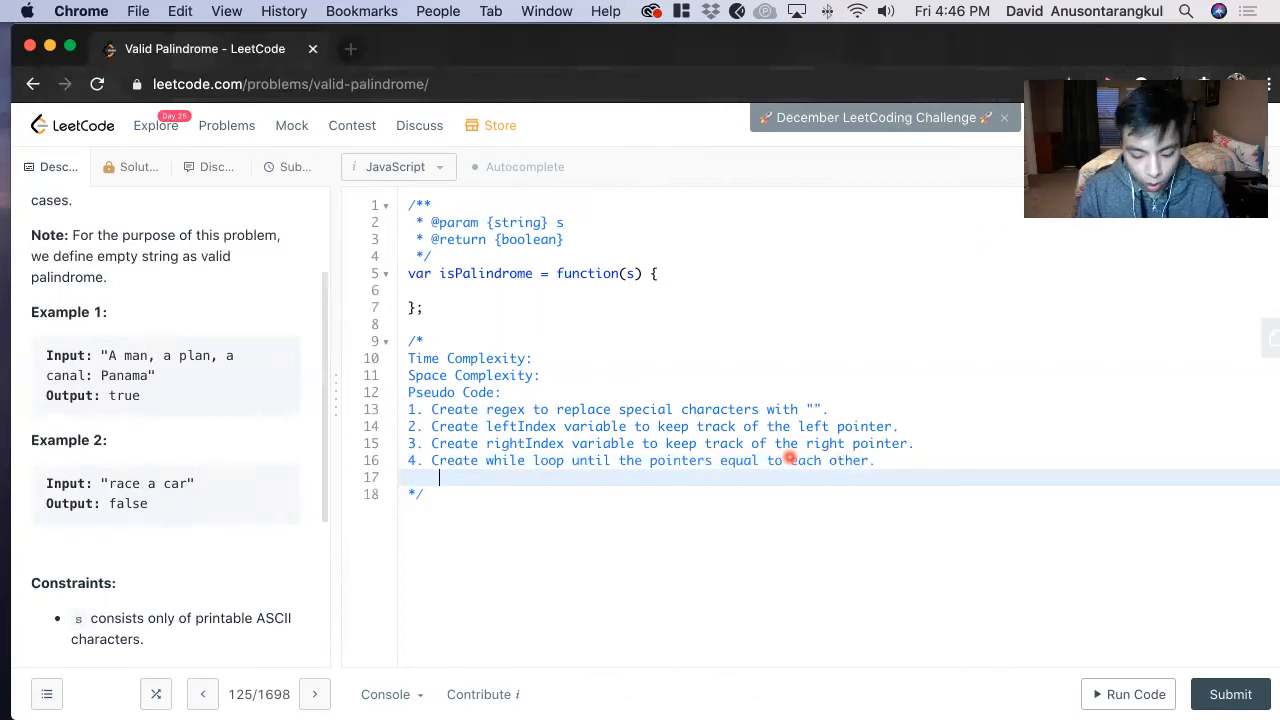
Write sub-step a: condition if pointer values don't equal each other, return false; start sub-step b
text(a.)
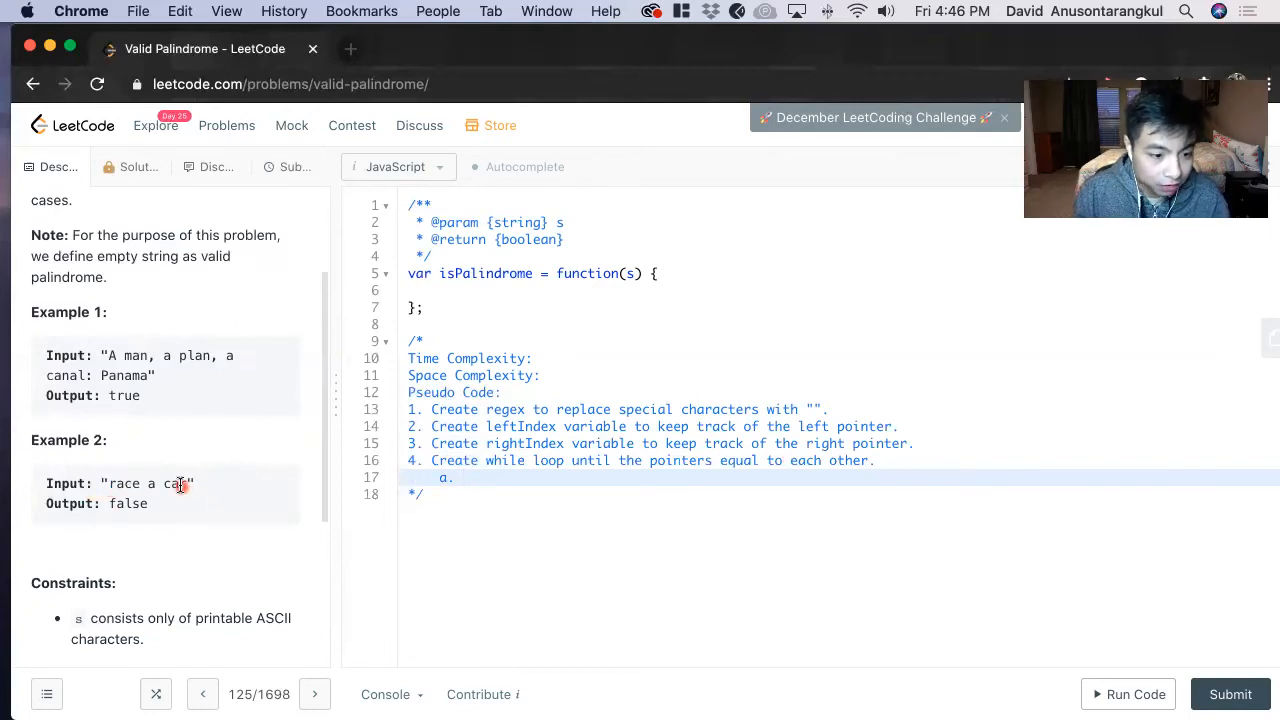
double_click(172, 482)
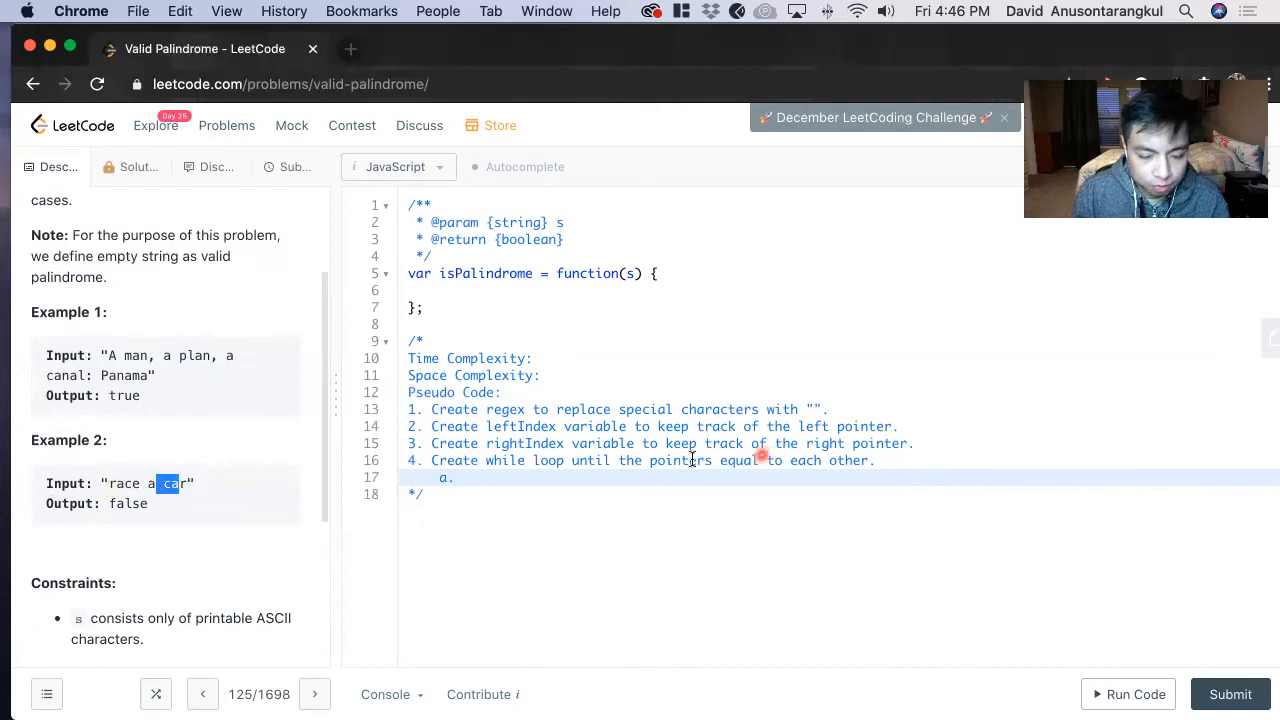
click(576, 476)
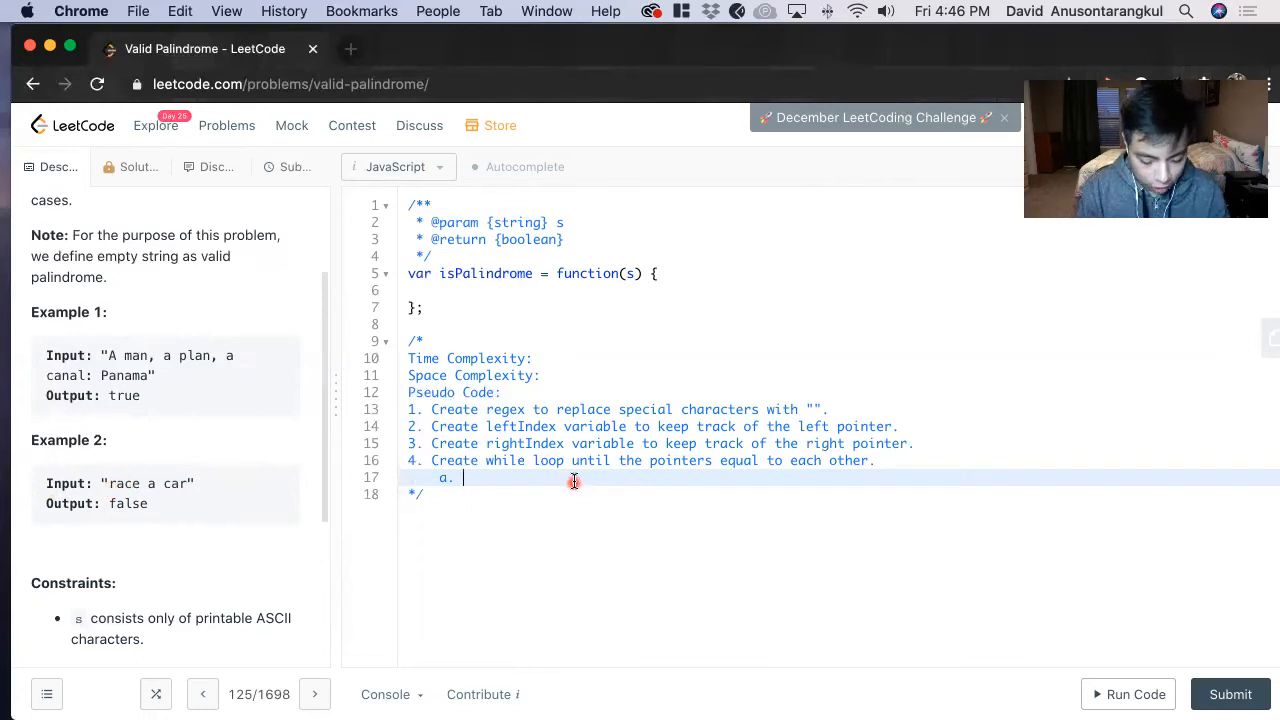
text(Create)
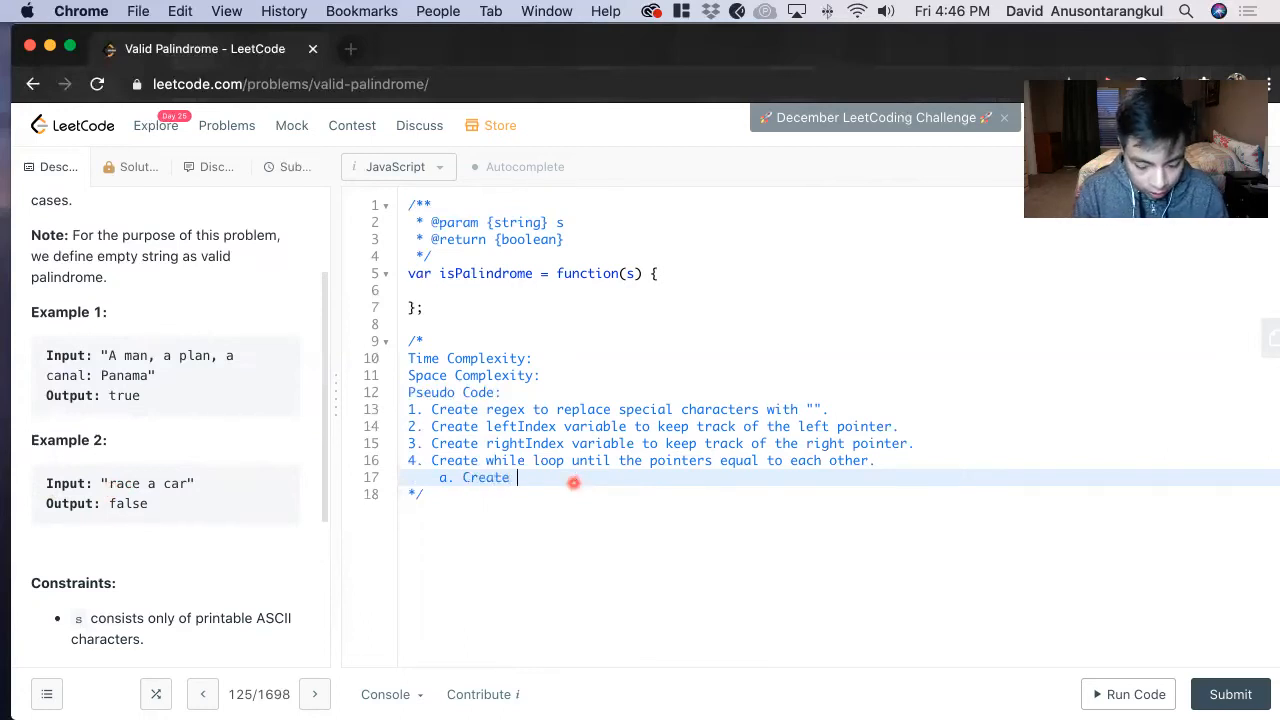
text(condition)
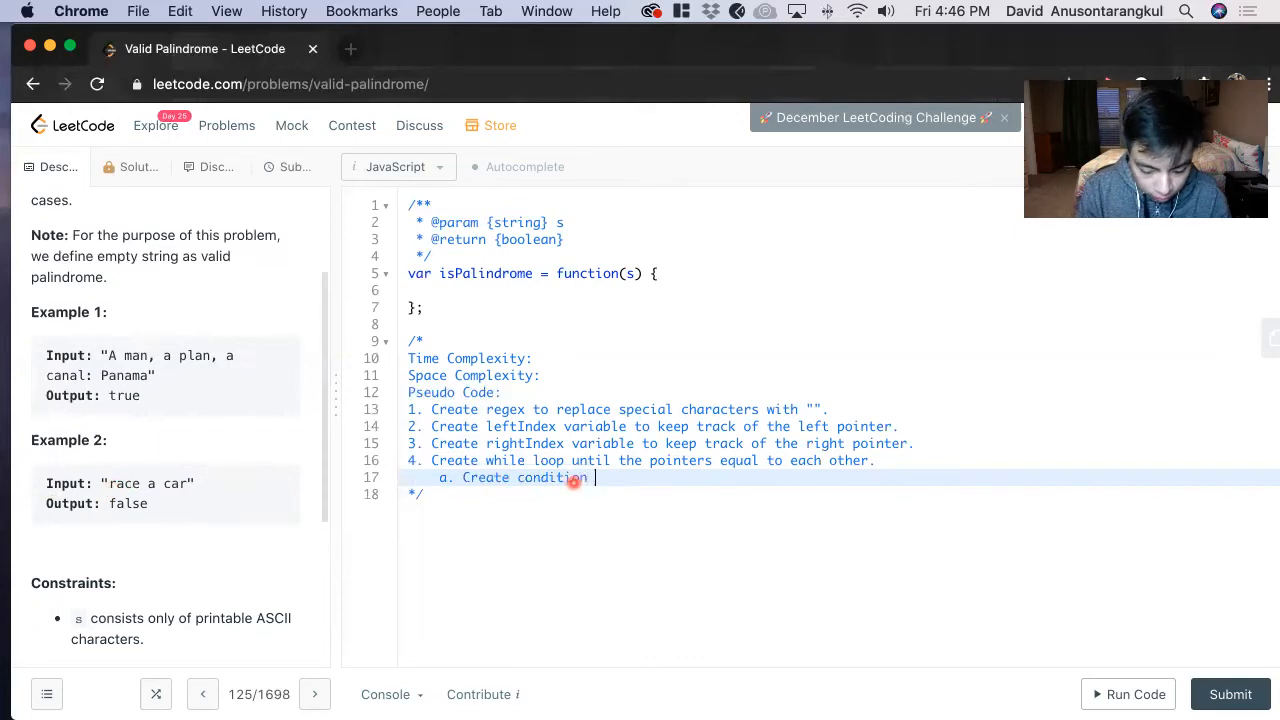
text(to see if v)
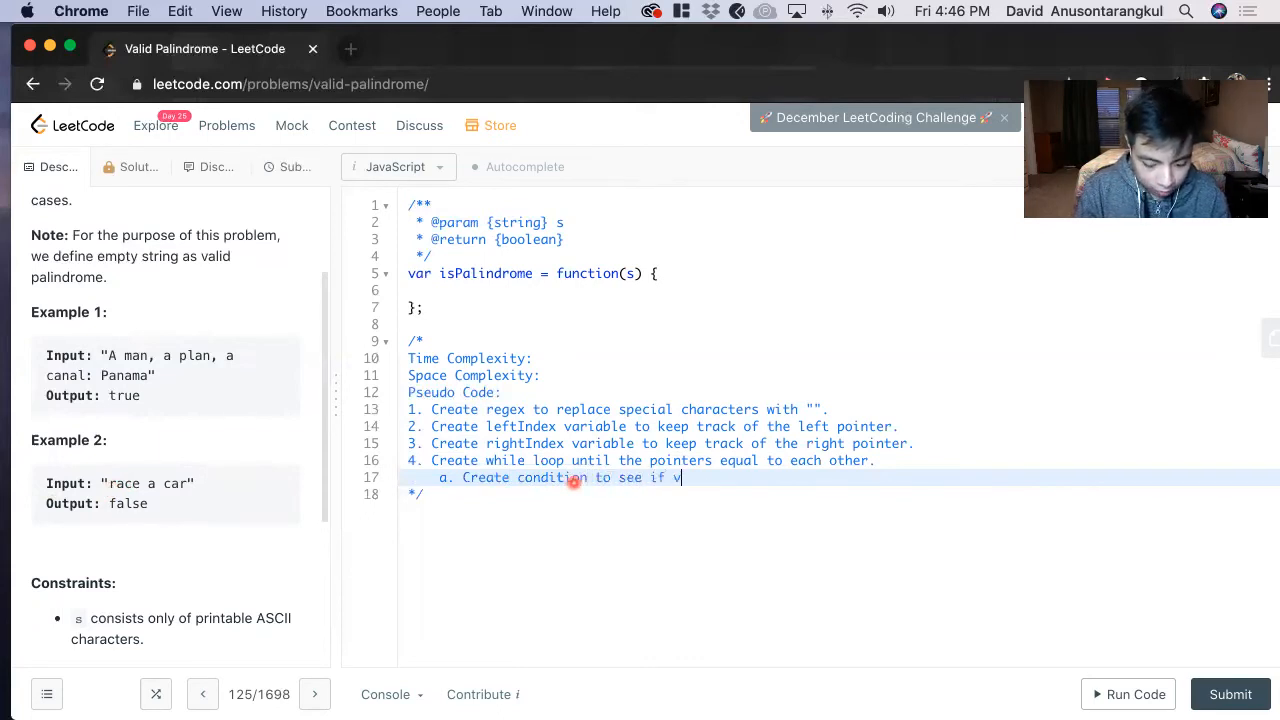
text(alues)
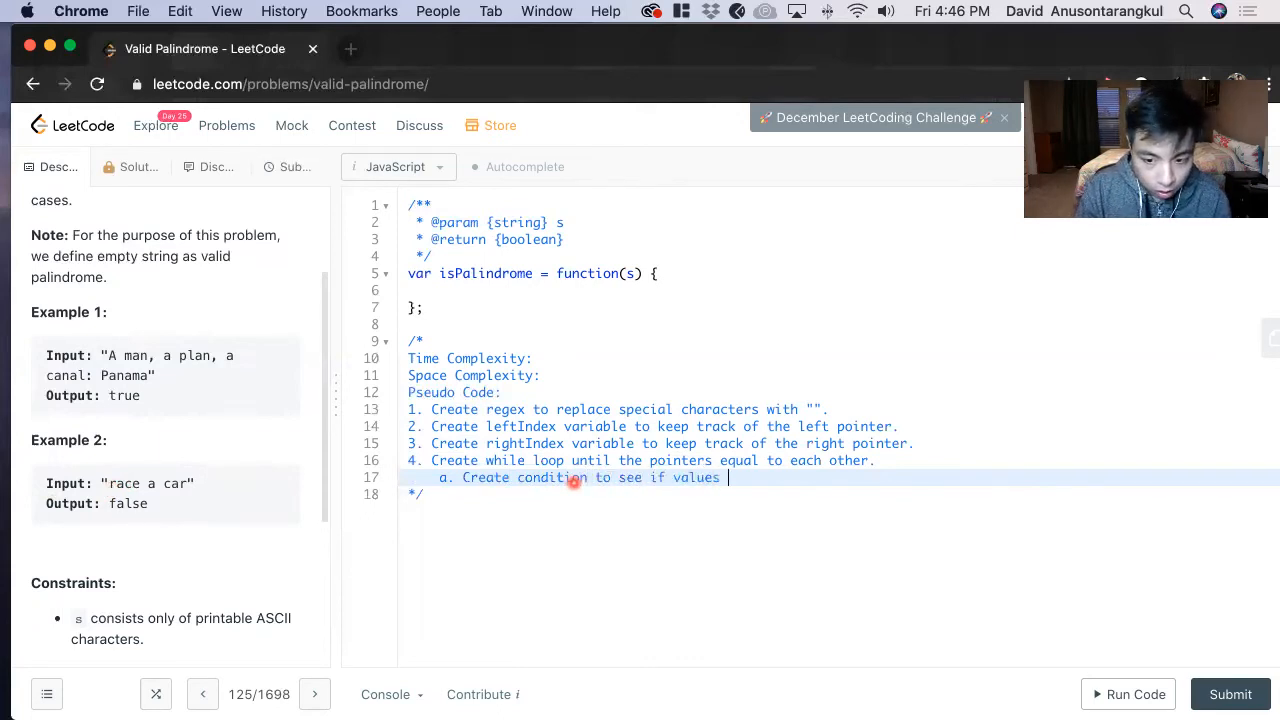
text(of pointers)
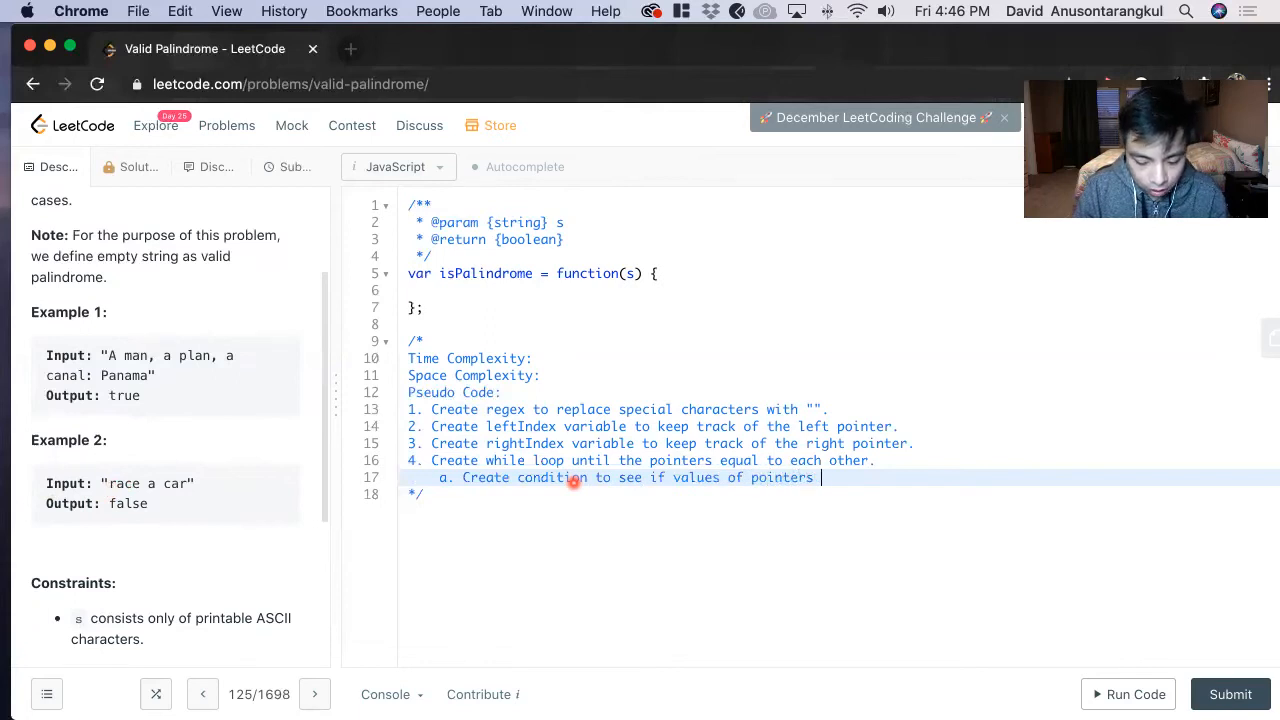
text(don't equal)
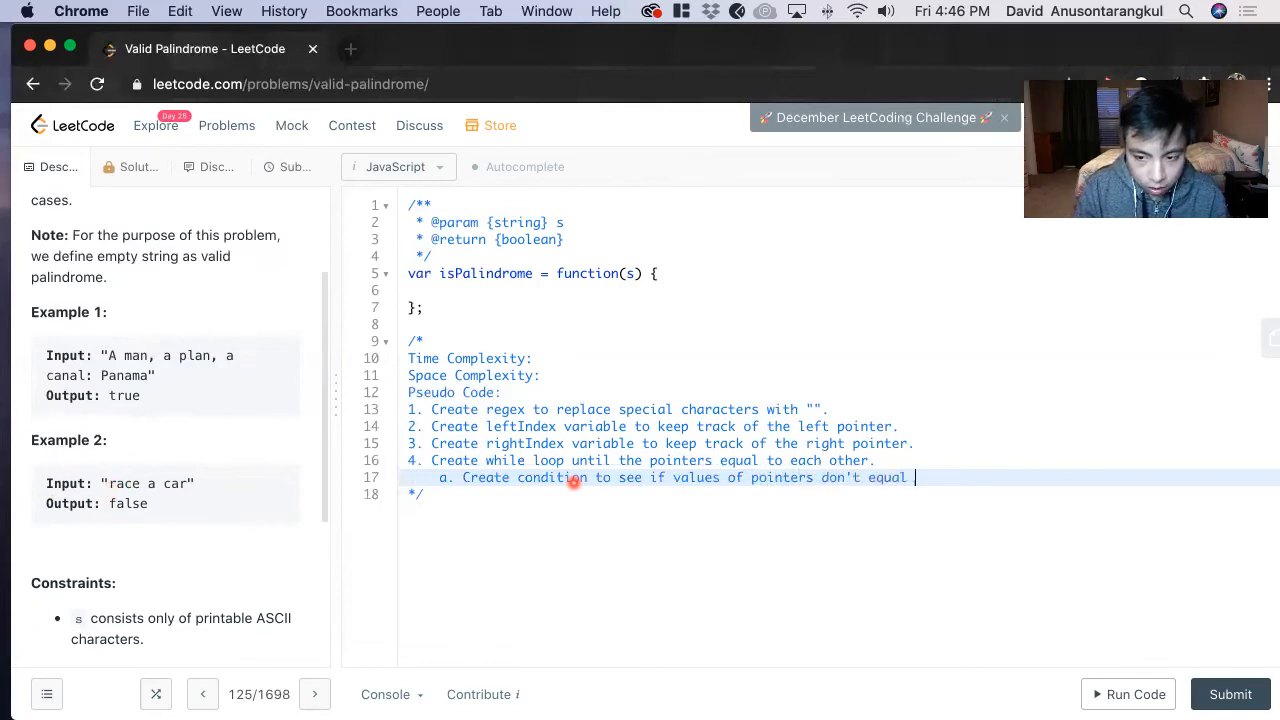
text(to each other.)
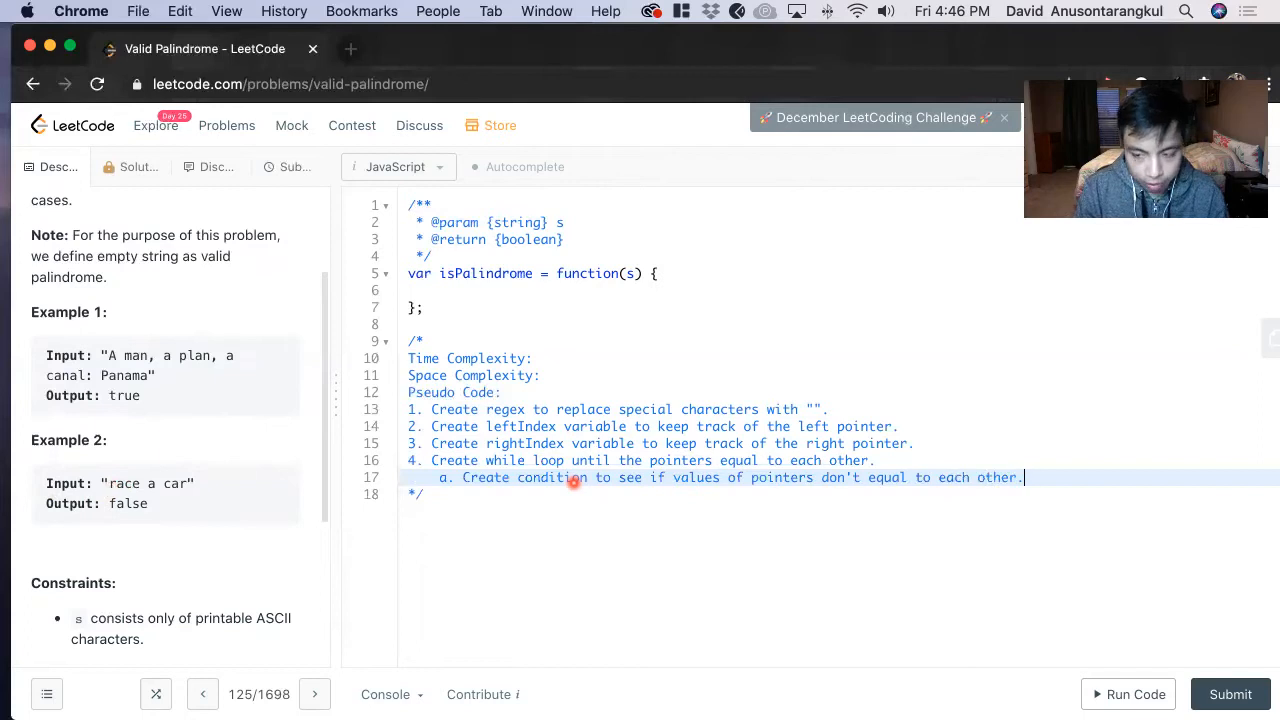
text(Retur)
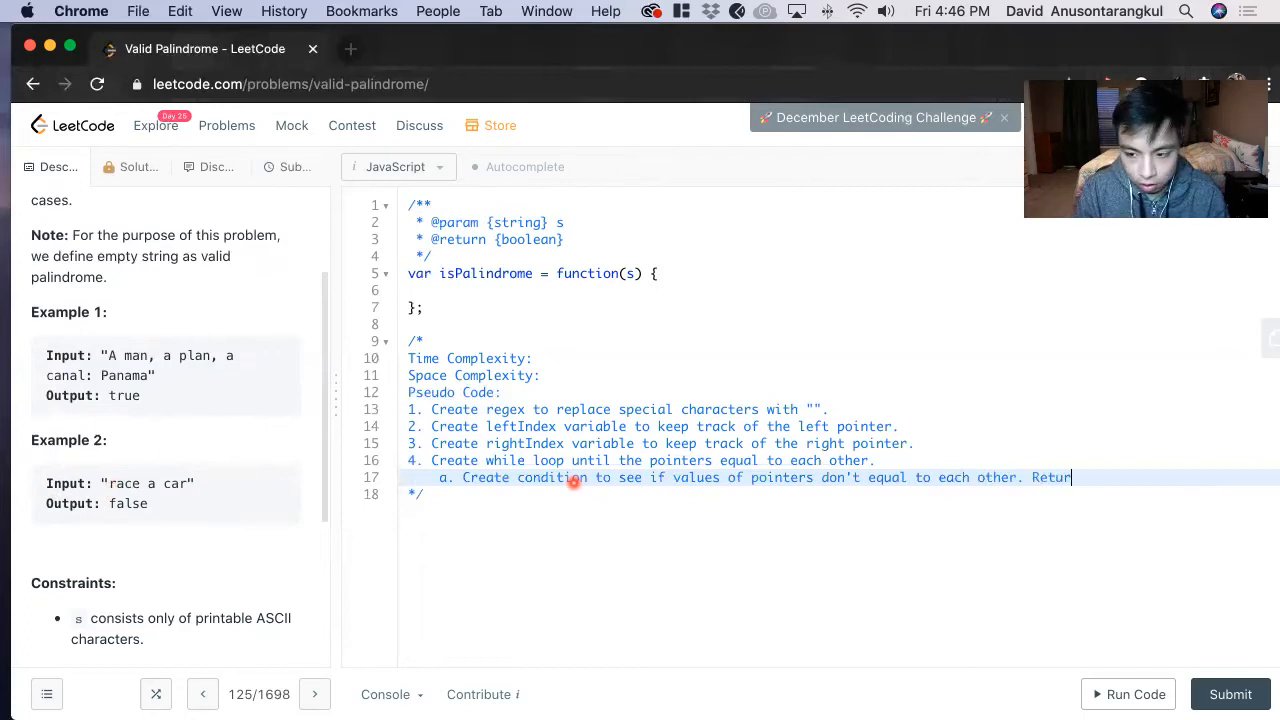
text(n false.)
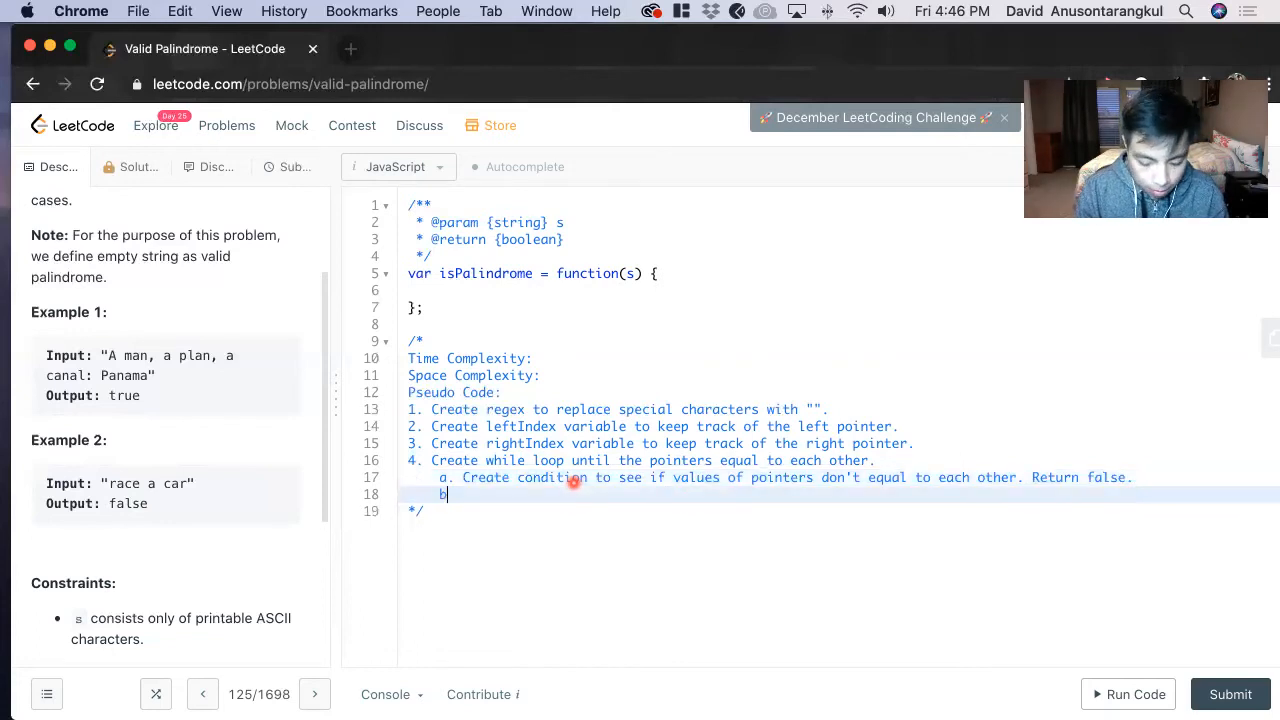
text(b.)
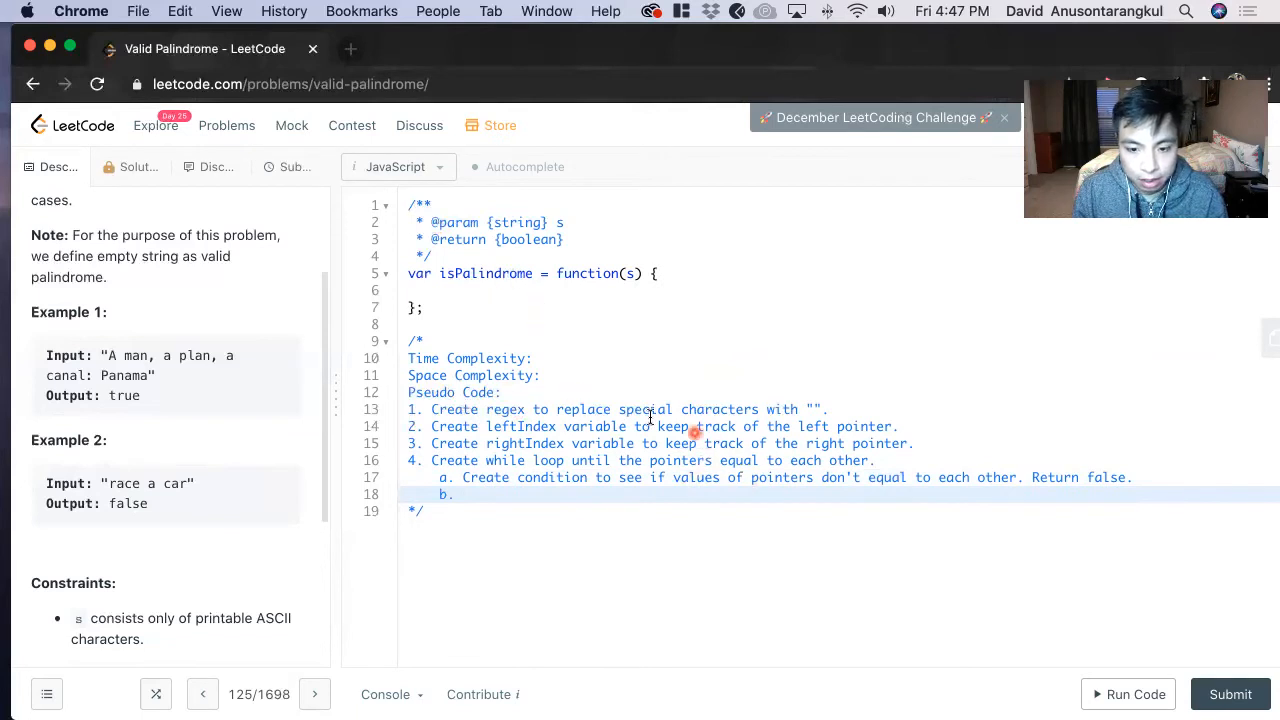
Write sub-steps b. Increment leftIndex and c. Decrement rightIndex, then start step 5
text(Incr)
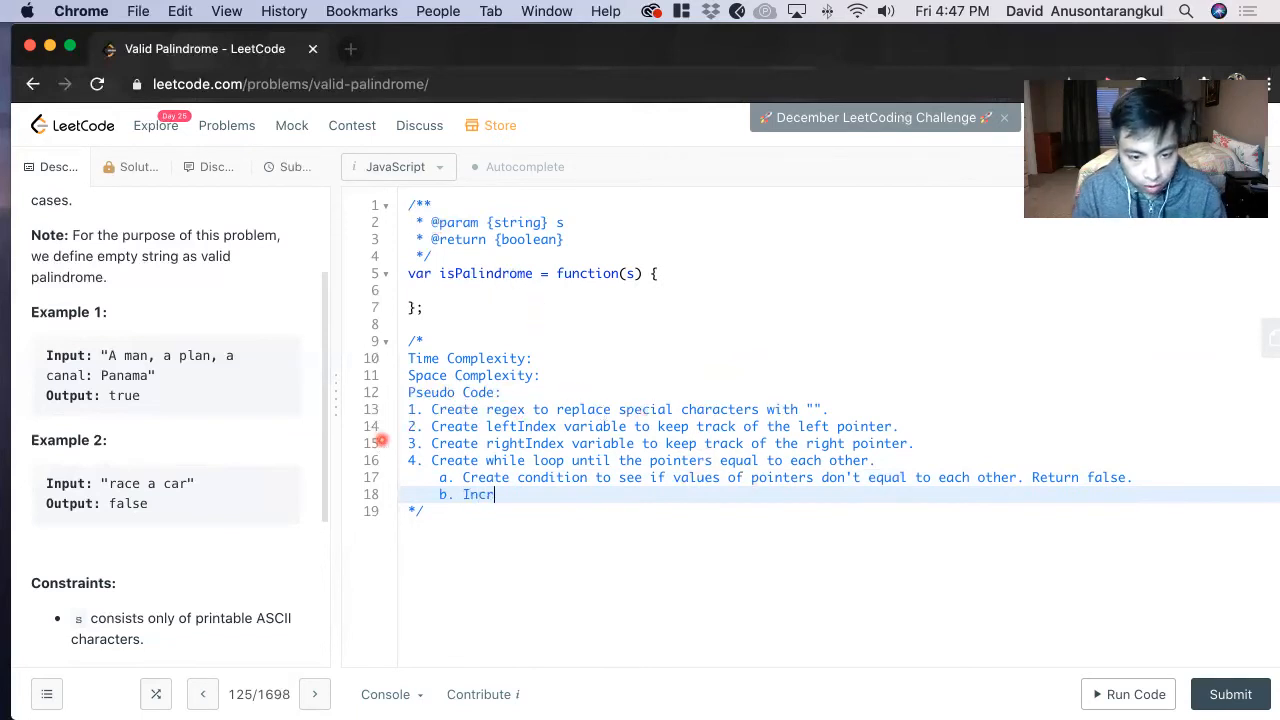
text(ement l)
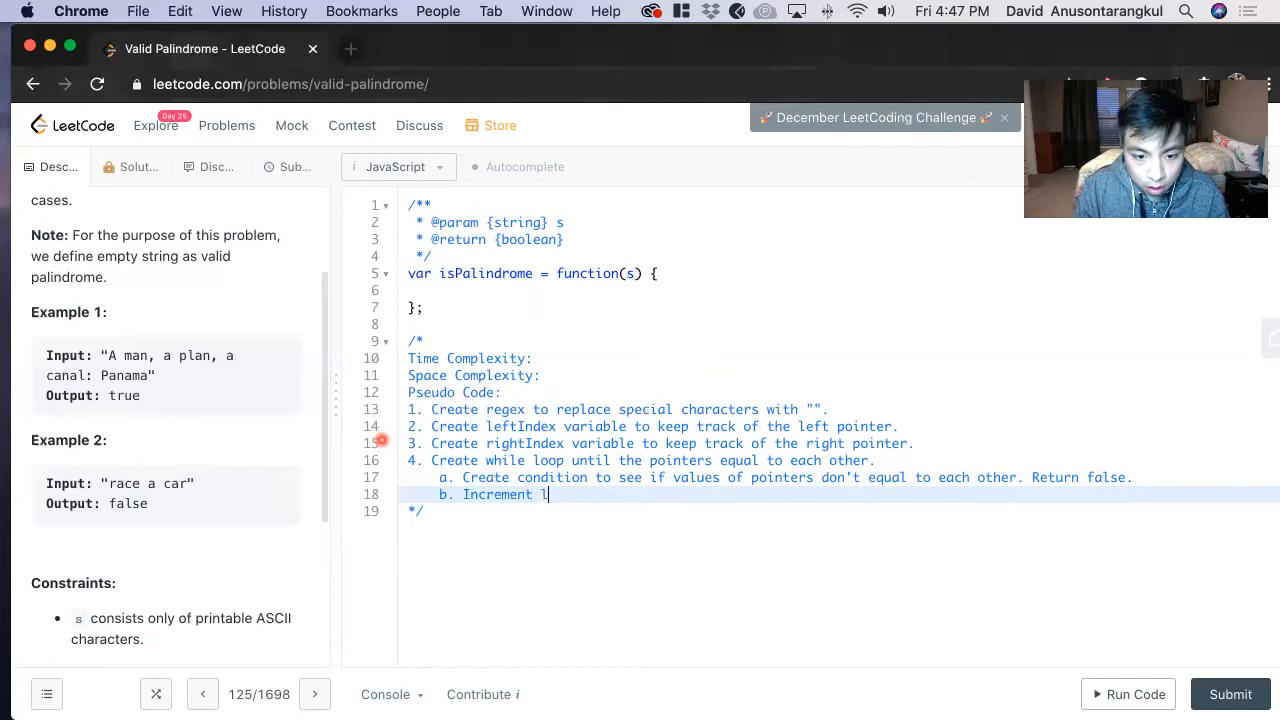
text(eftIndex.)
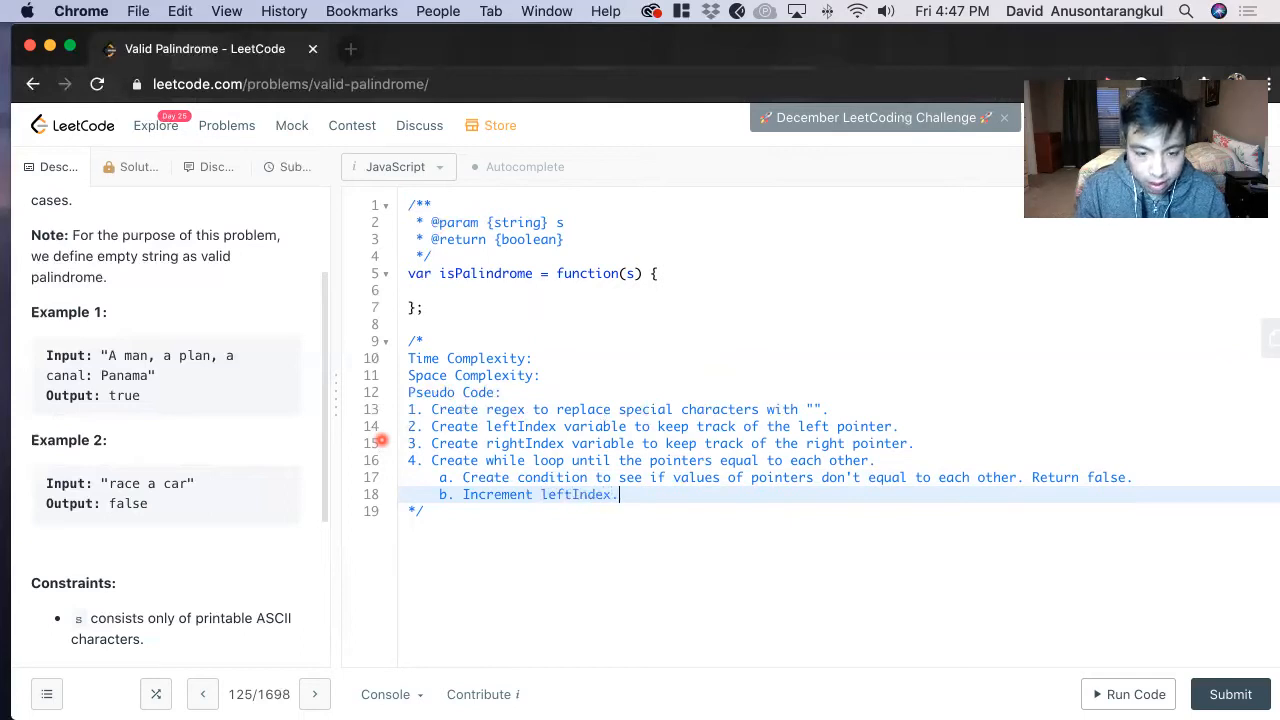
key(Return)
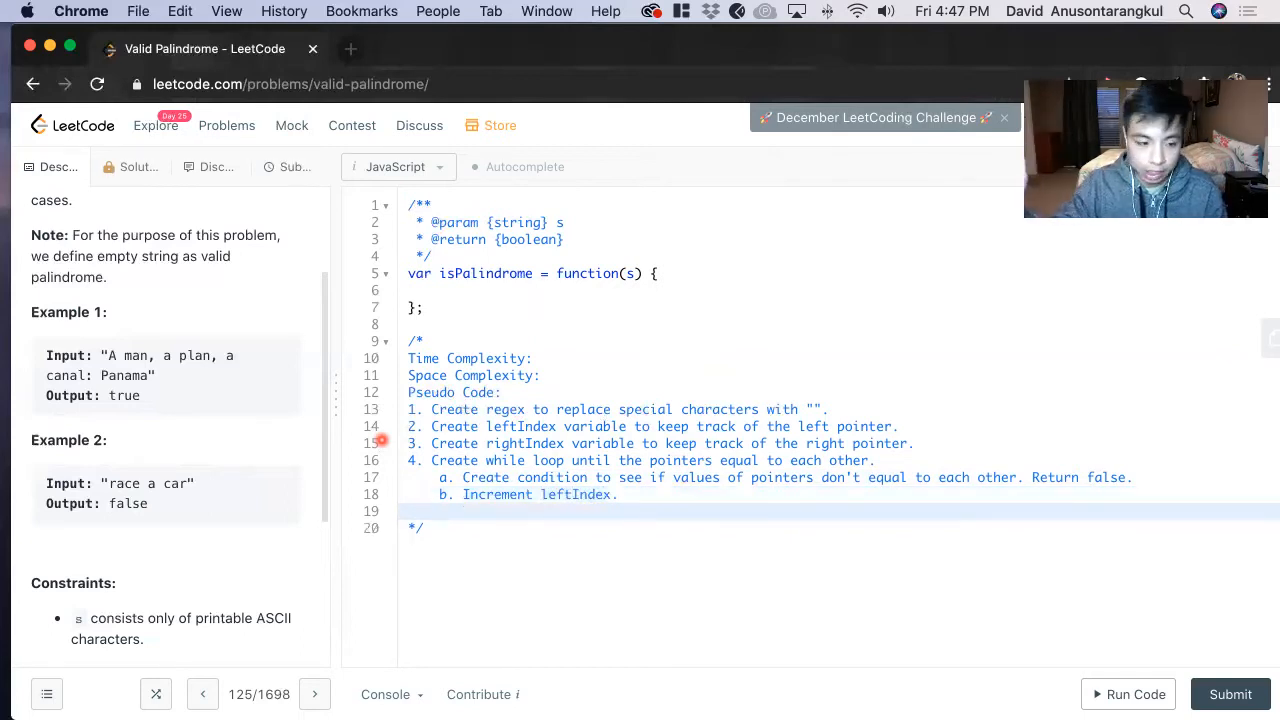
text(c.)
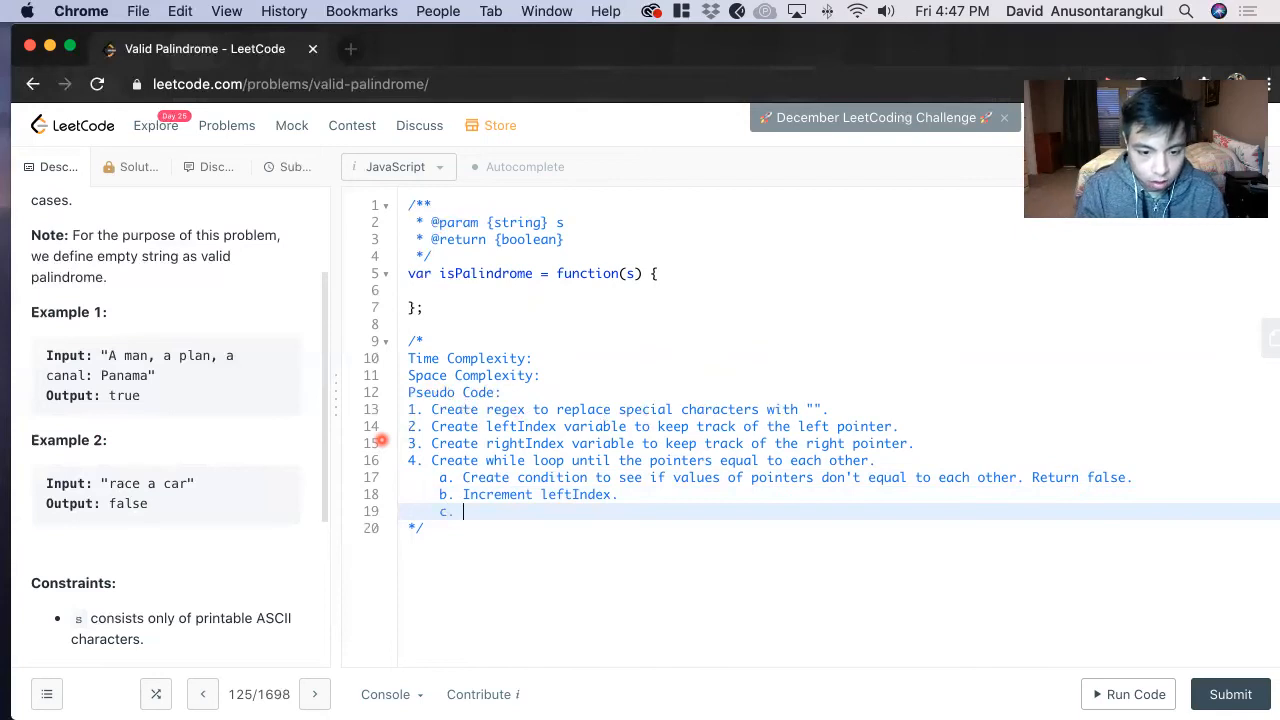
text(Decreme)
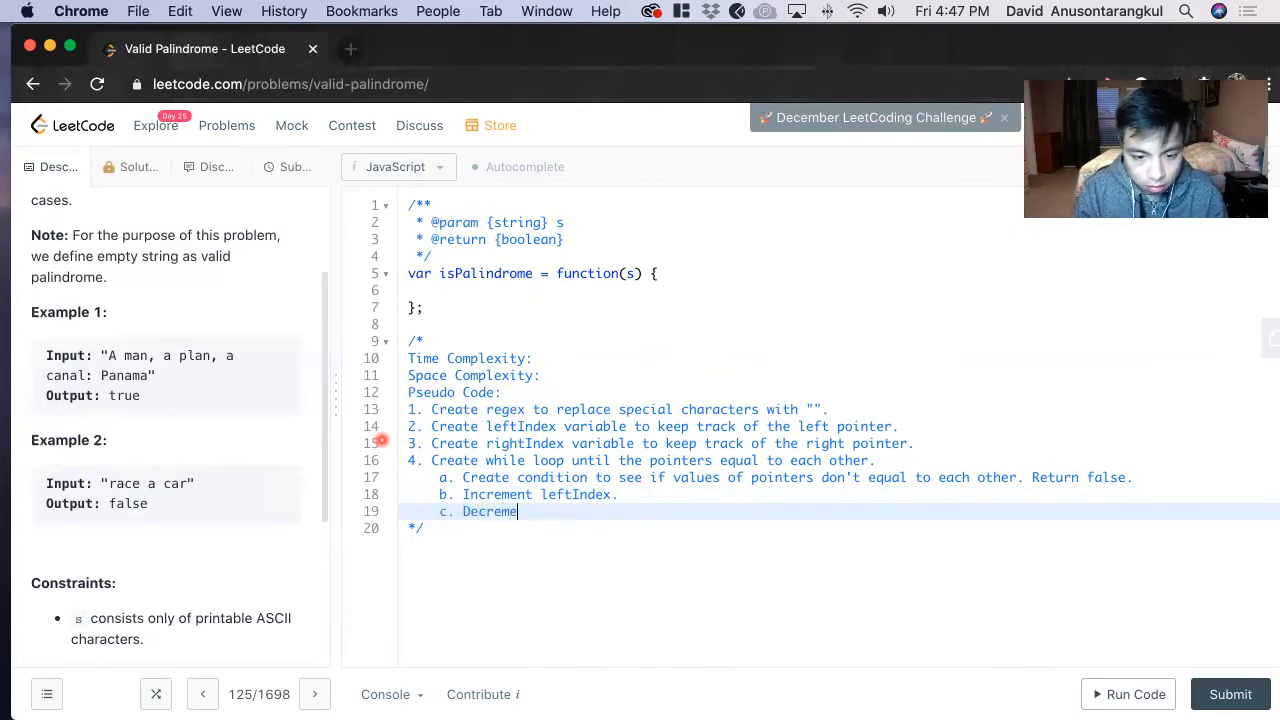
text(nt rightIndex.)
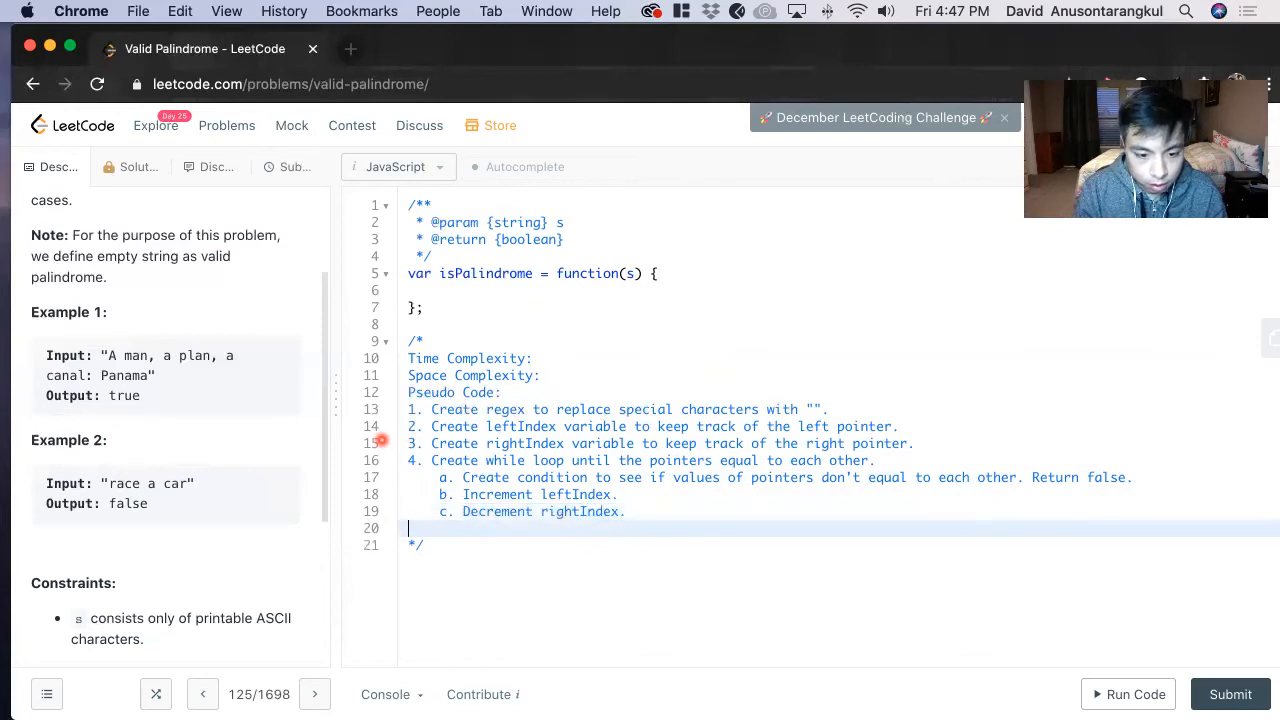
text(5.)
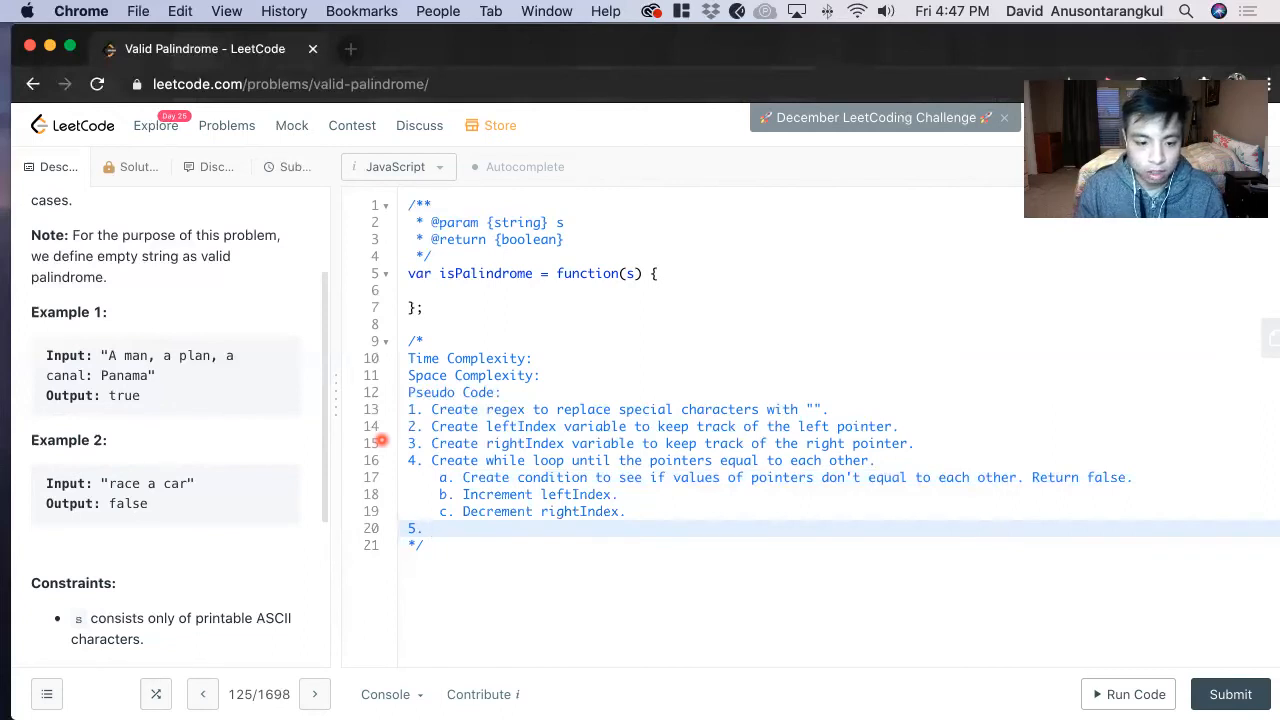
Write step 5: Return true because all the values in the string are equal to each other
text(Retu)
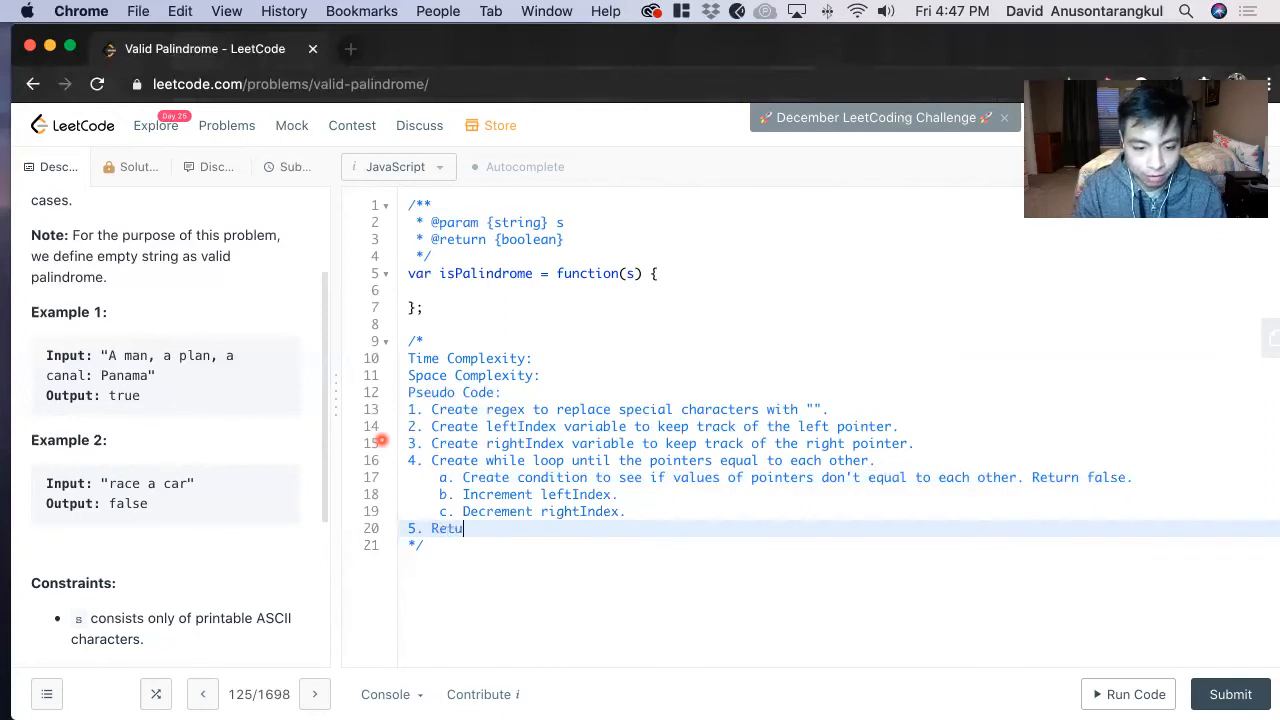
text(rn t)
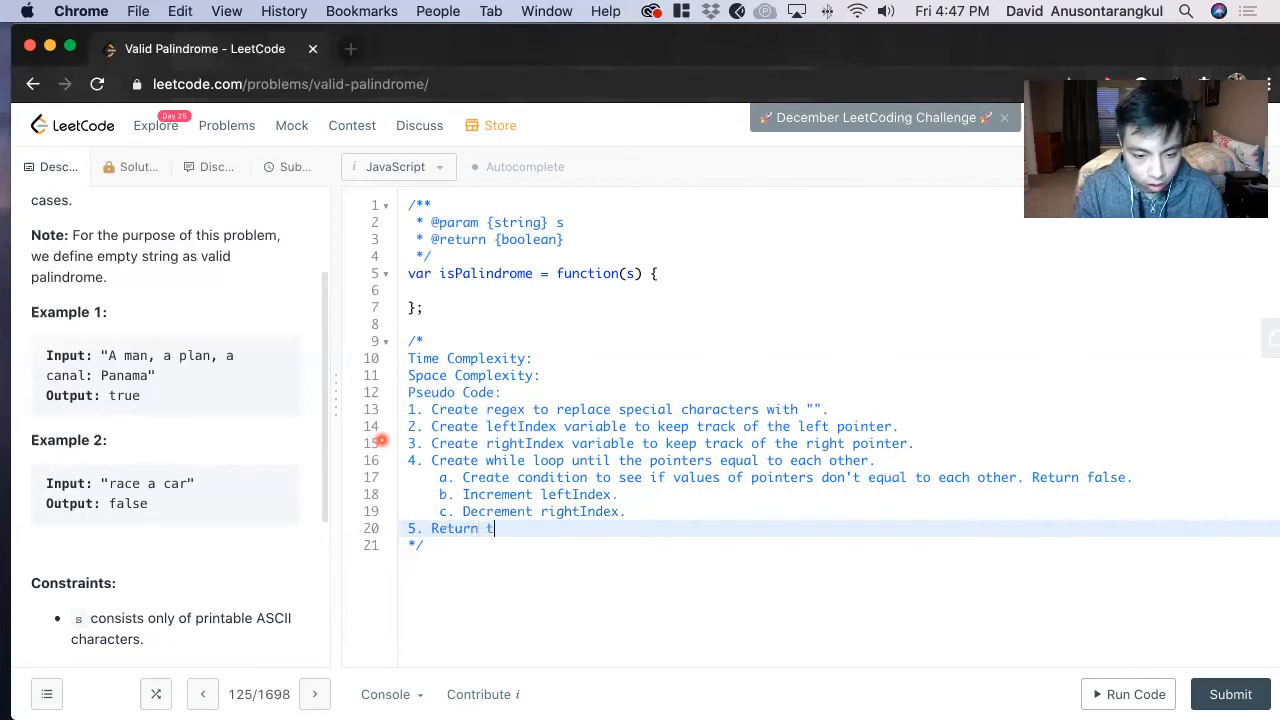
text(rue because all the val)
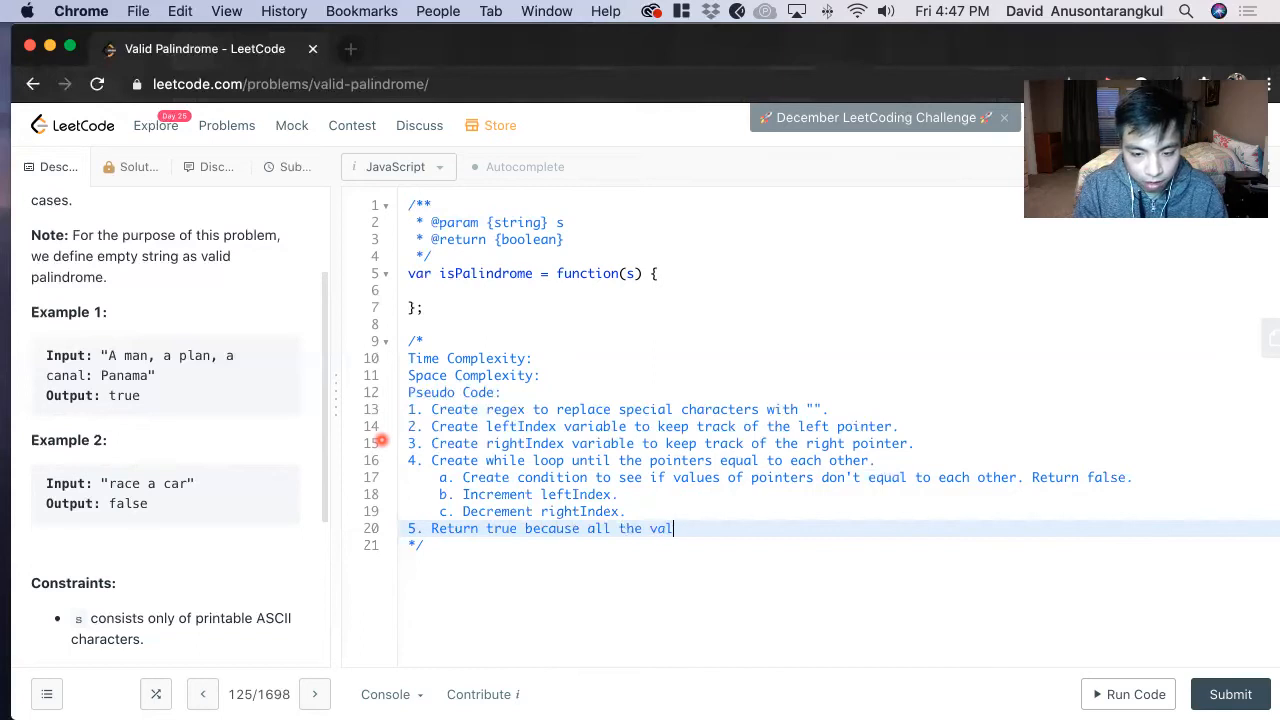
text(ues in the string)
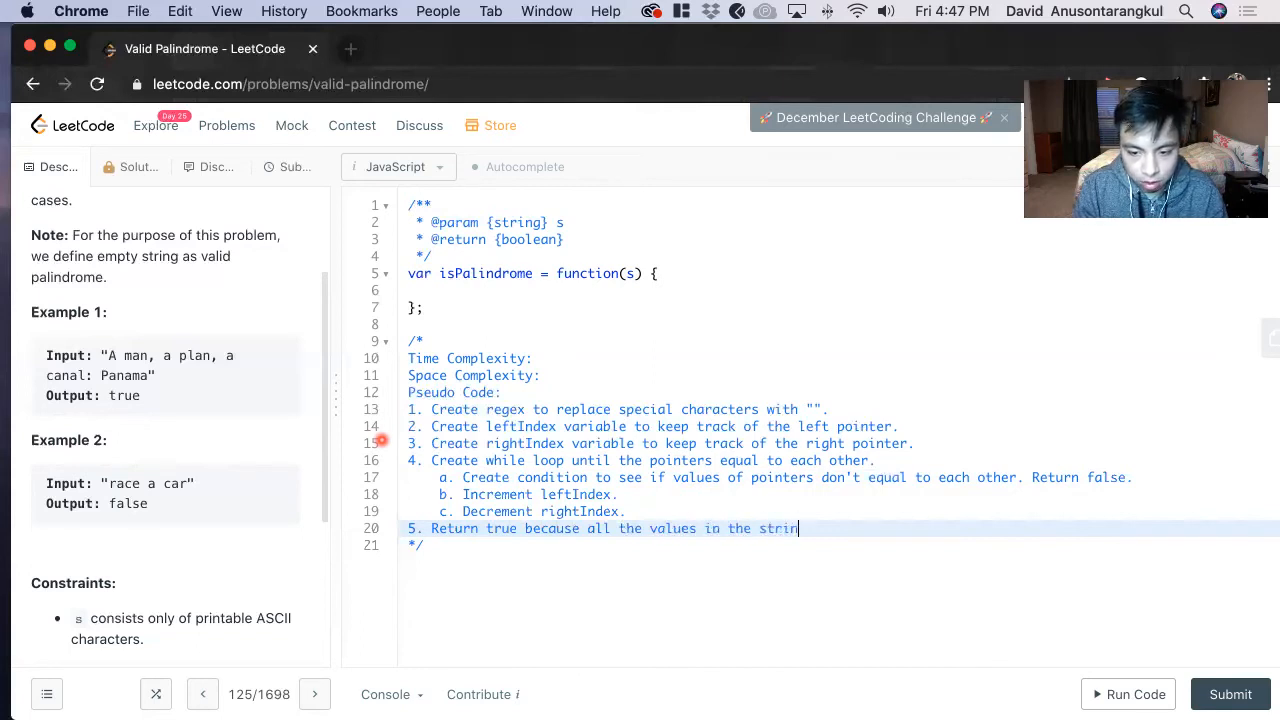
text(are equal to)
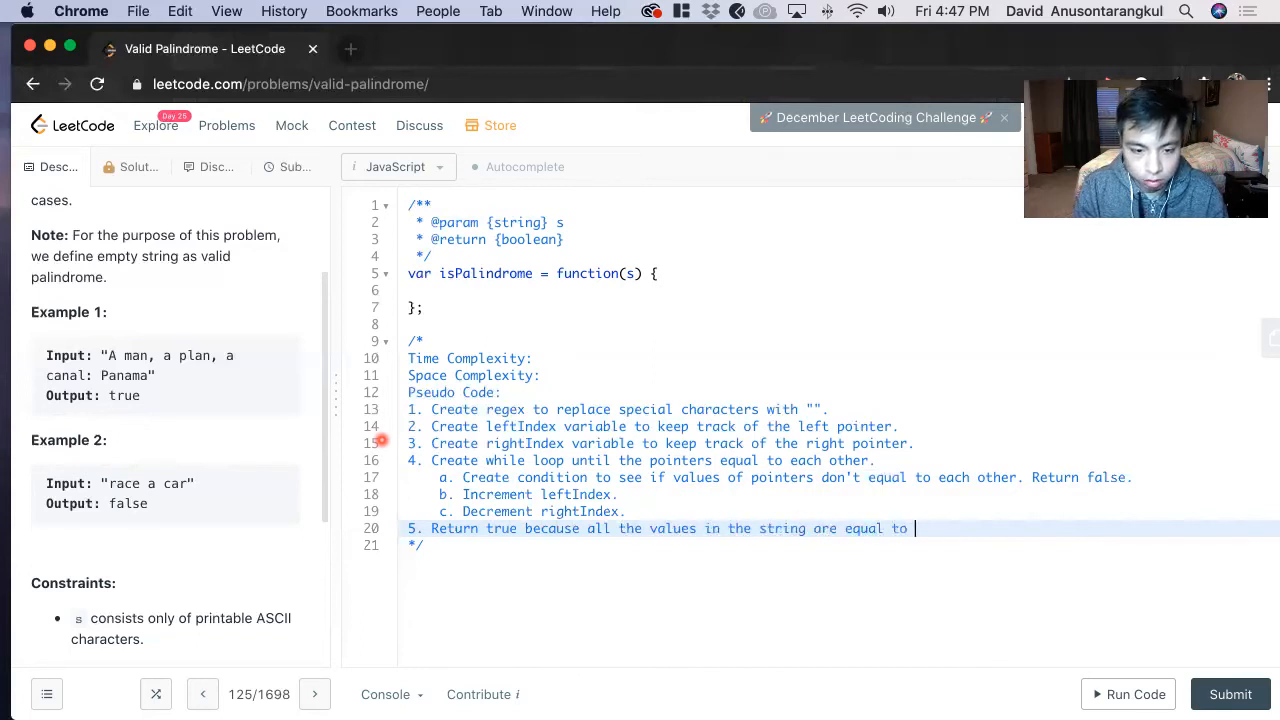
text(each other.)
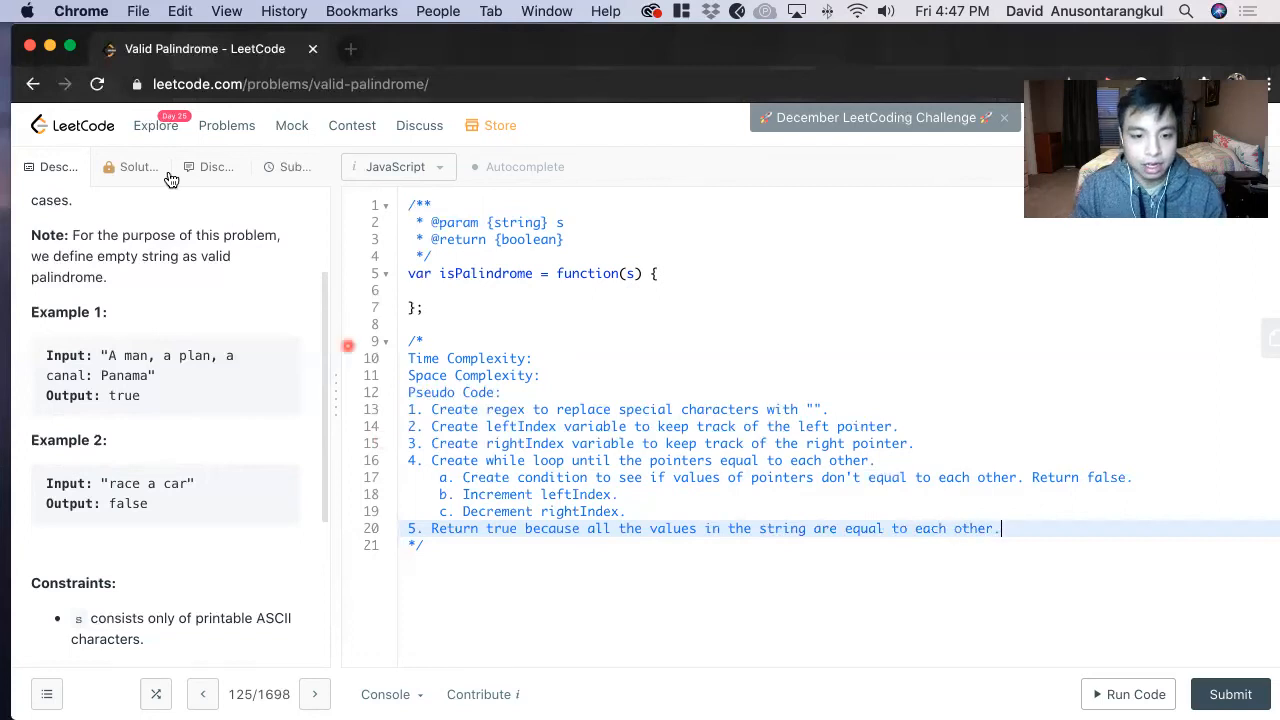
click(618, 290)
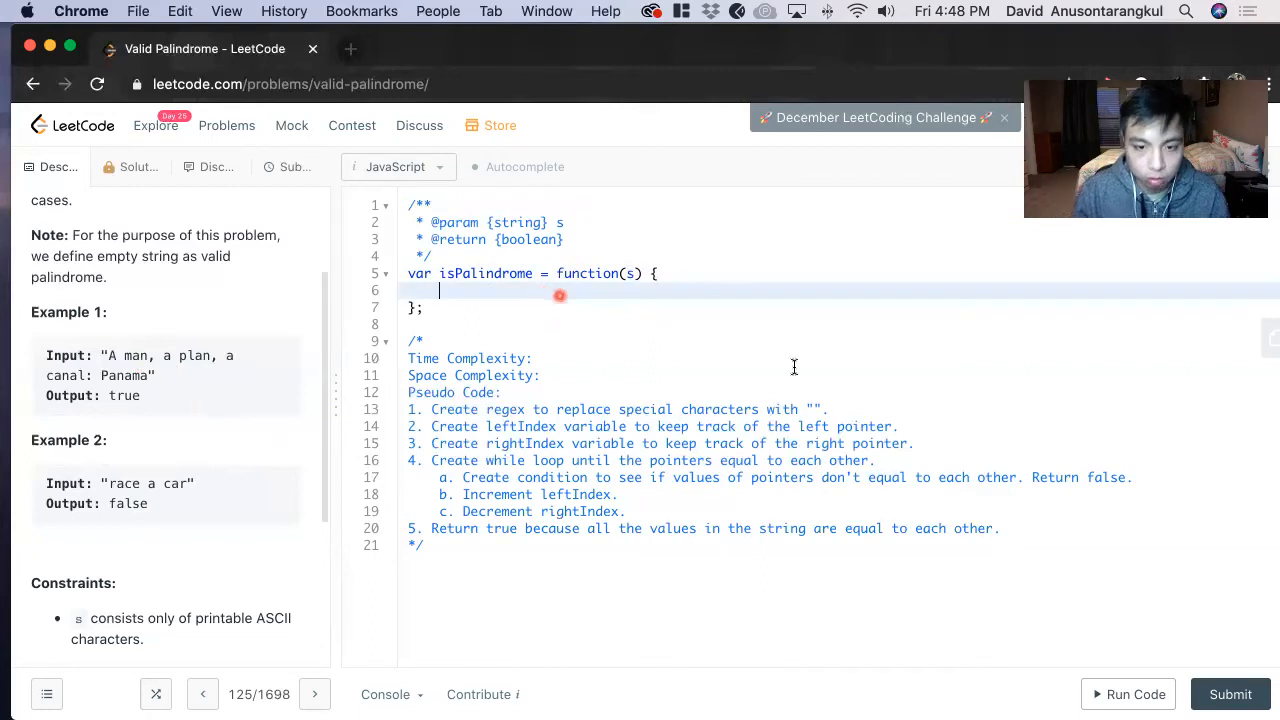
mouse_move(804, 376)
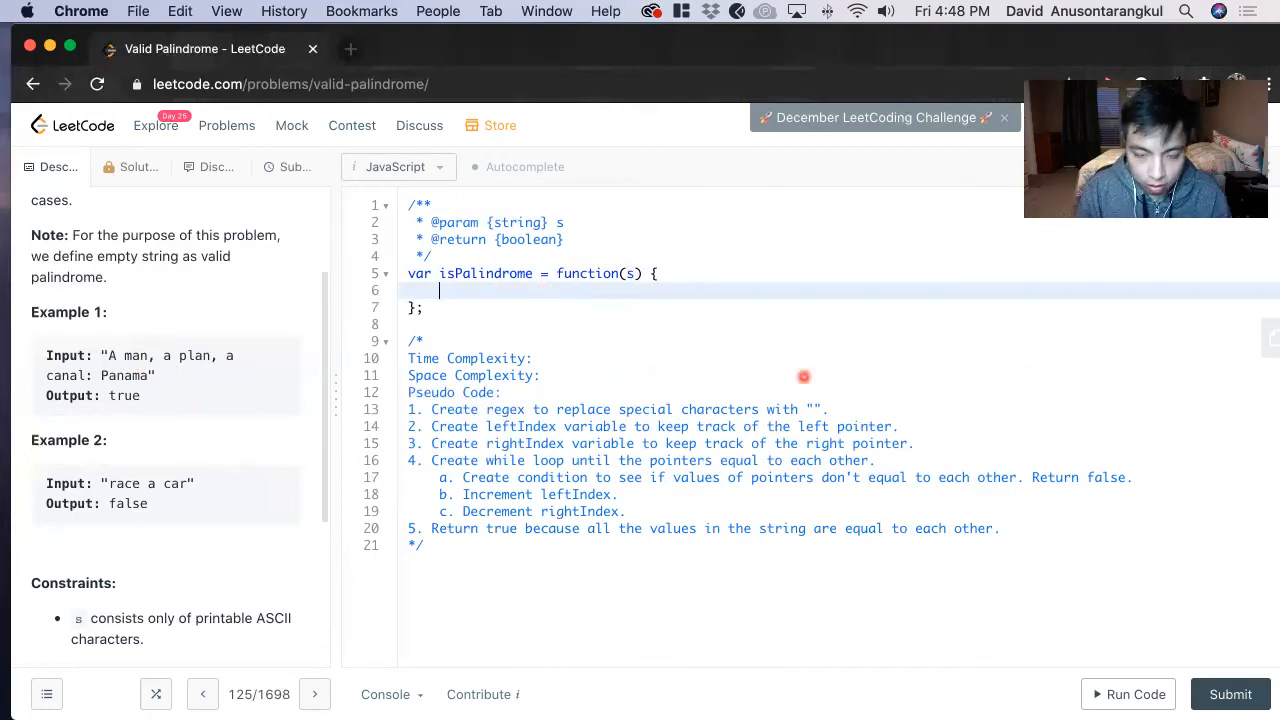
Begin the replace statement s = s.replace(/[ , "") in the isPalindrome function
text(s = s)
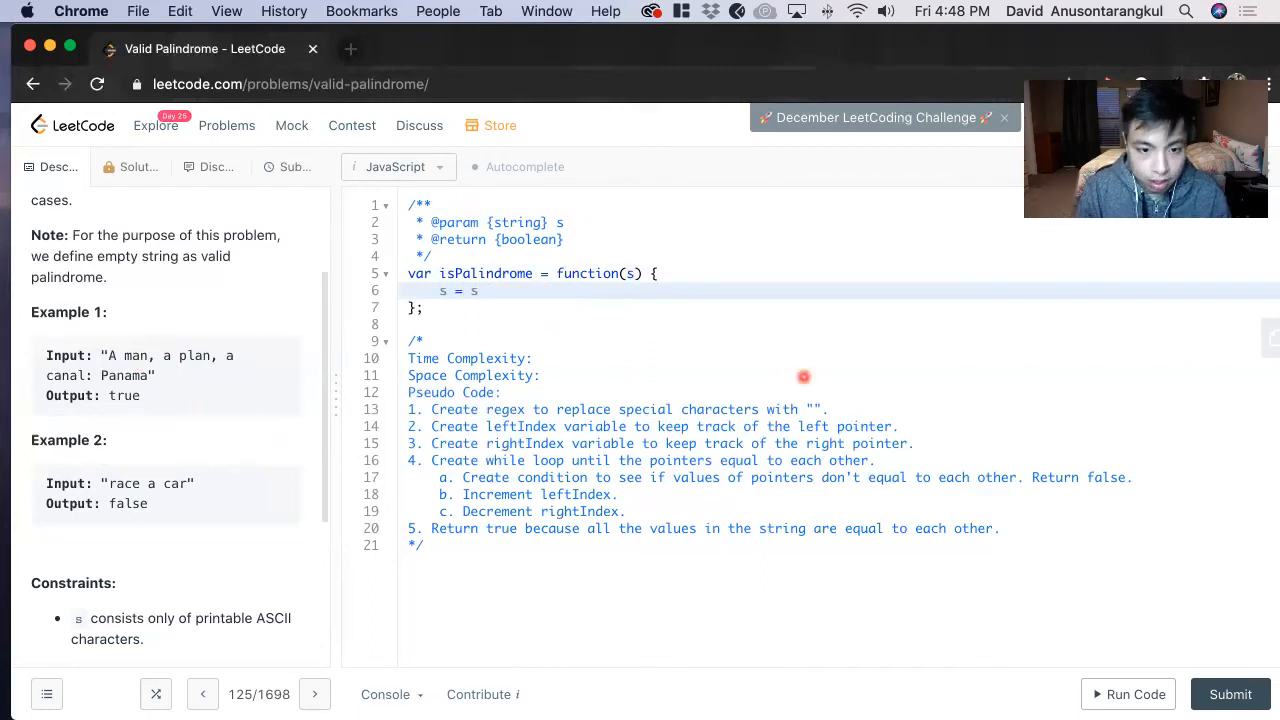
text(.replac)
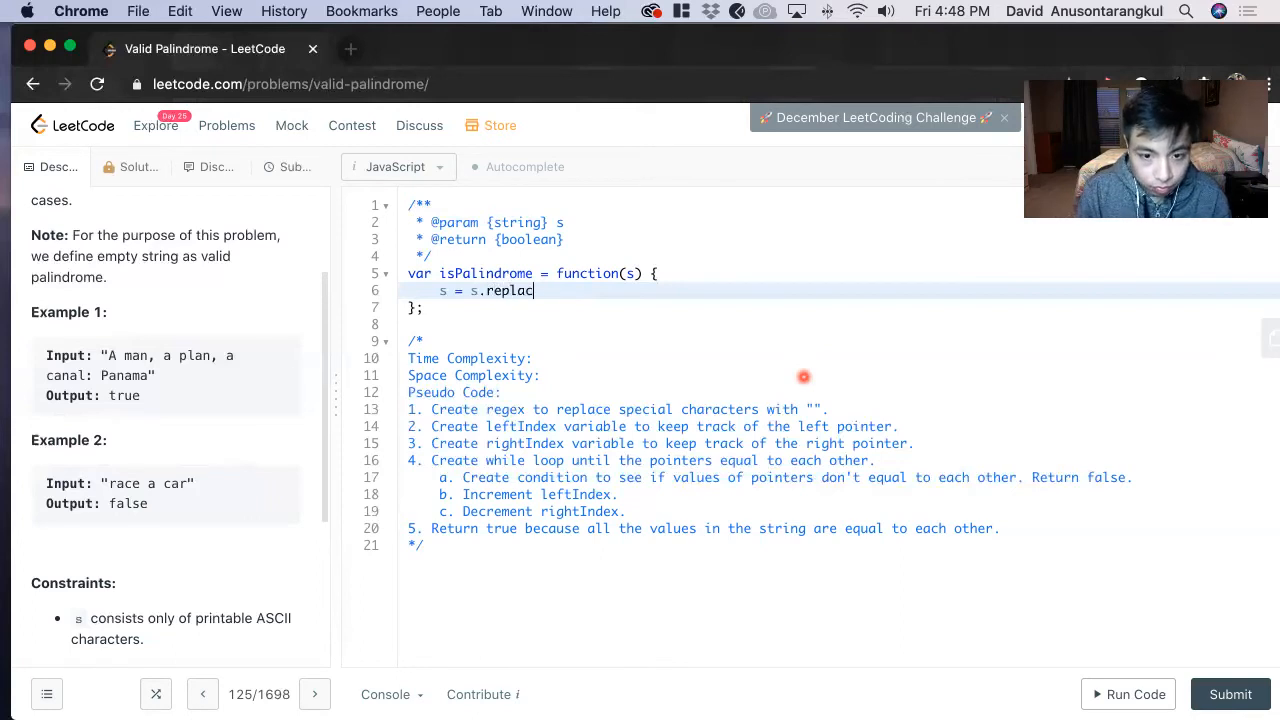
text(e)
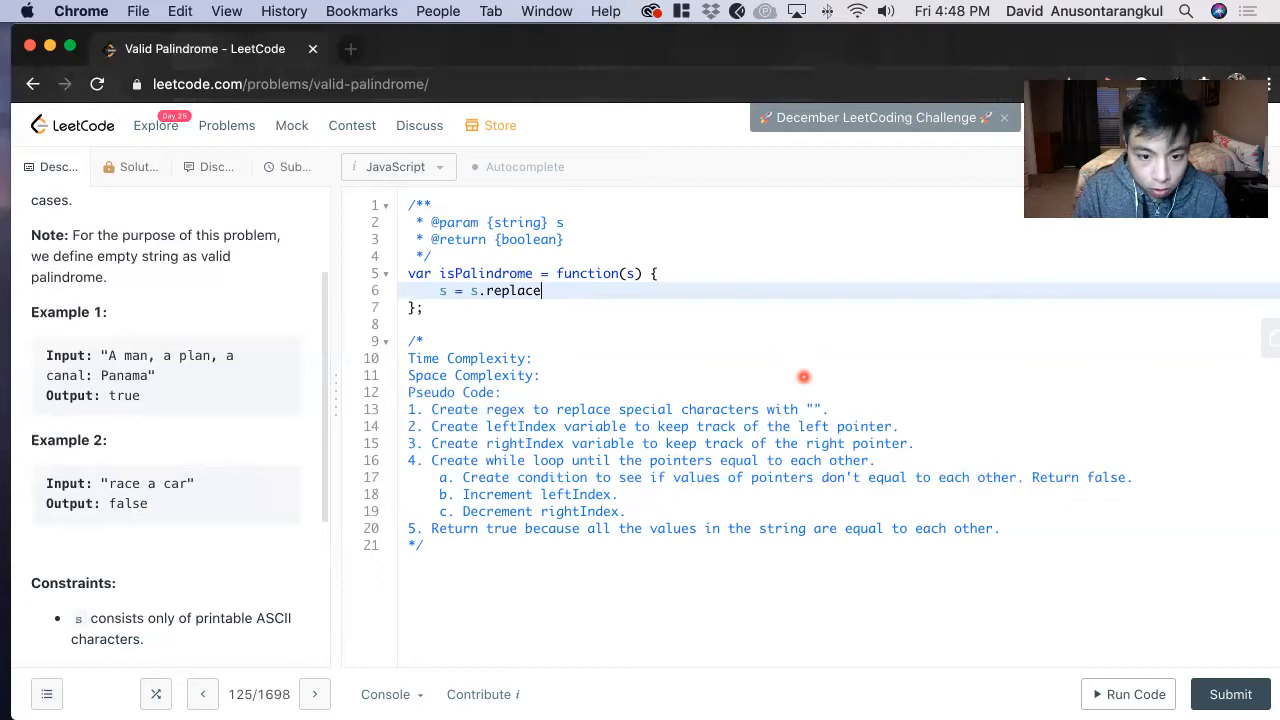
text(())
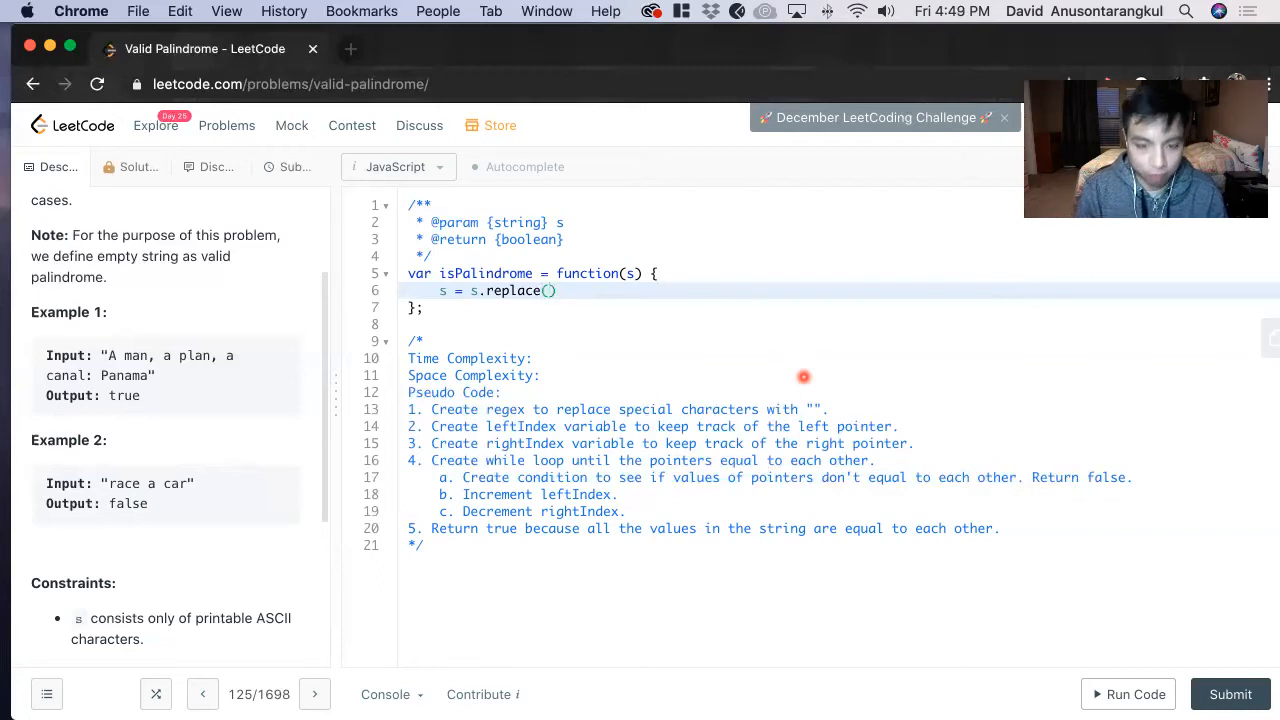
text(,)
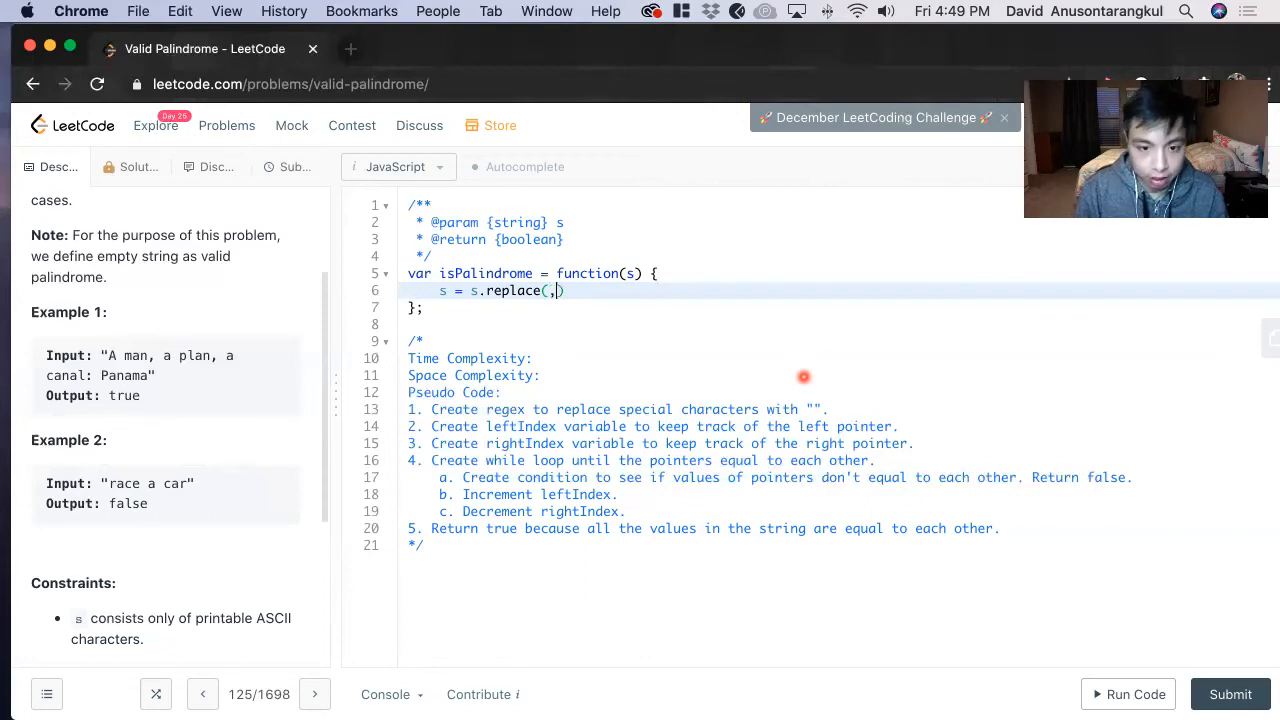
text(")
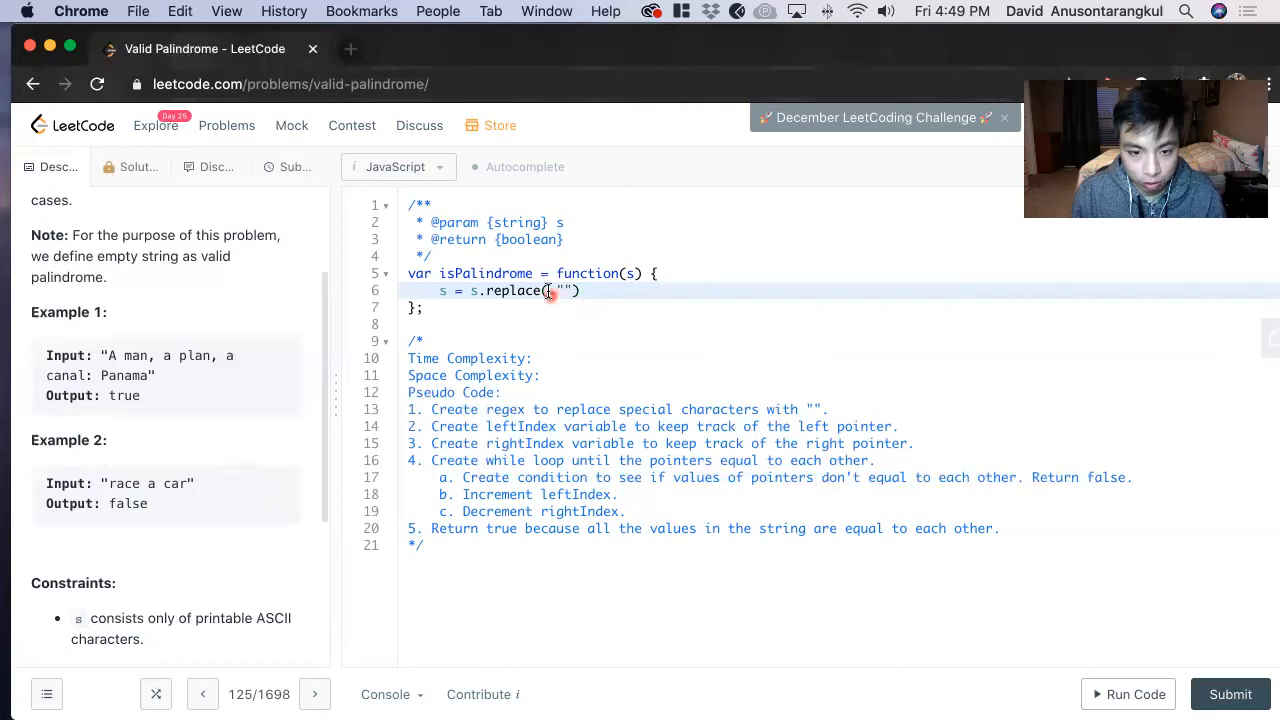
text(,)
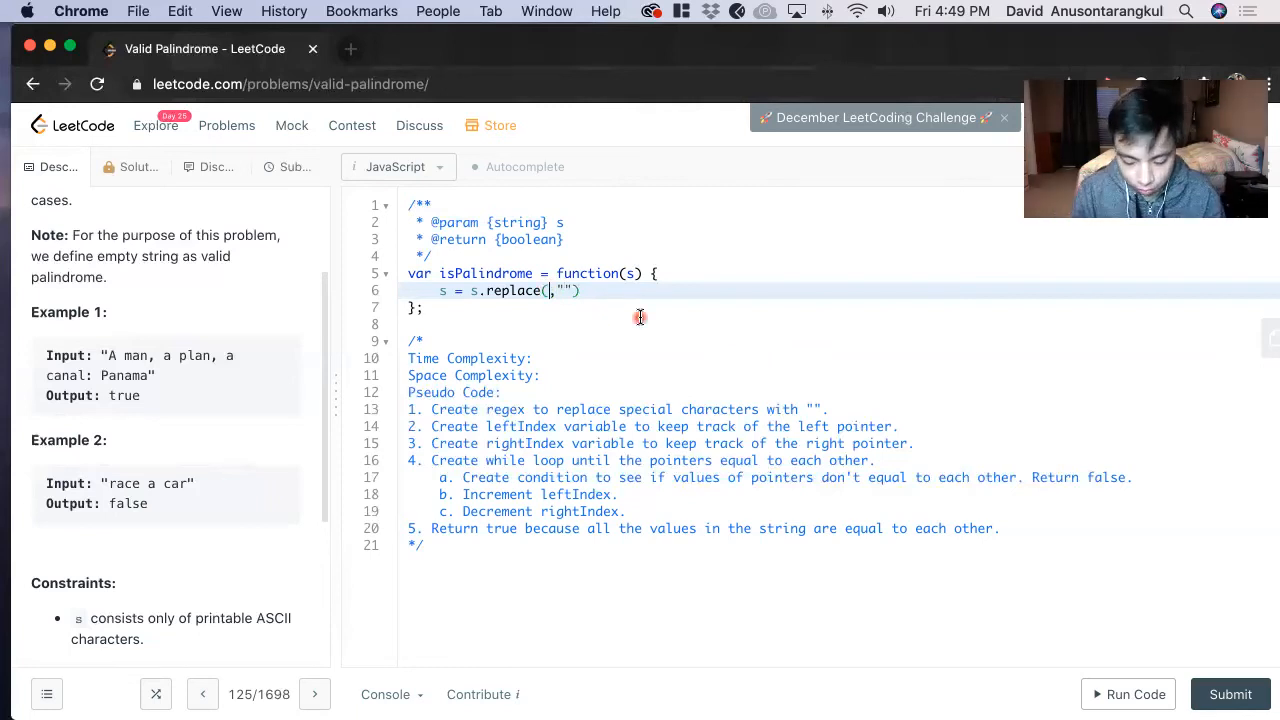
text(/)
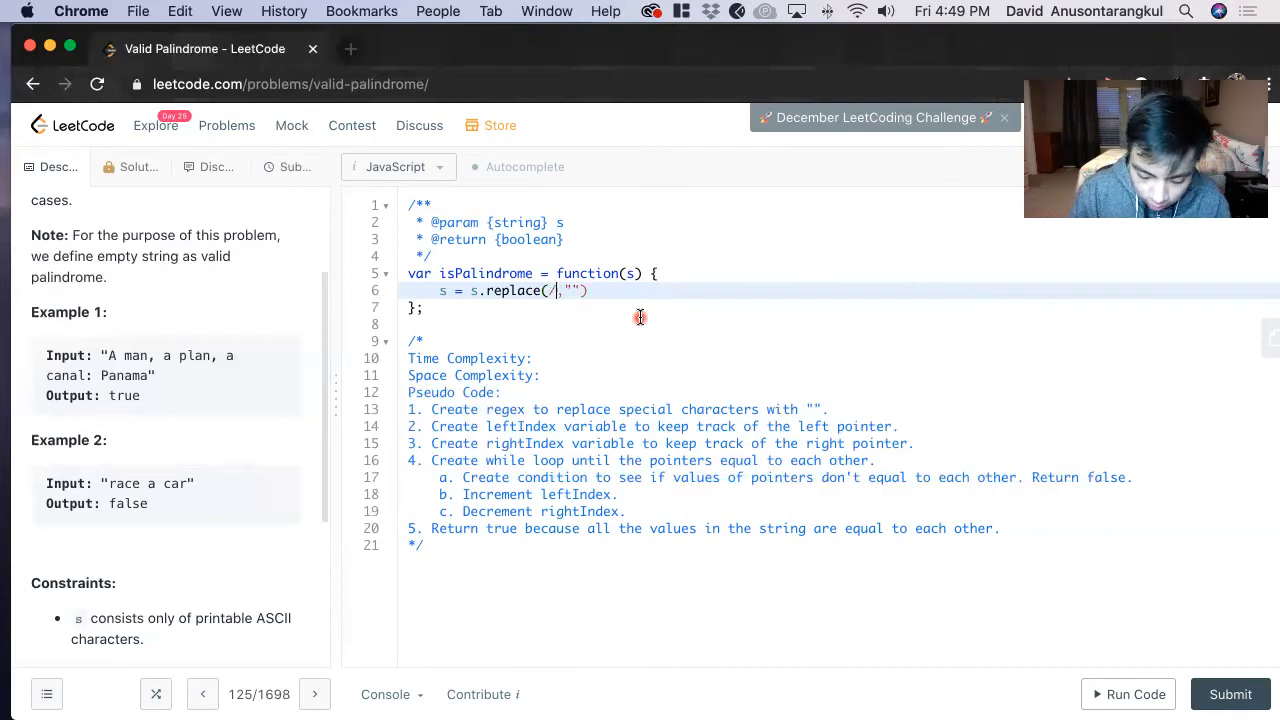
text([)
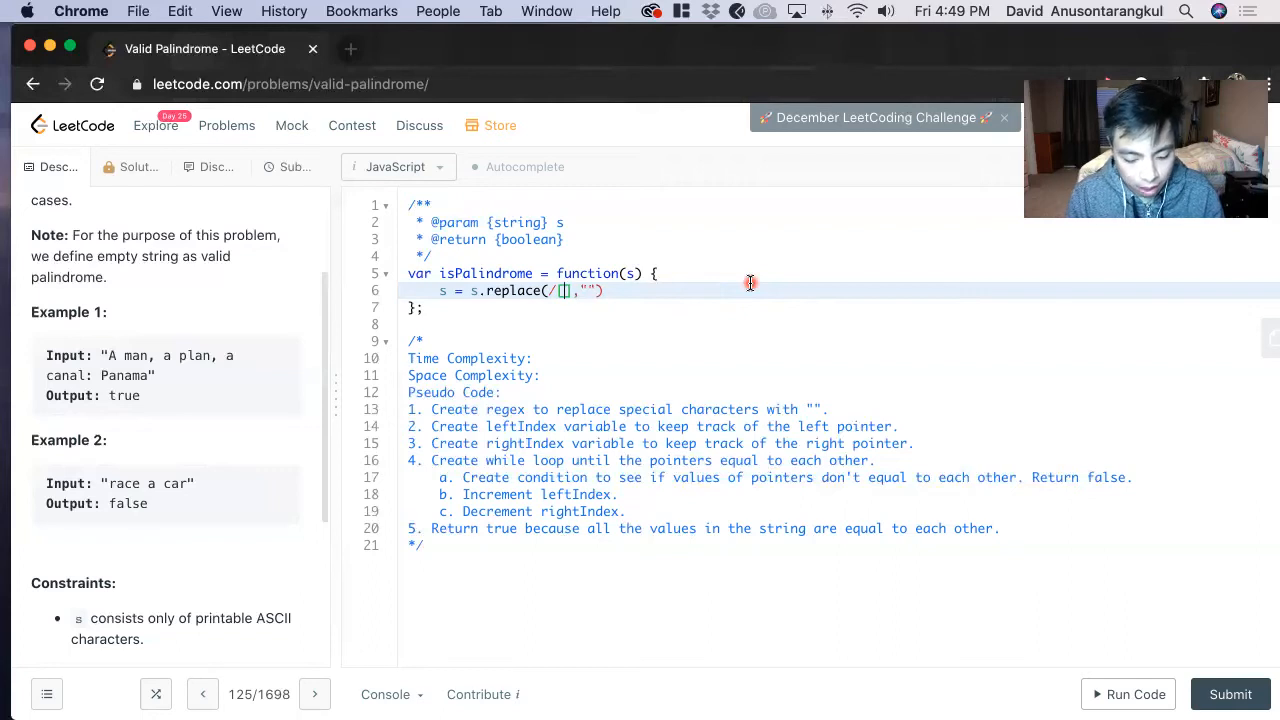
Complete the regex as /[^a-z0-9]/gi to strip non-alphanumeric characters
scroll(up, 3)
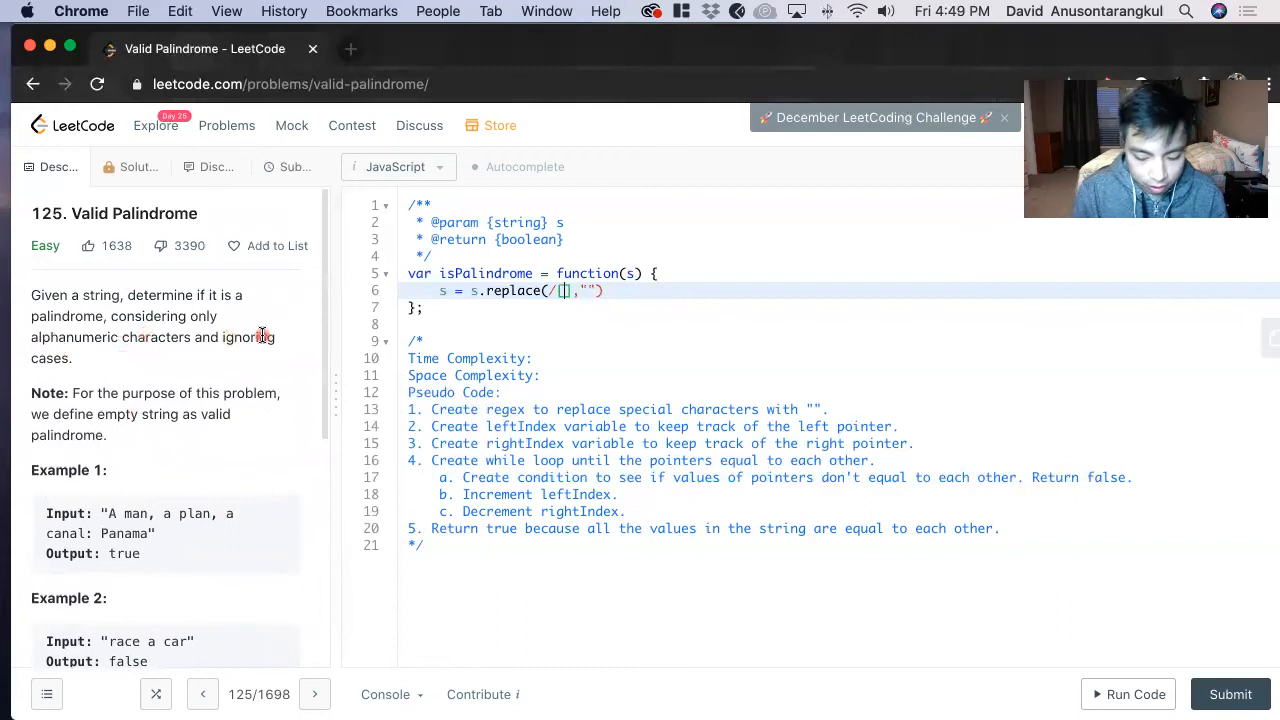
text(^)
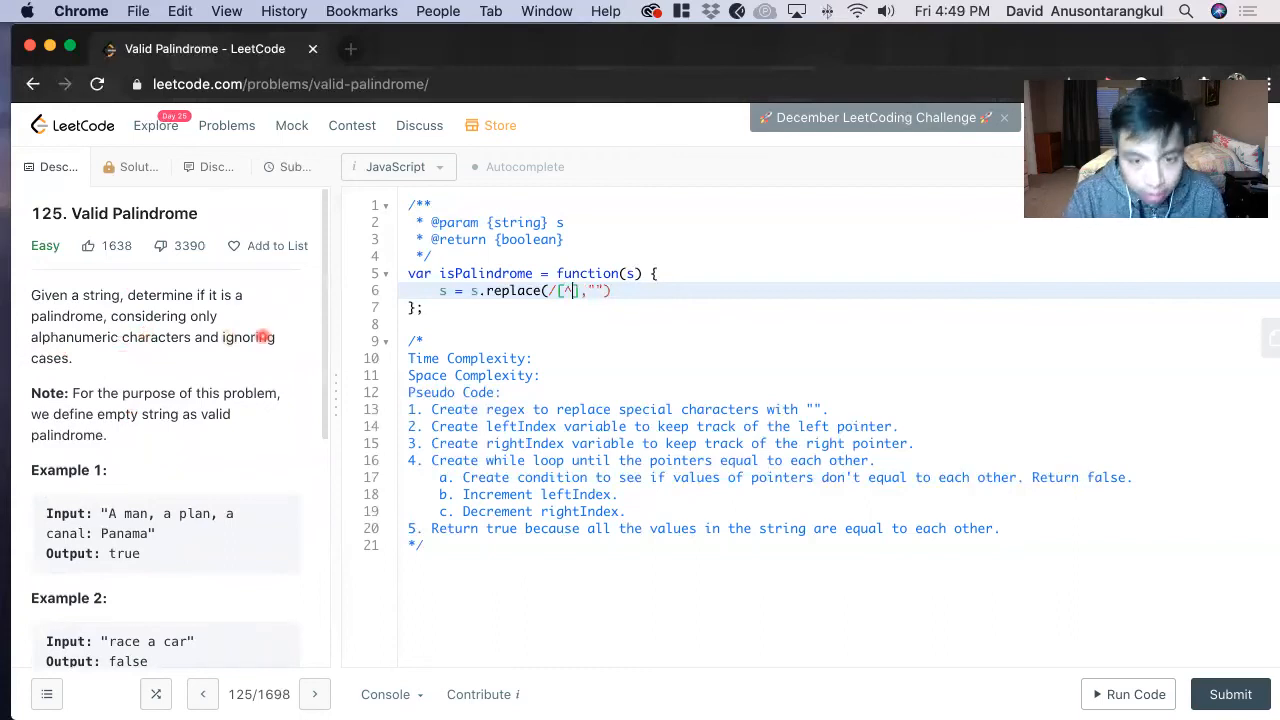
text(a)
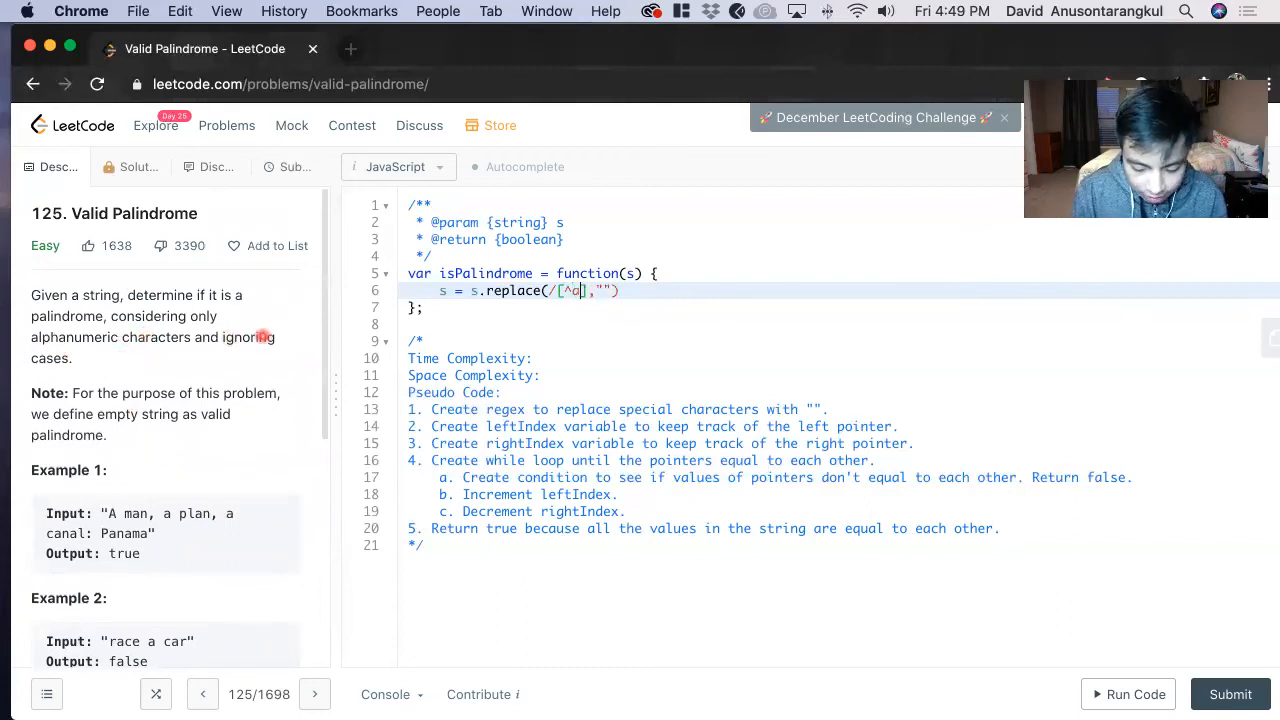
text(-z)
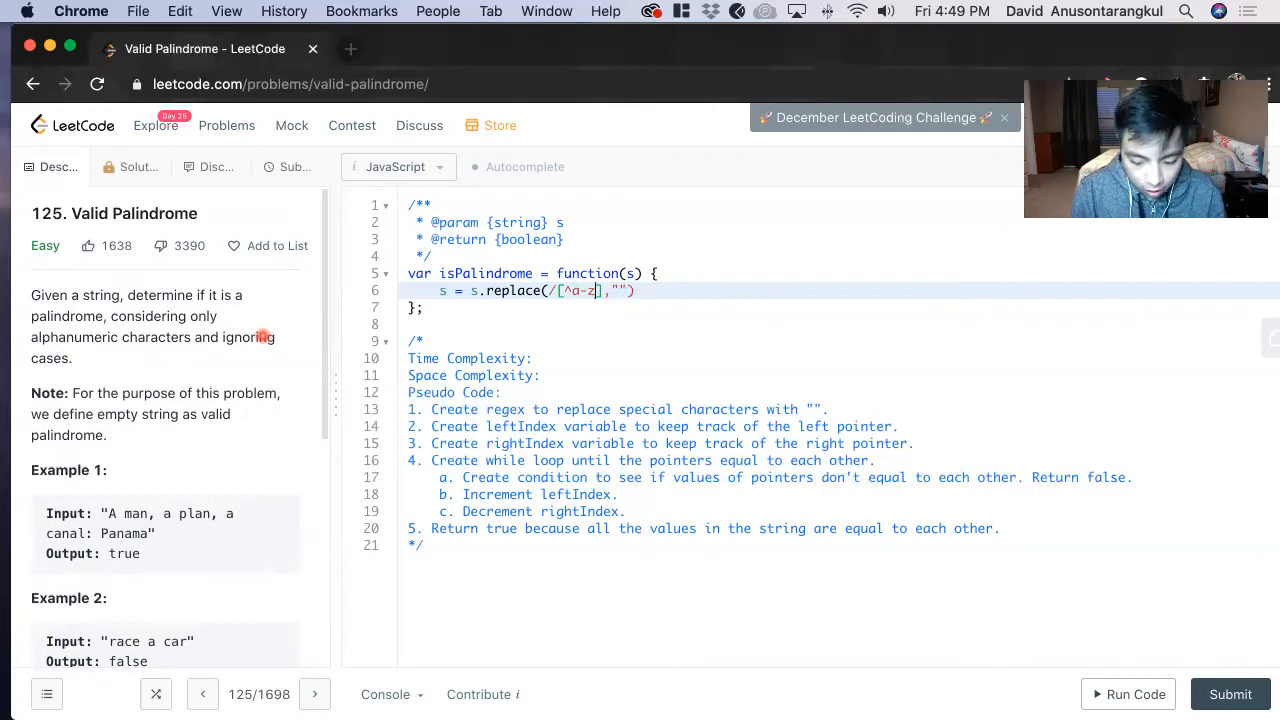
text(0-9)
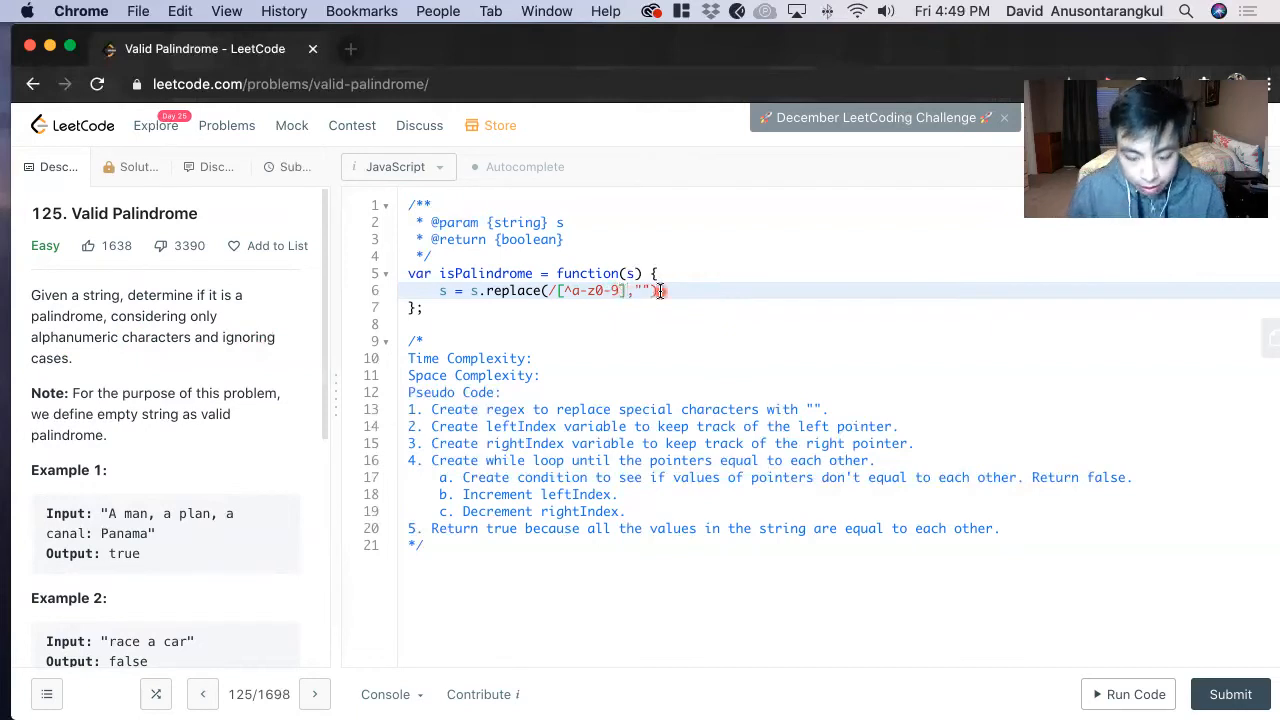
text(gi)
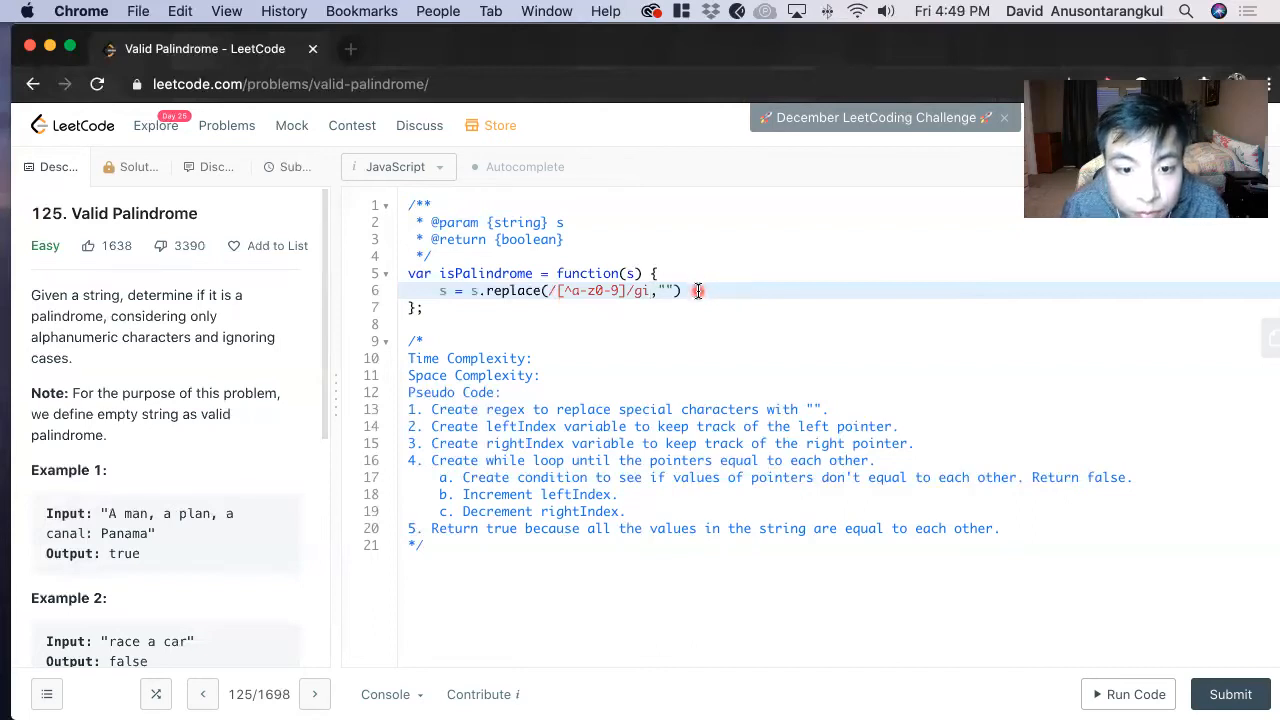
key(Return)
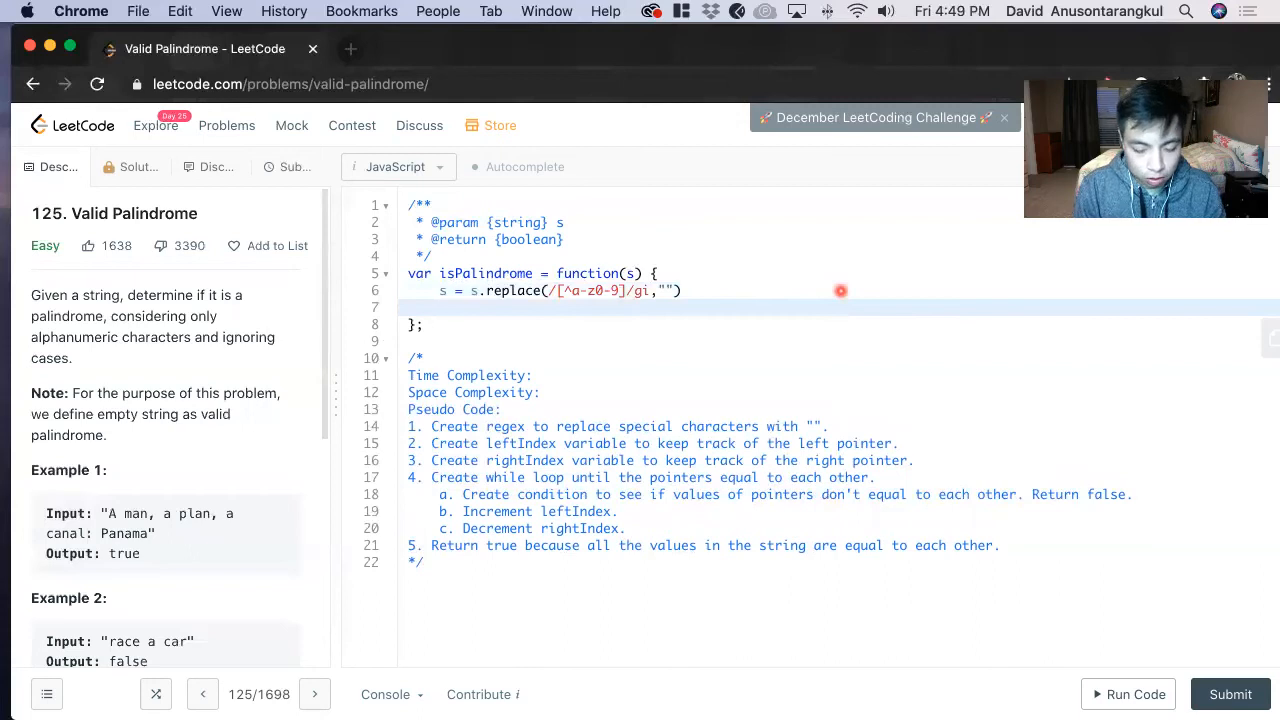
Declare let leftIndex = 0 and let rightIndex = s.length - 1
text(let leftInd)
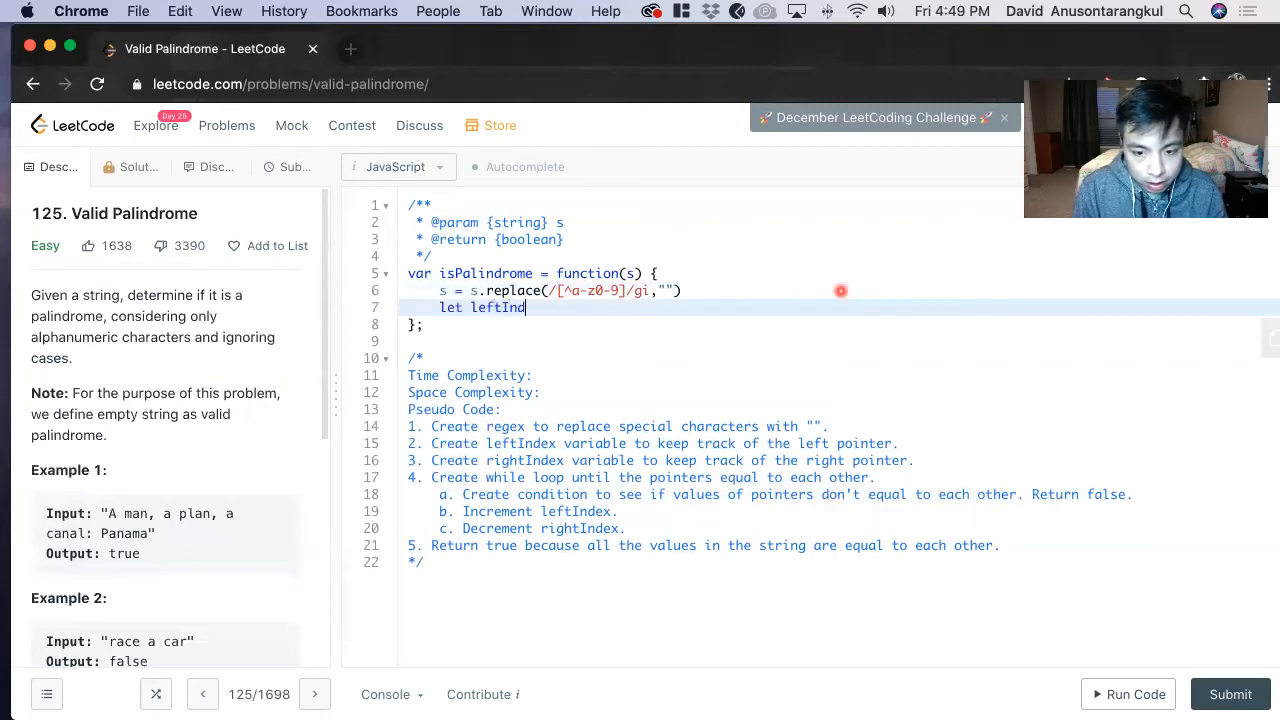
text(ex =)
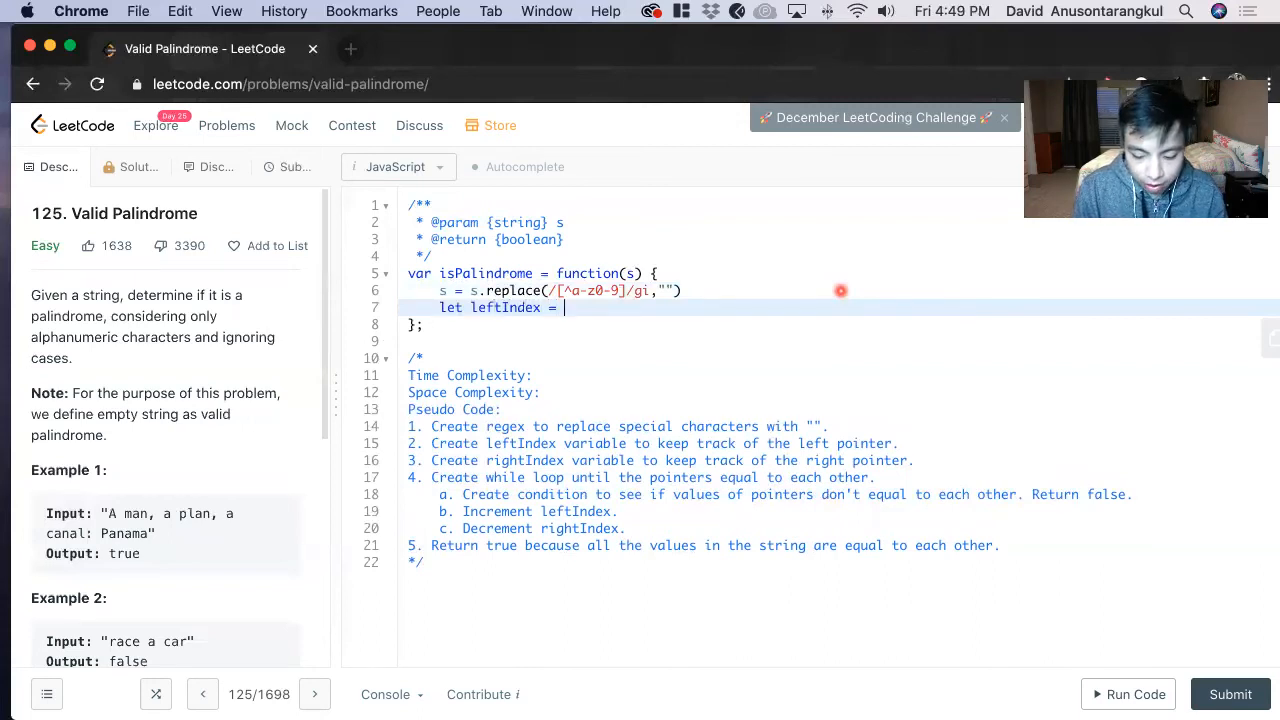
text(0;)
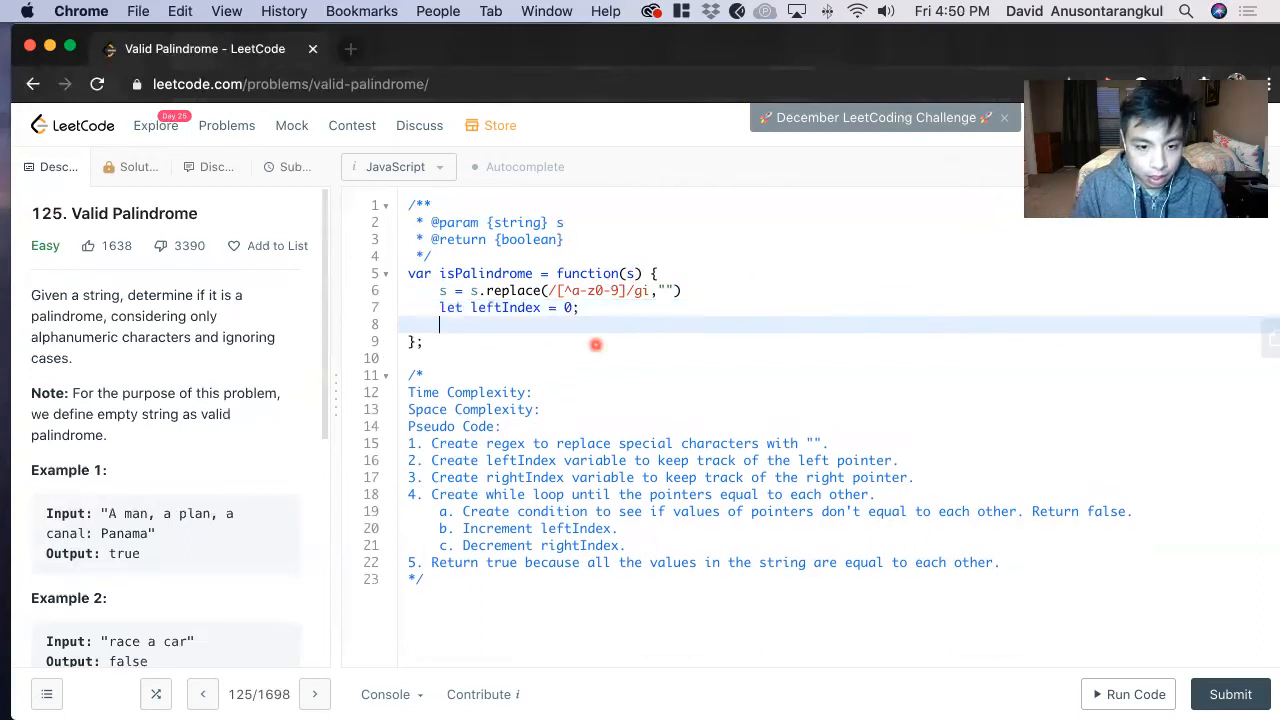
text(let rightI)
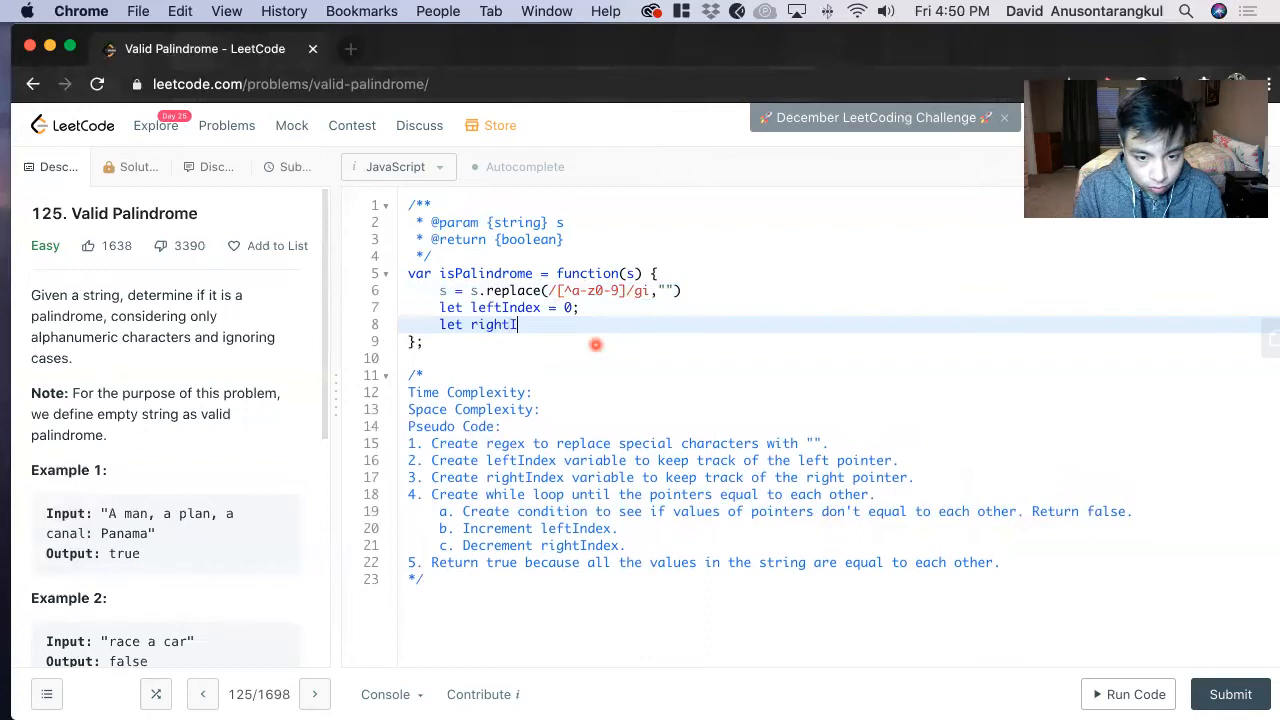
text(ndex =)
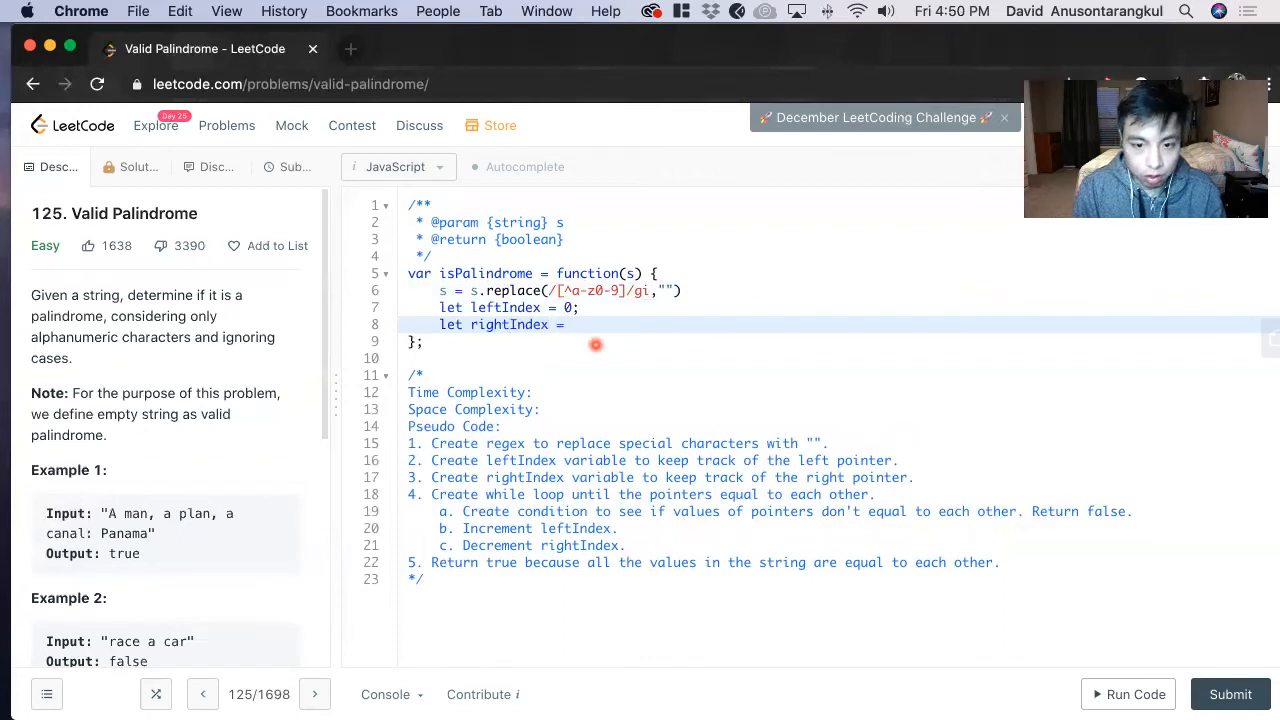
text(s.le)
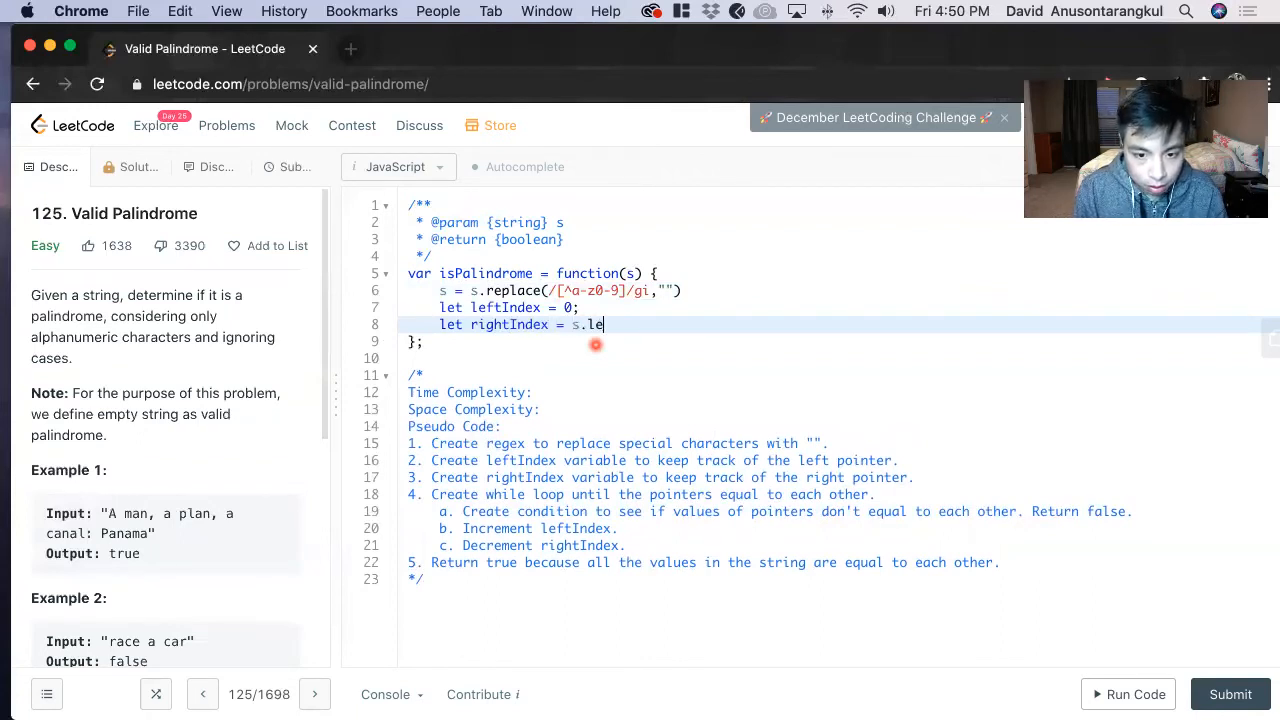
text(ngth -)
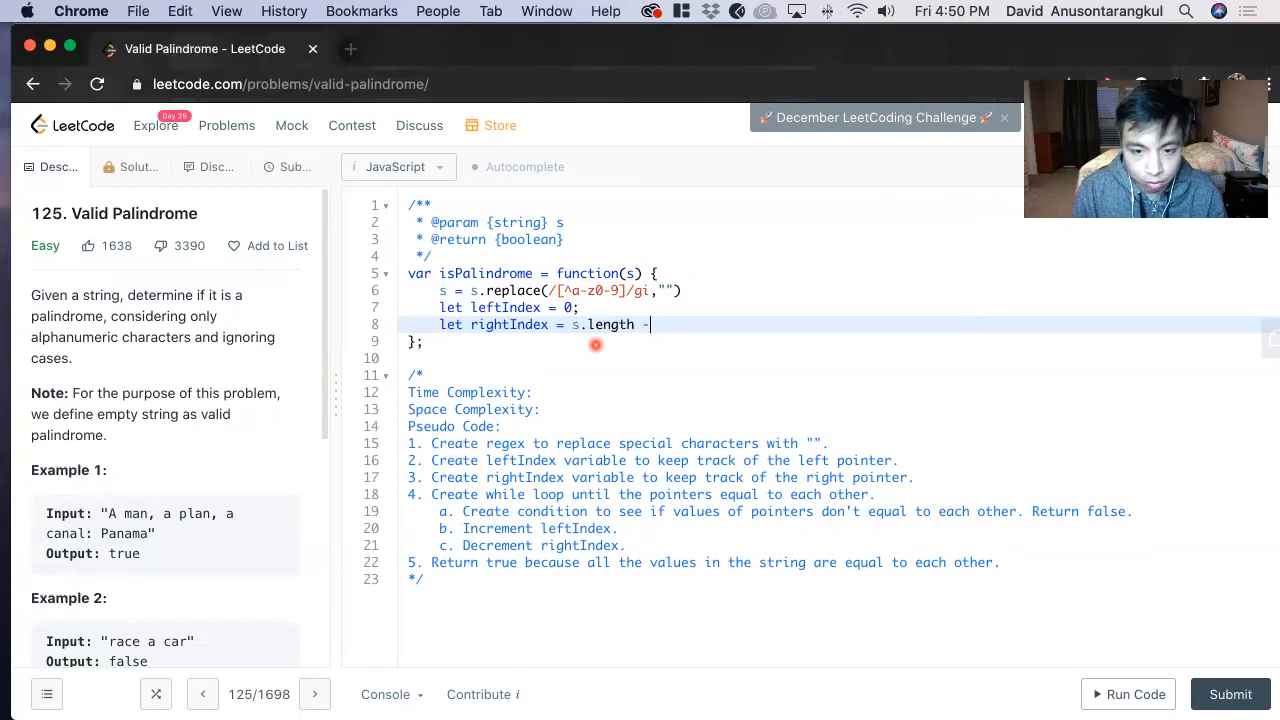
text(1;)
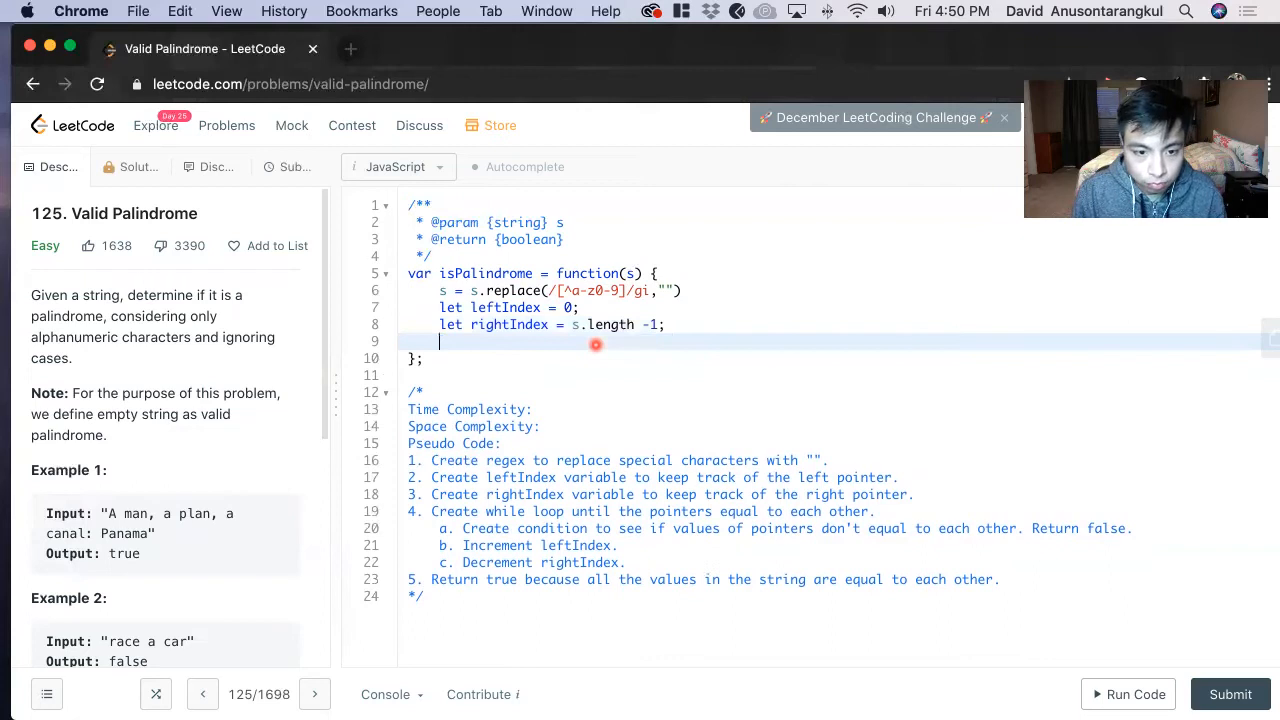
Write the loop header while (leftIndex < rightIndex)
text(whi)
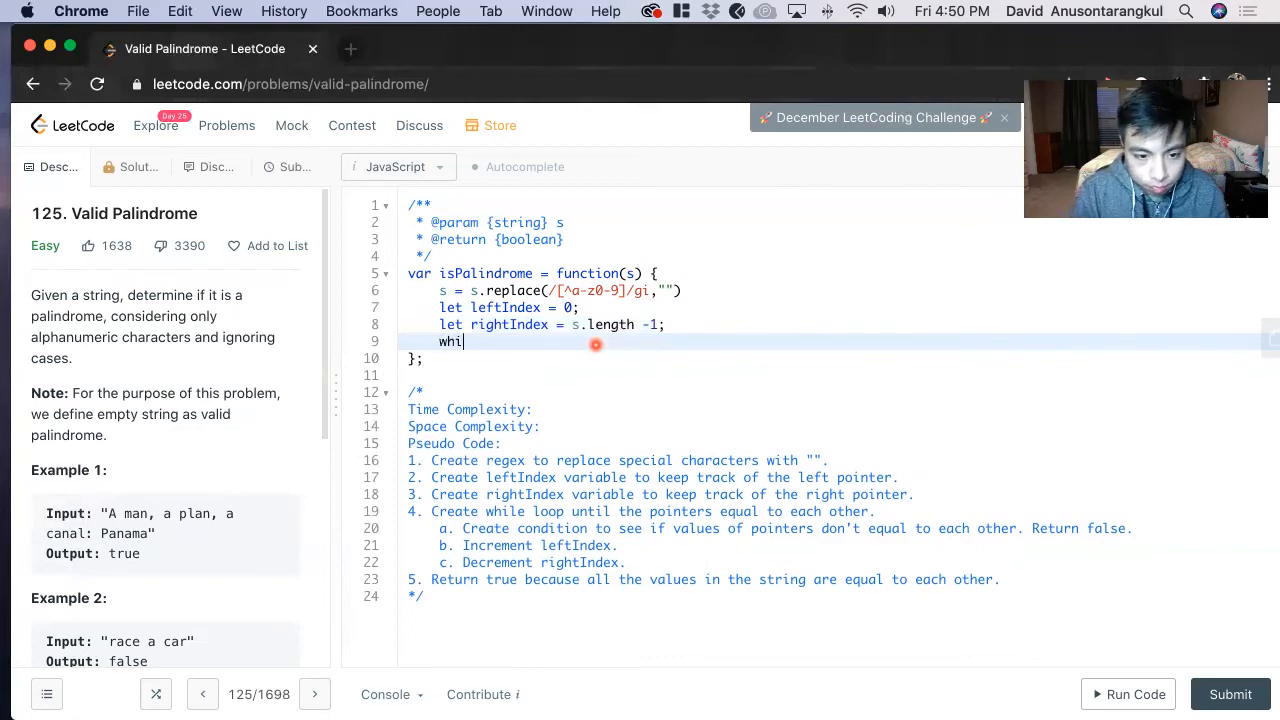
text(le ())
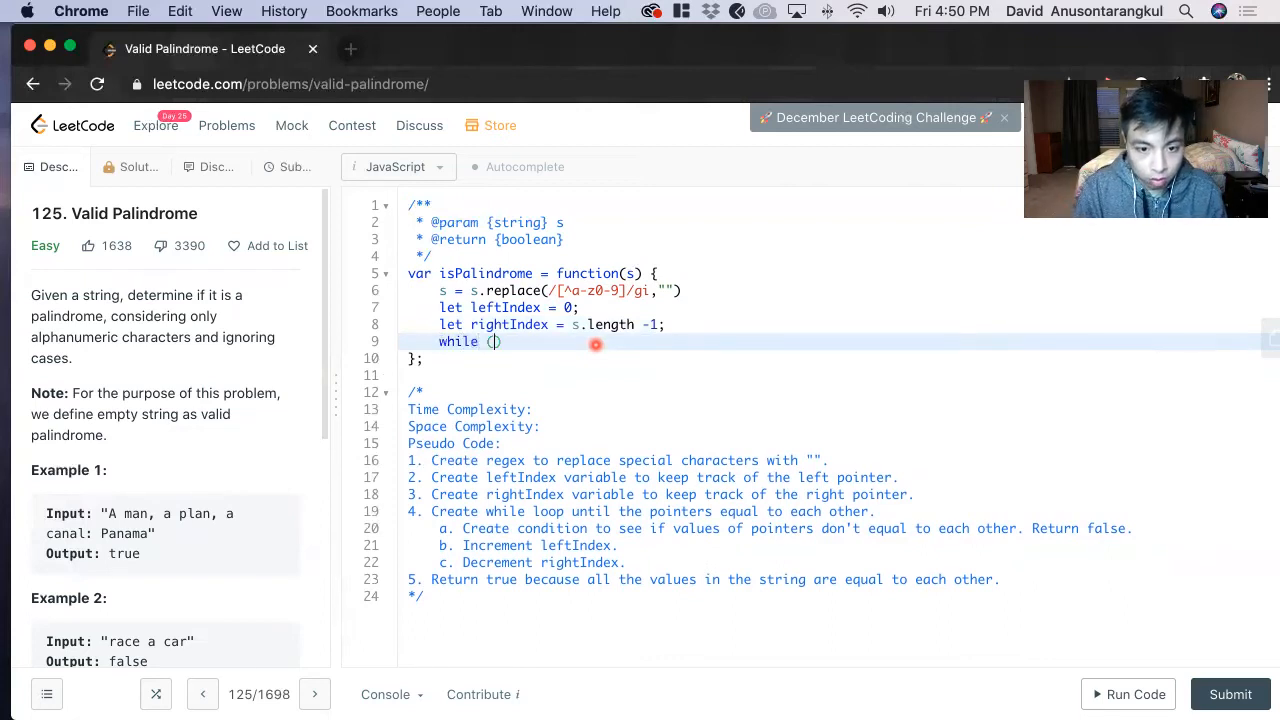
text(leftIndex < right)
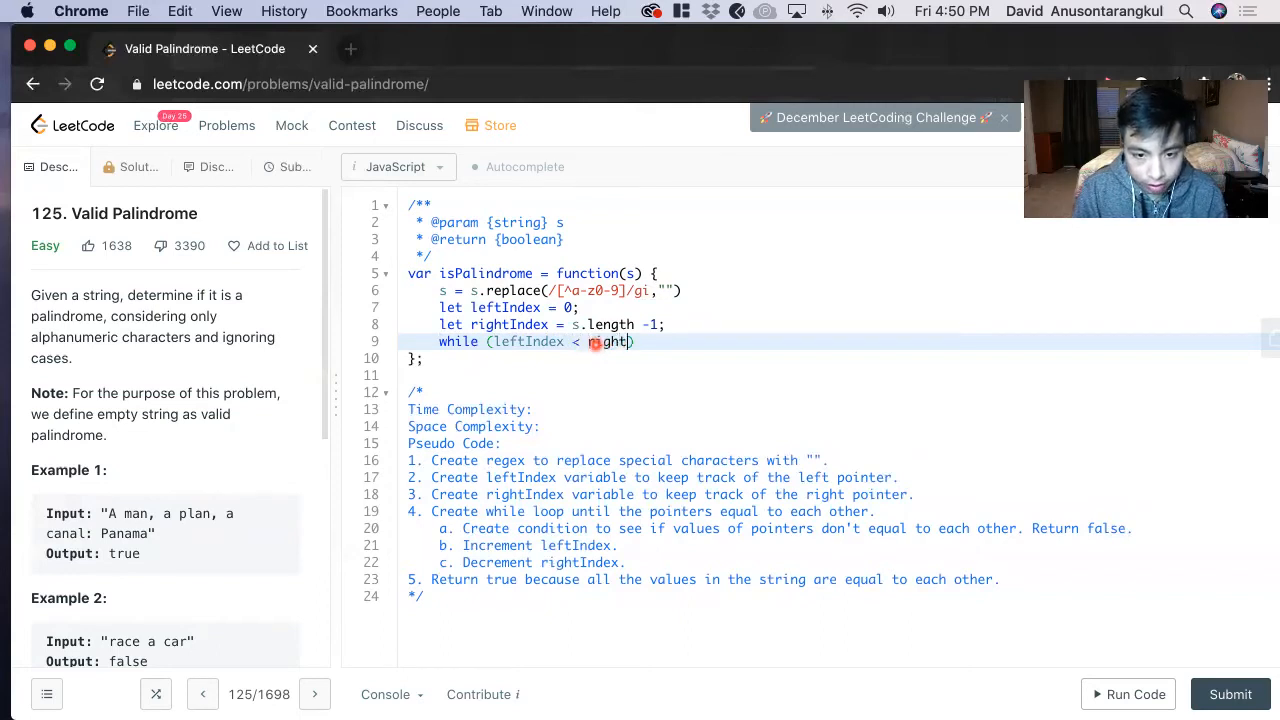
text(Index))
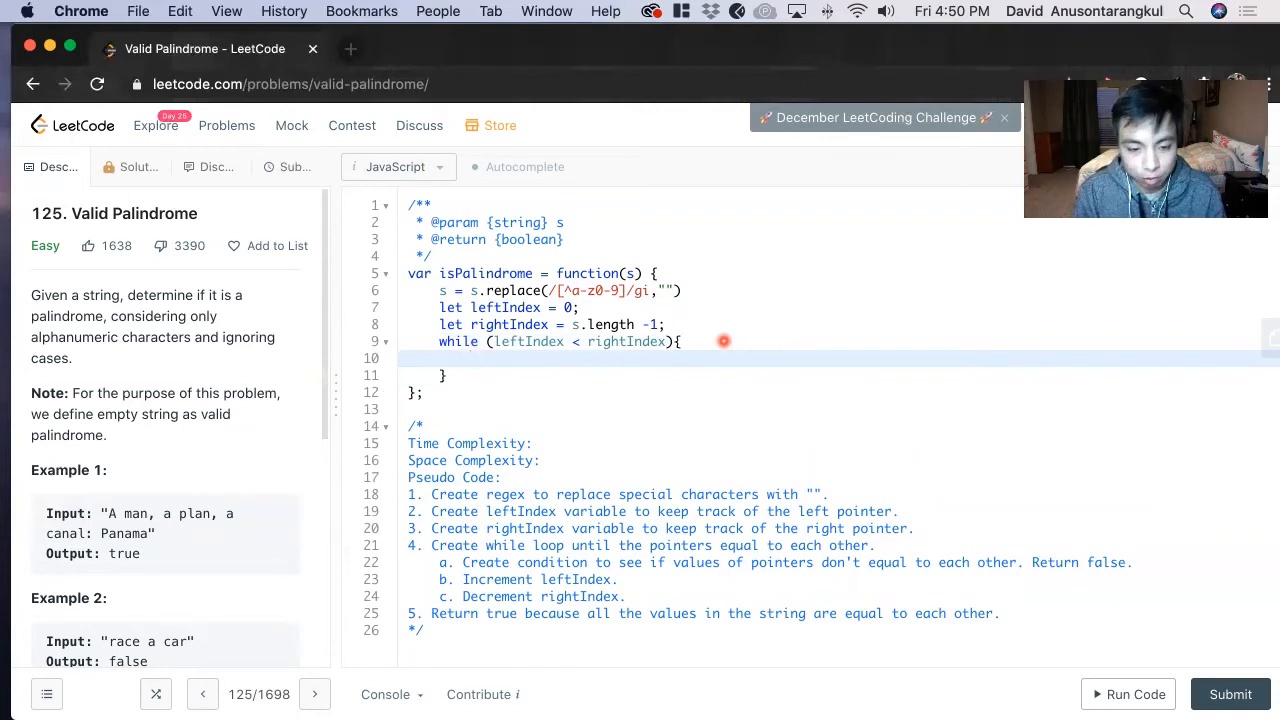
Add if (s[leftIndex].toLowerCase() !== s[rightIndex].toLowerCase()) return false; inside the loop
text(if)
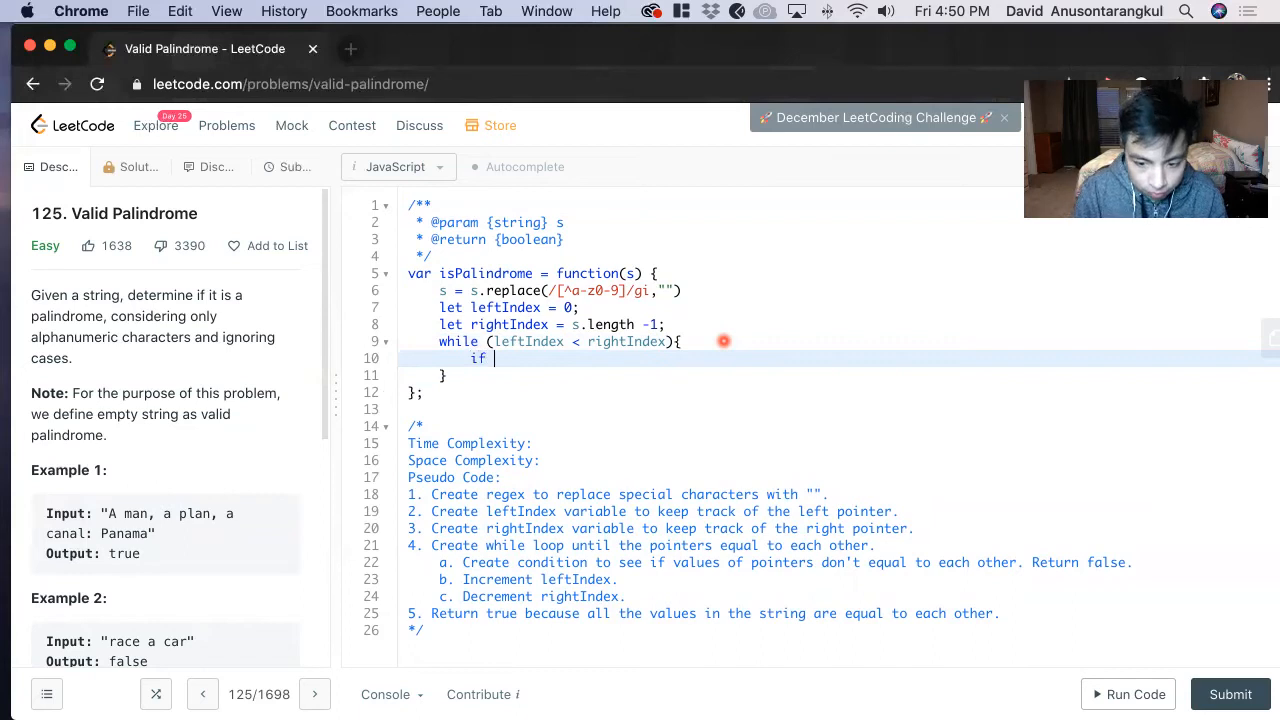
text(())
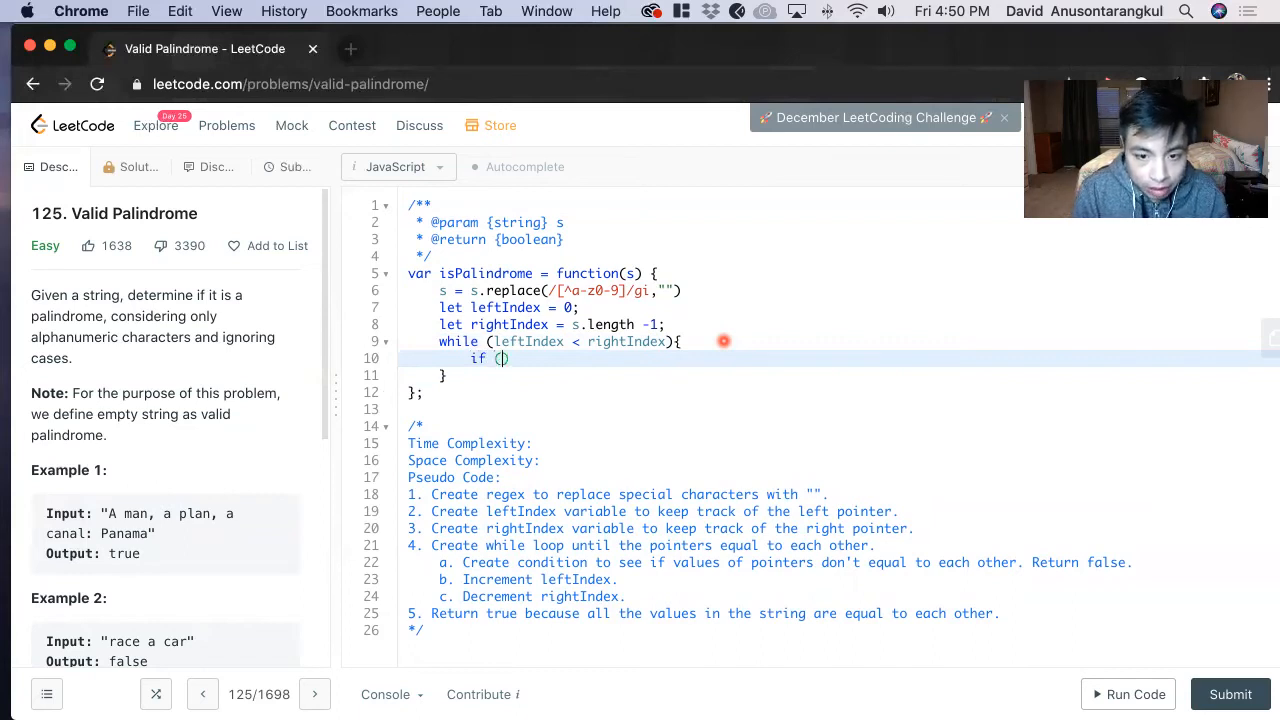
text(s)
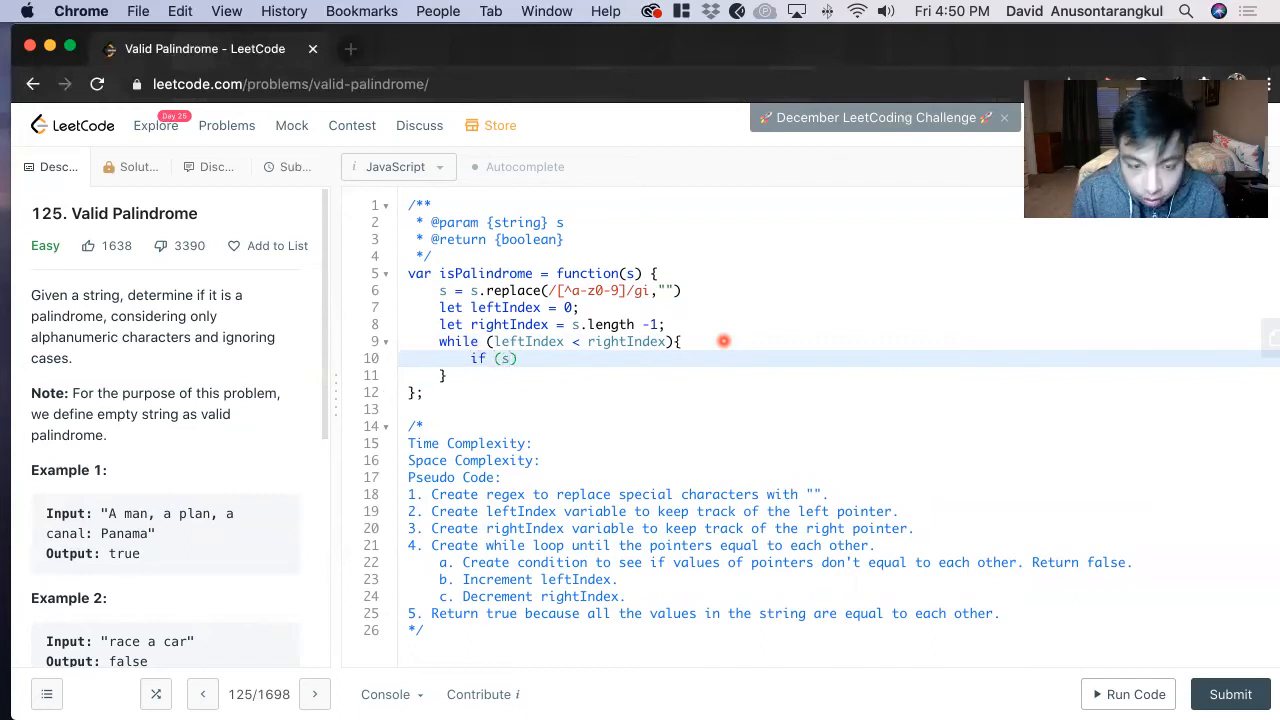
text([leftInd)
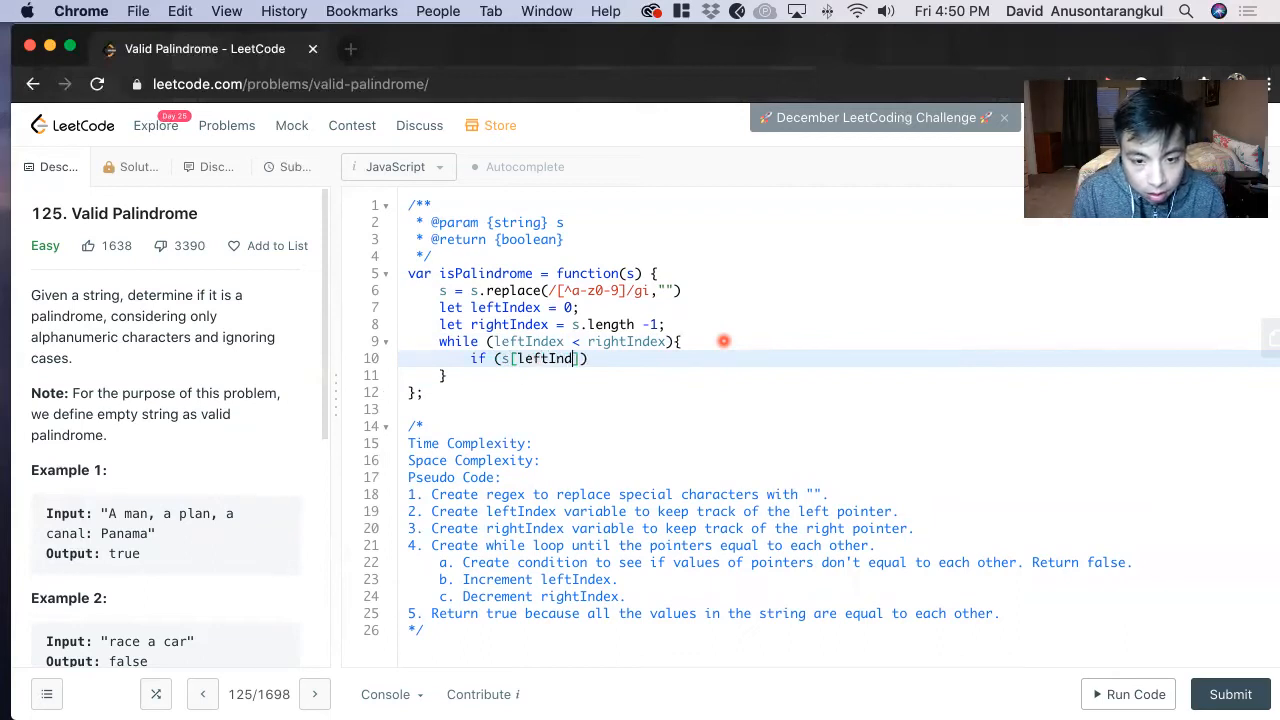
text(ex])
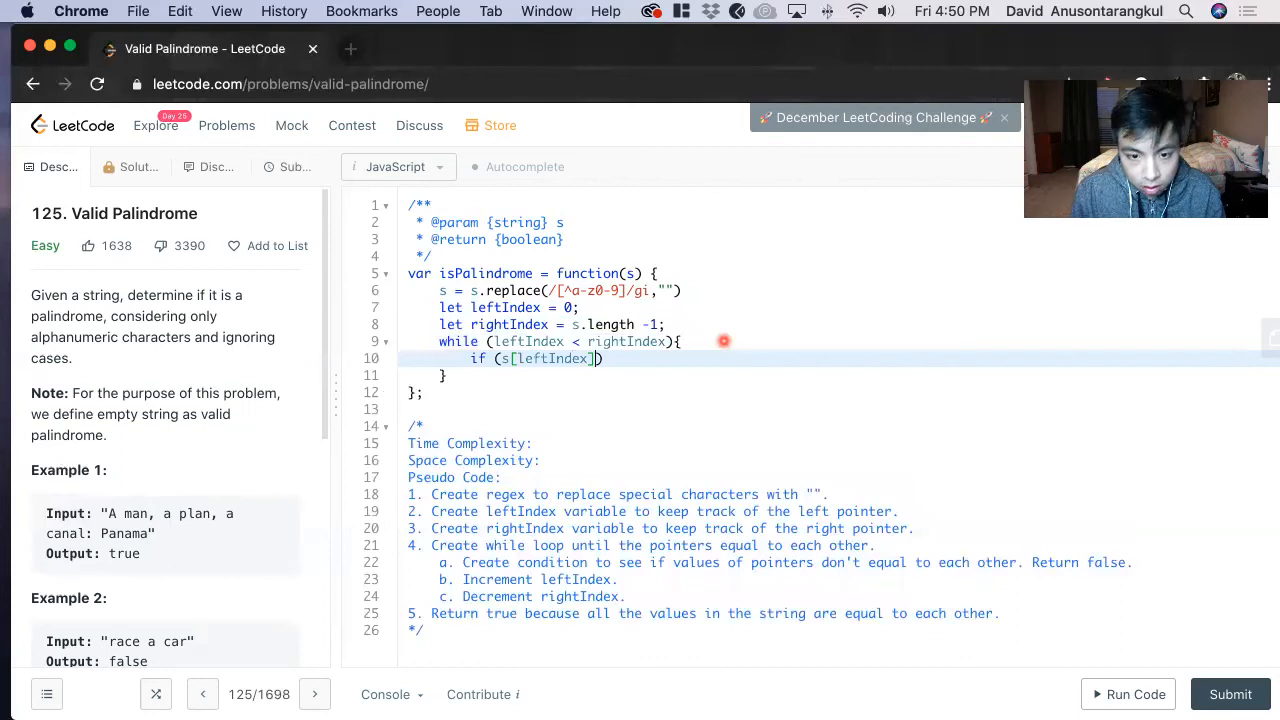
text(!)
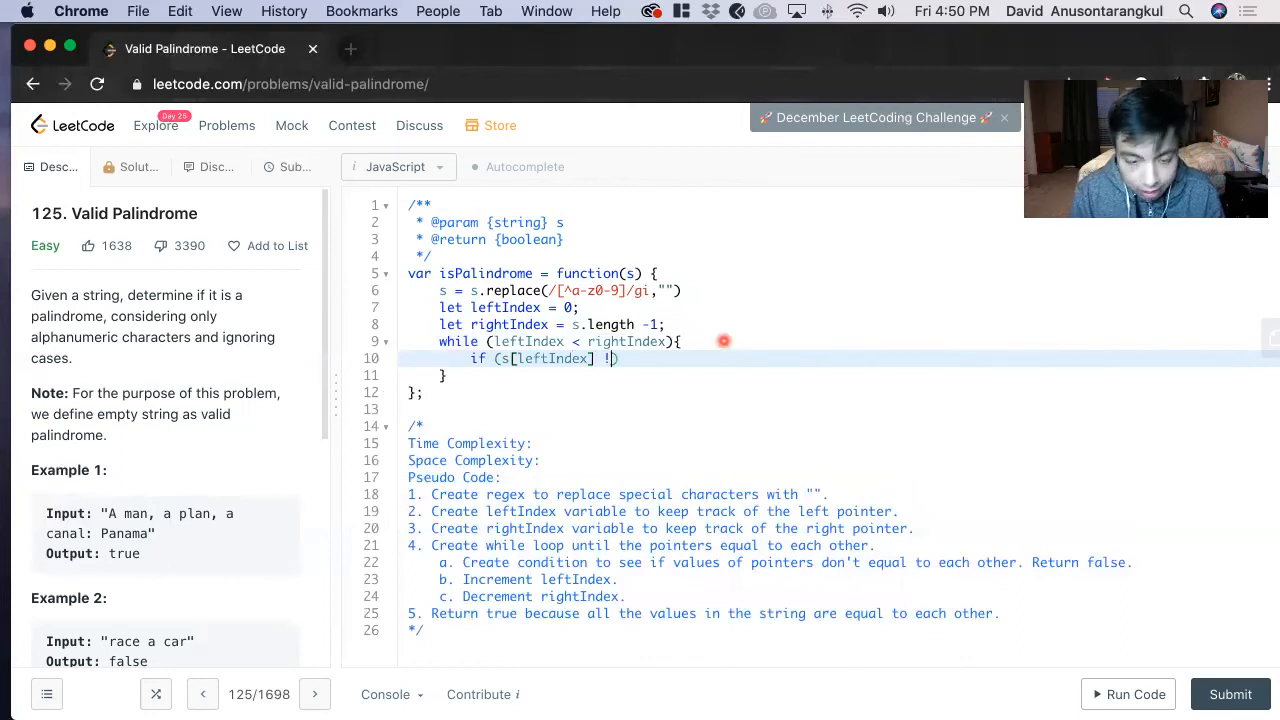
text(== s[rig)
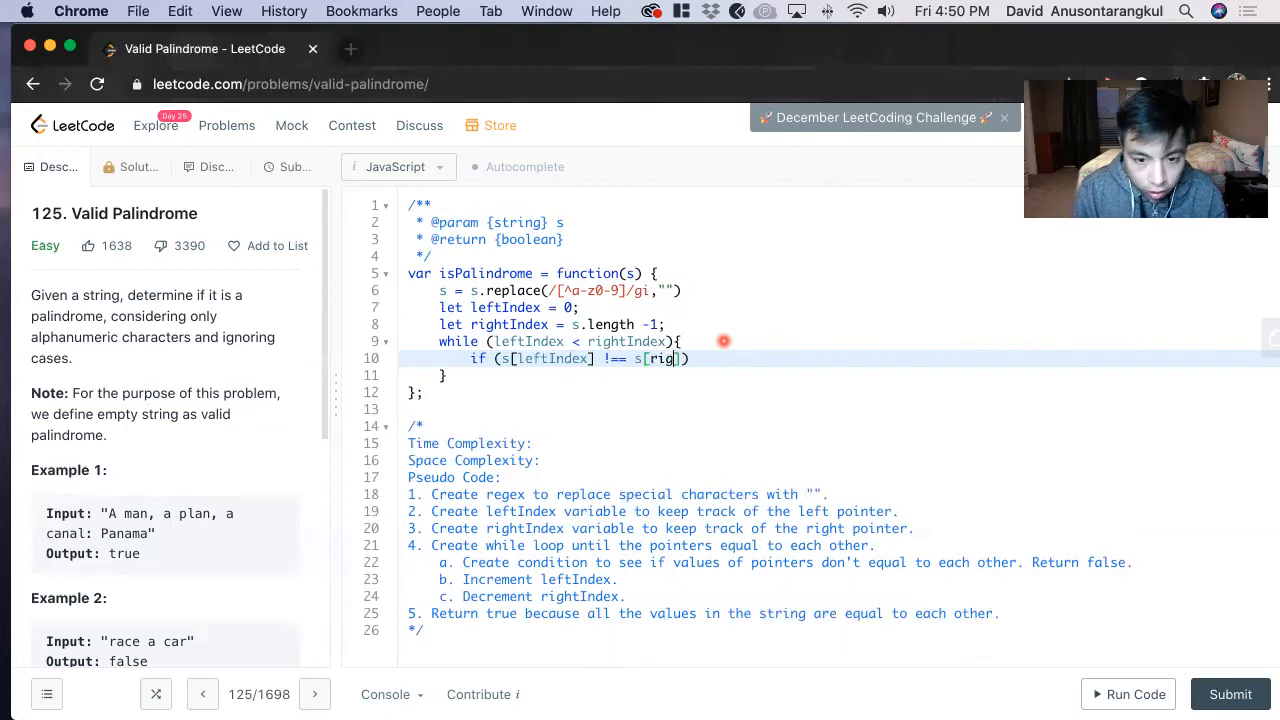
text(htIndex)
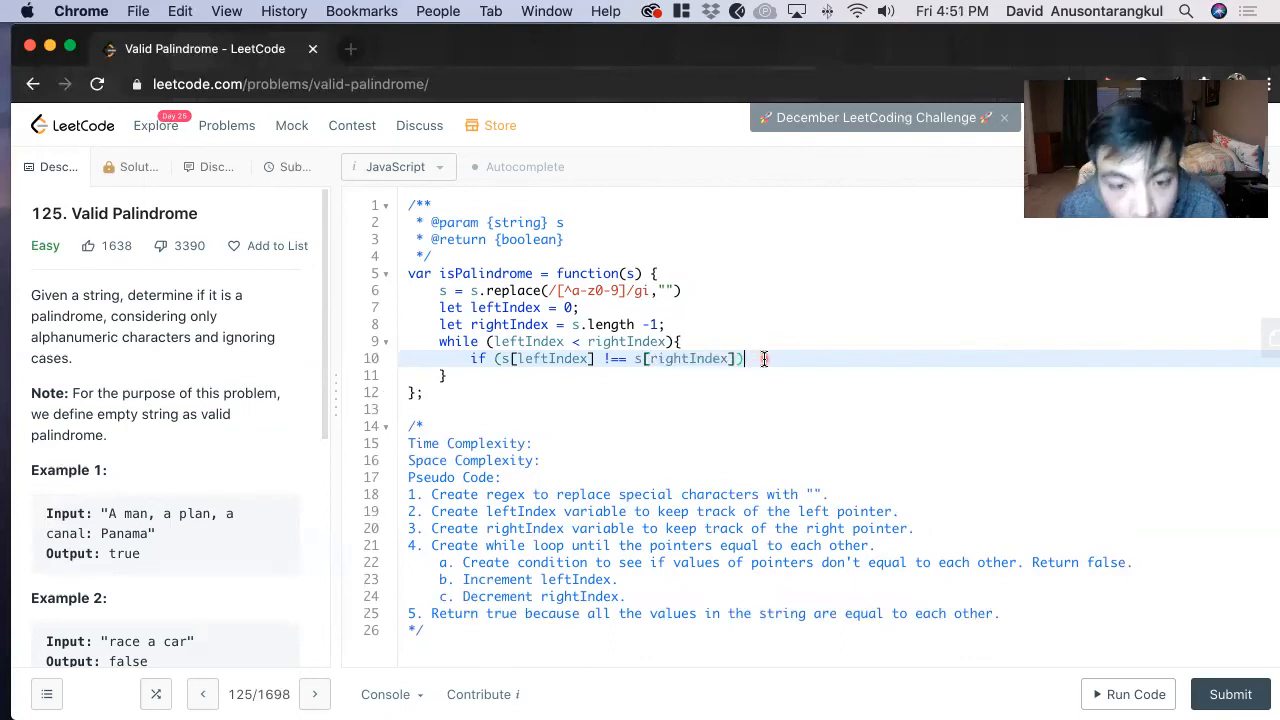
text(re)
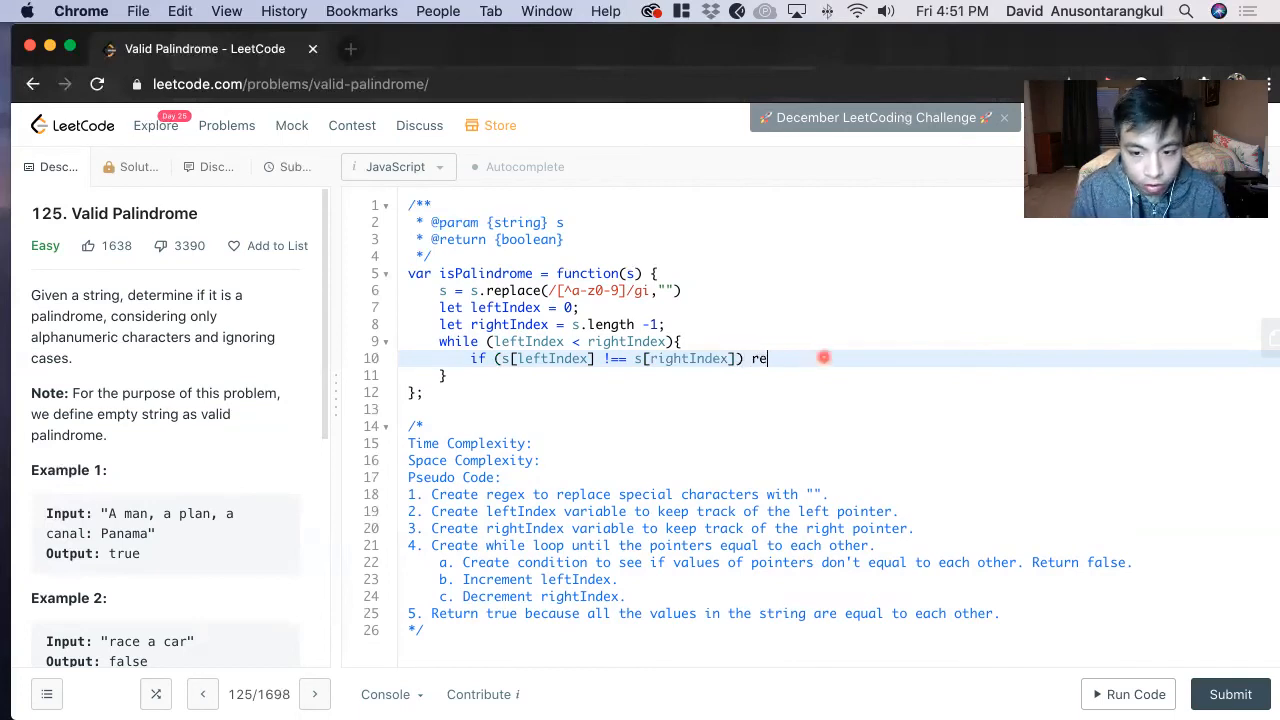
text(turn fa)
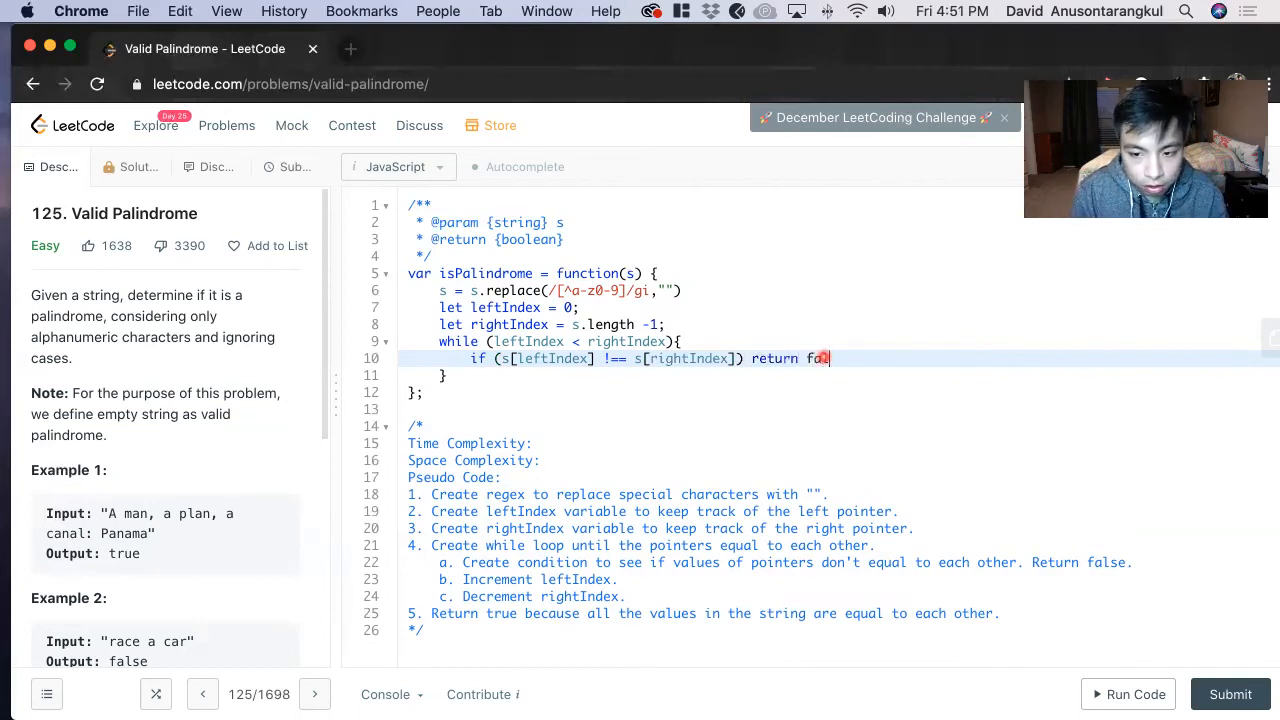
text(lse;)
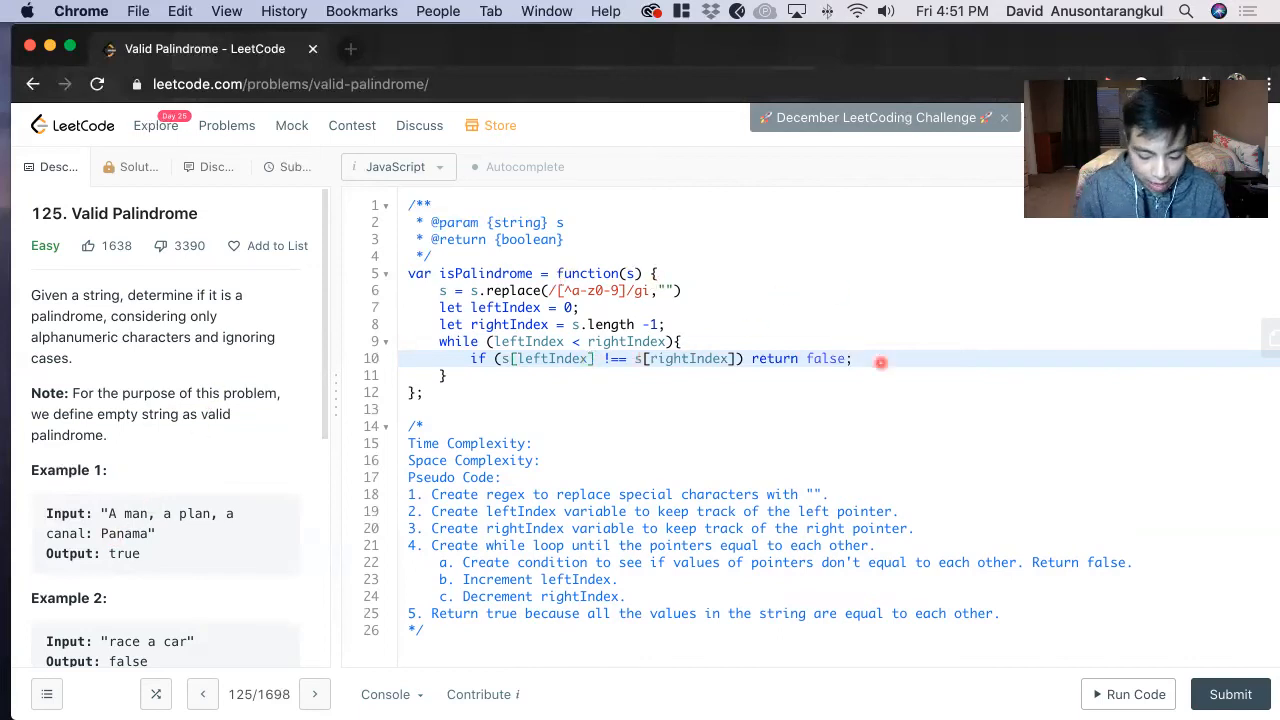
text(.toLowerCo)
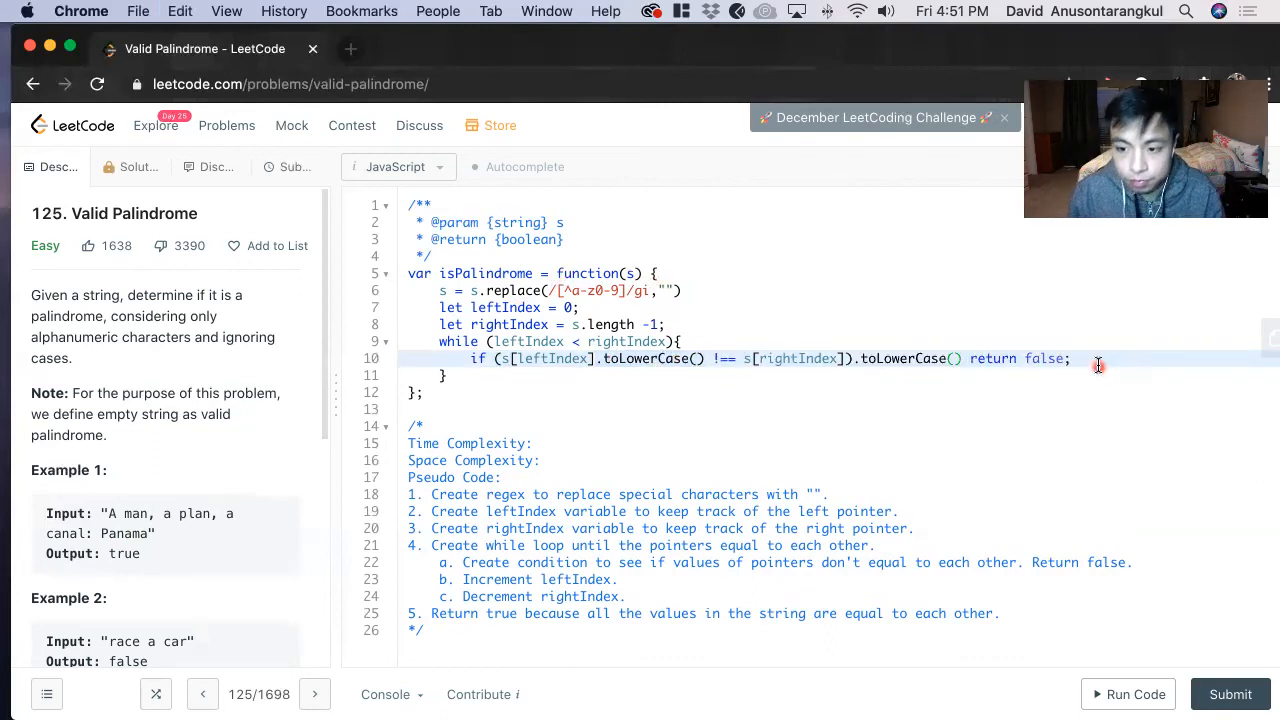
key(enter)
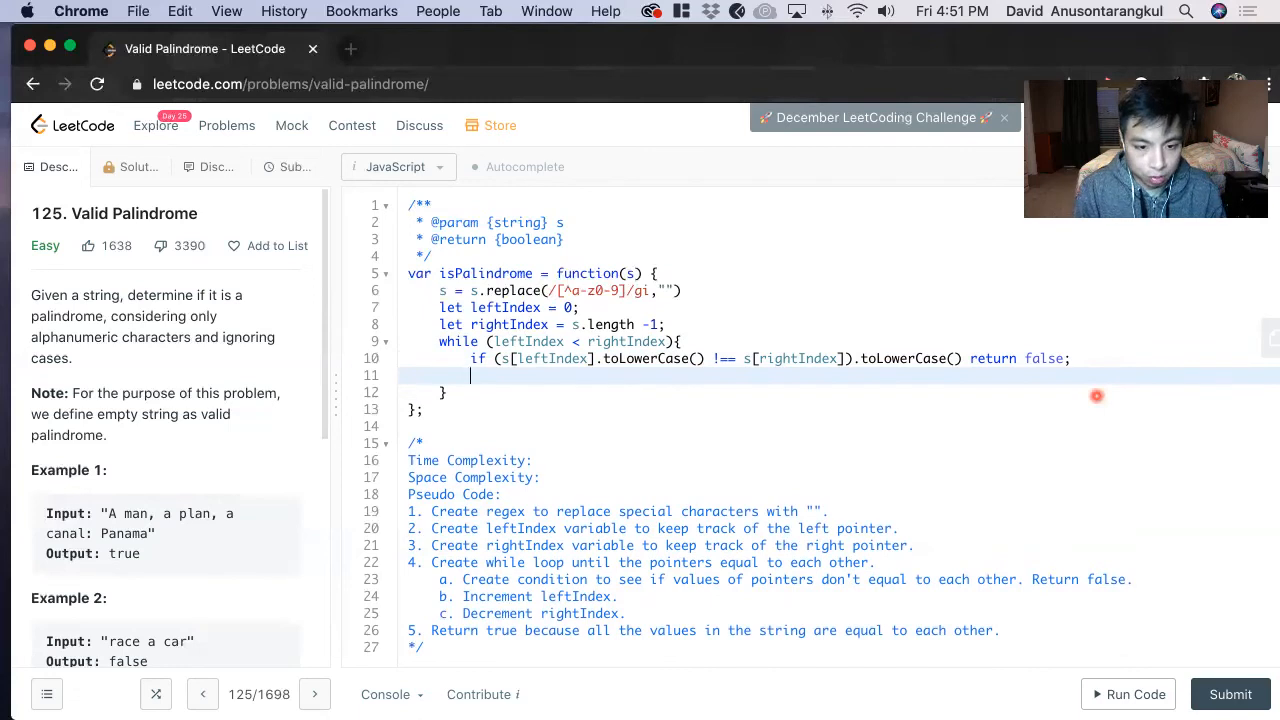
Advance the pointers with leftIndex++ and rightIndex-- after the mismatch check
text(increment)
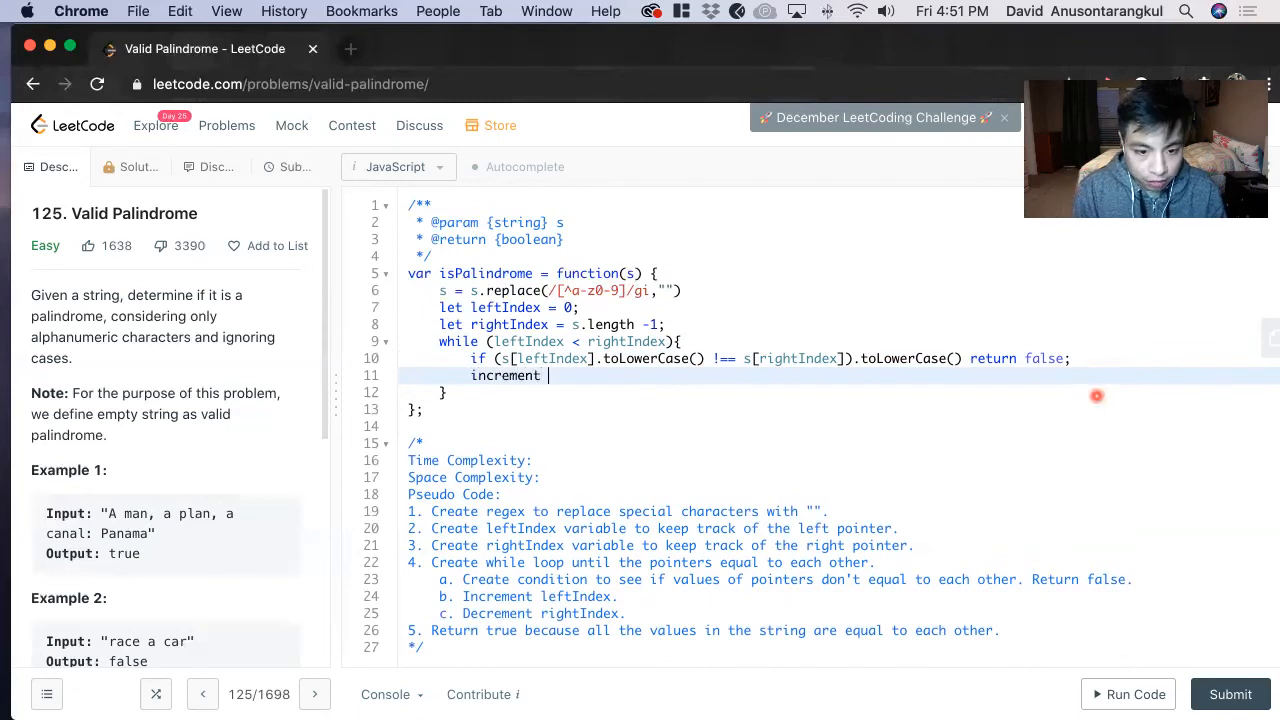
text(leftIn)
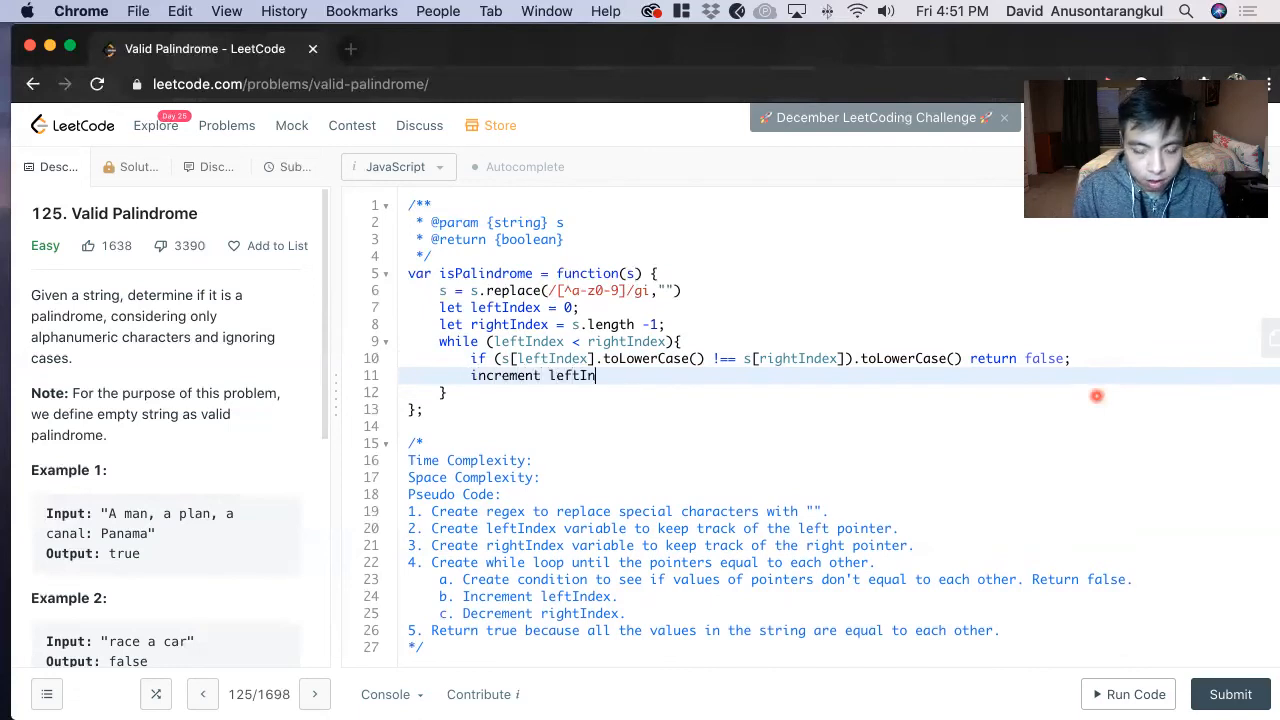
text(dex)
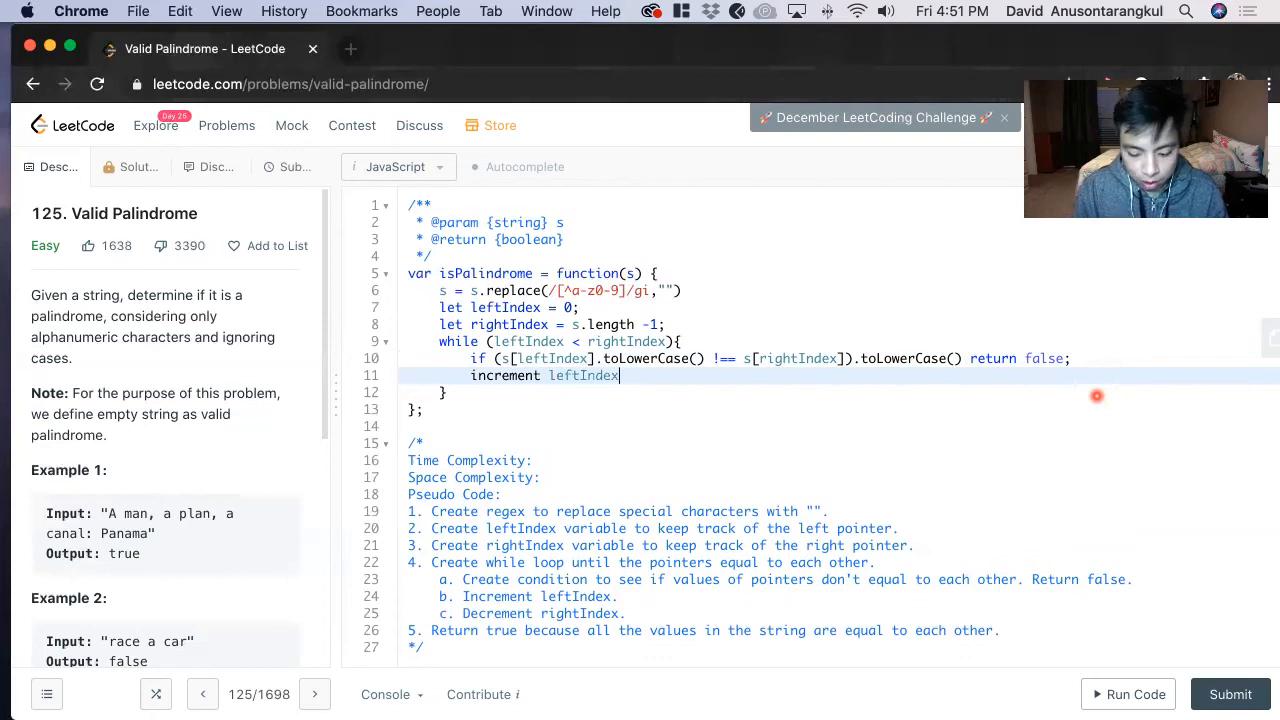
text(;)
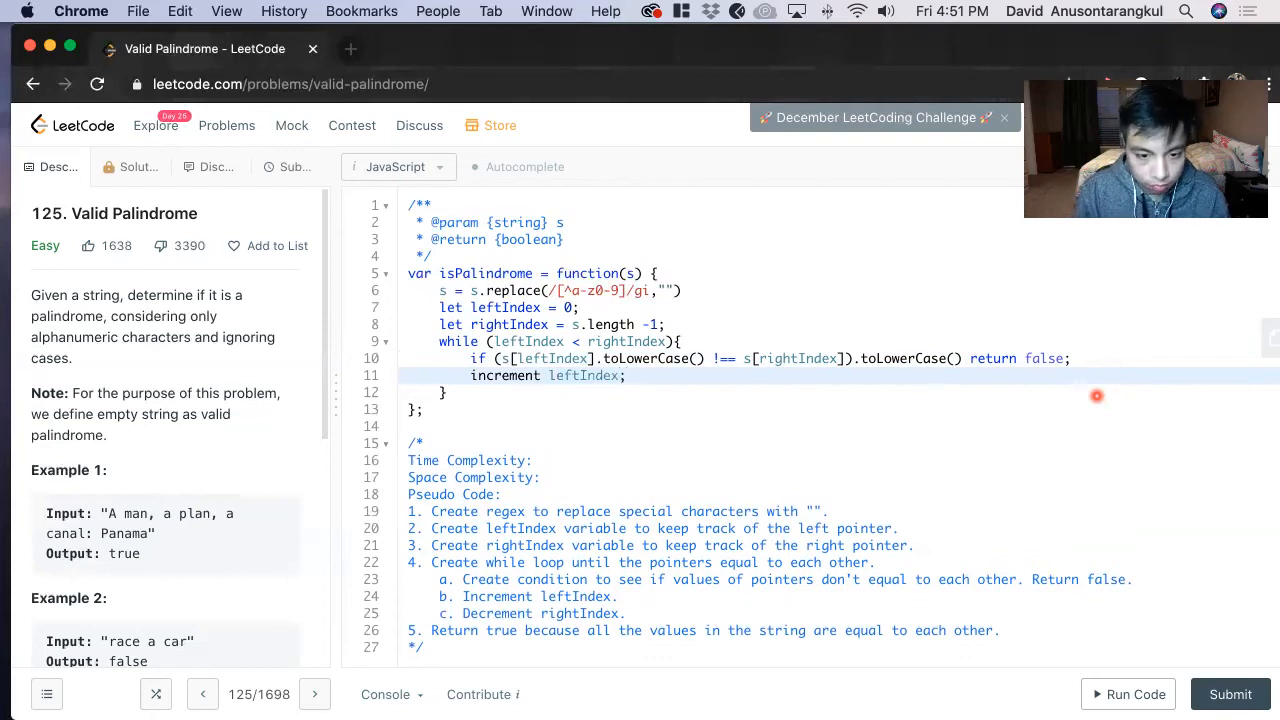
text(decrem)
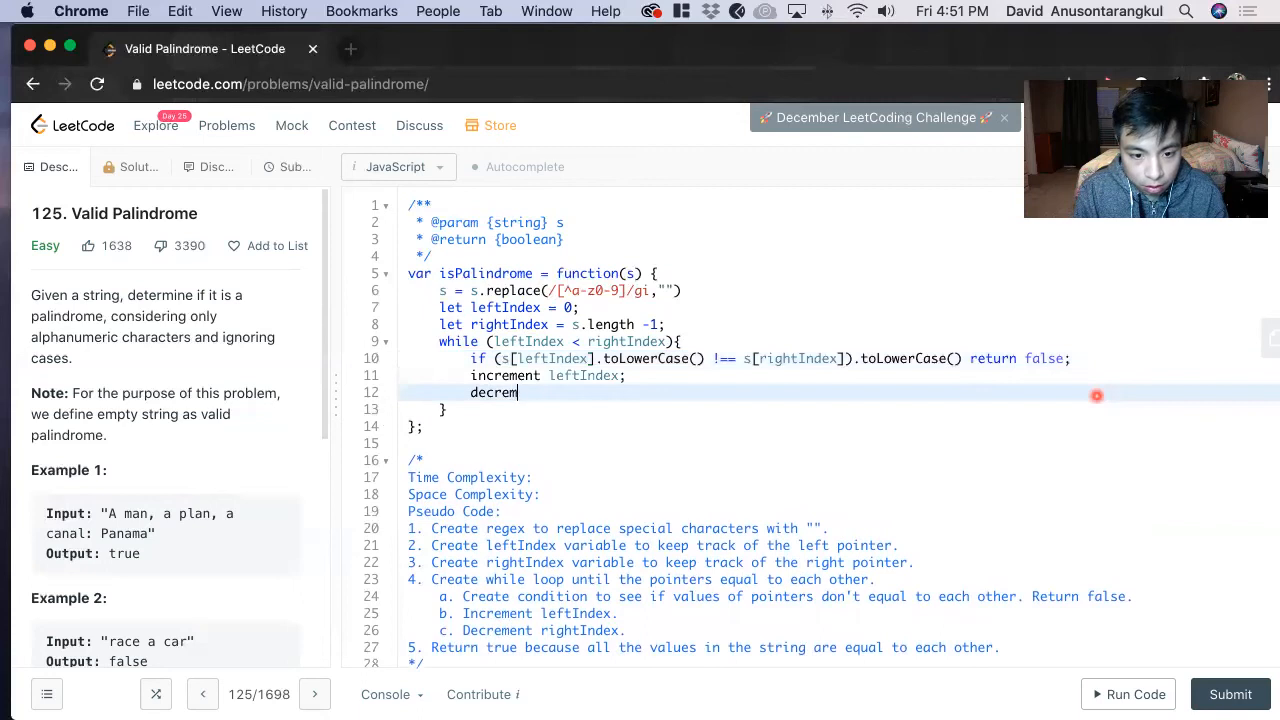
text(ent)
click(548, 376)
text(leftIndex++)
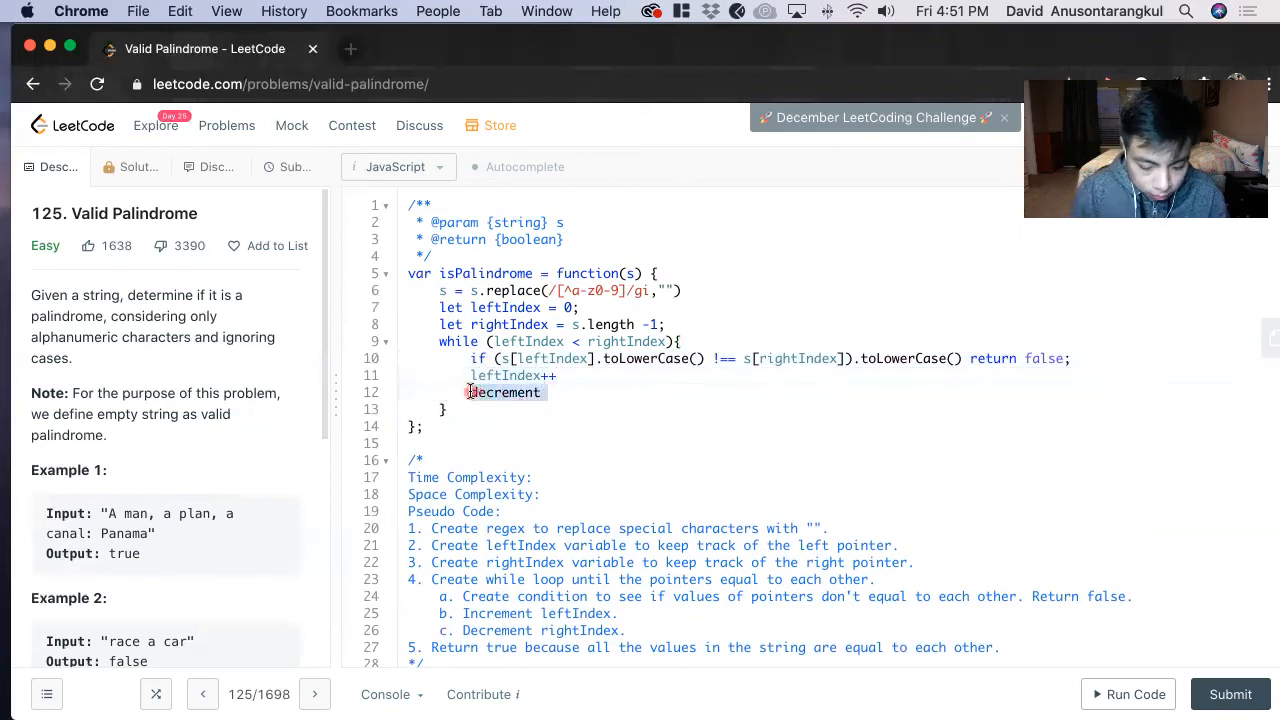
text(rightIndex)
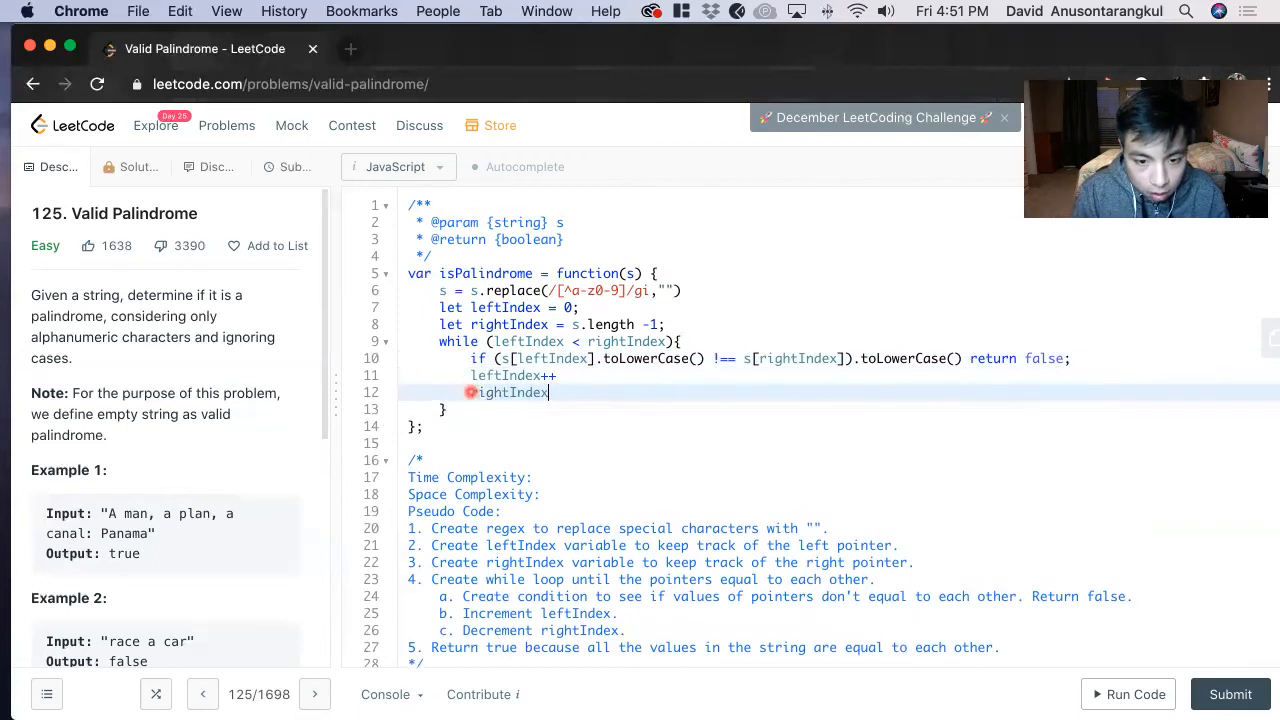
text(--)
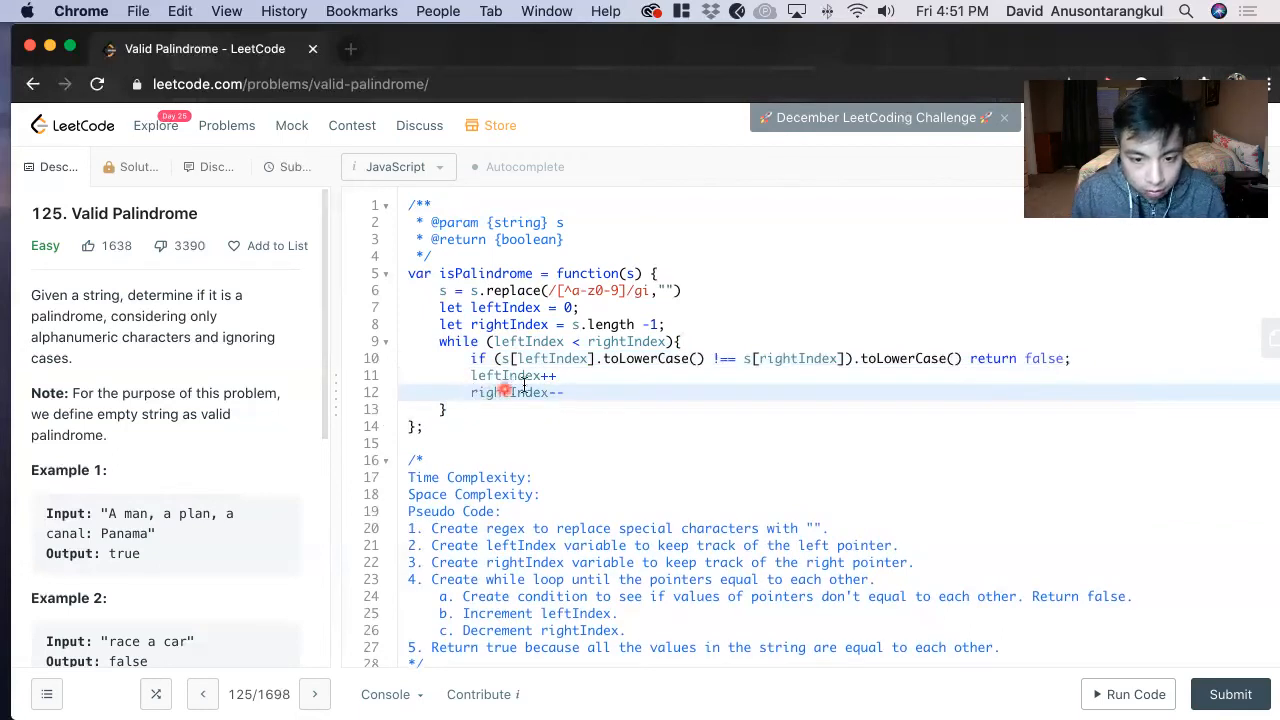
click(564, 392)
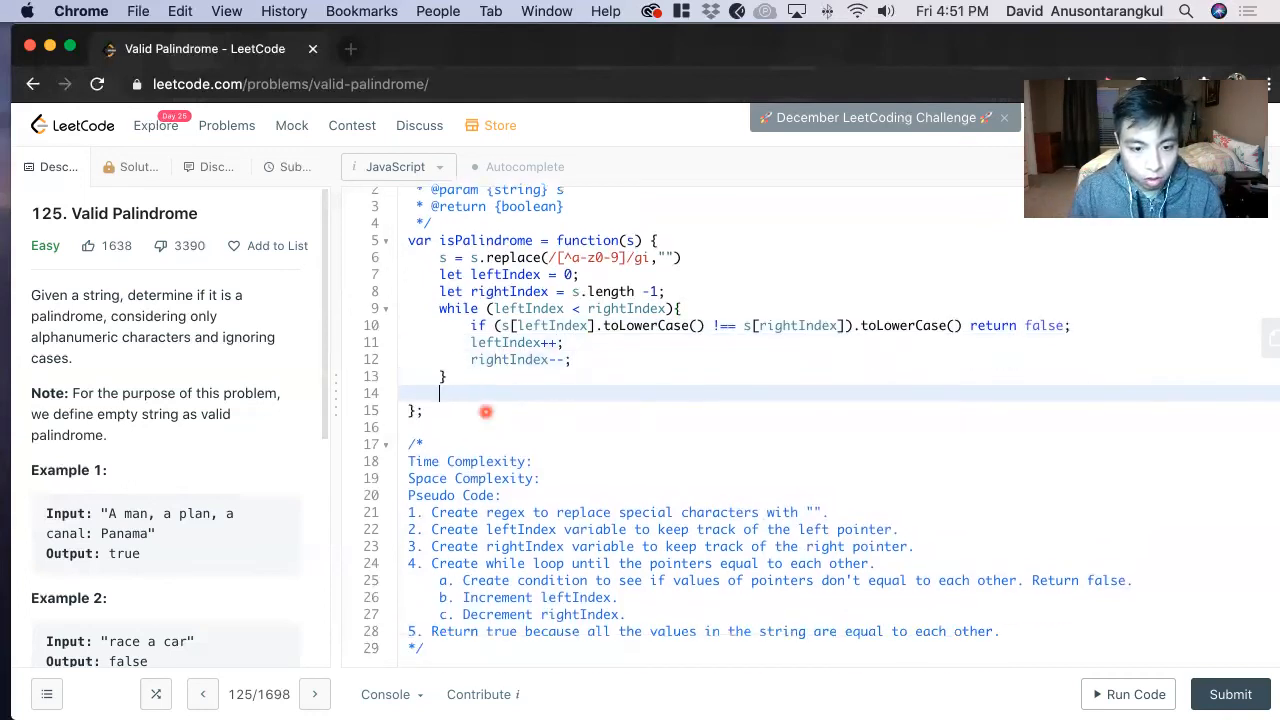
Finish isPalindrome by returning true after the while loop
text(re)
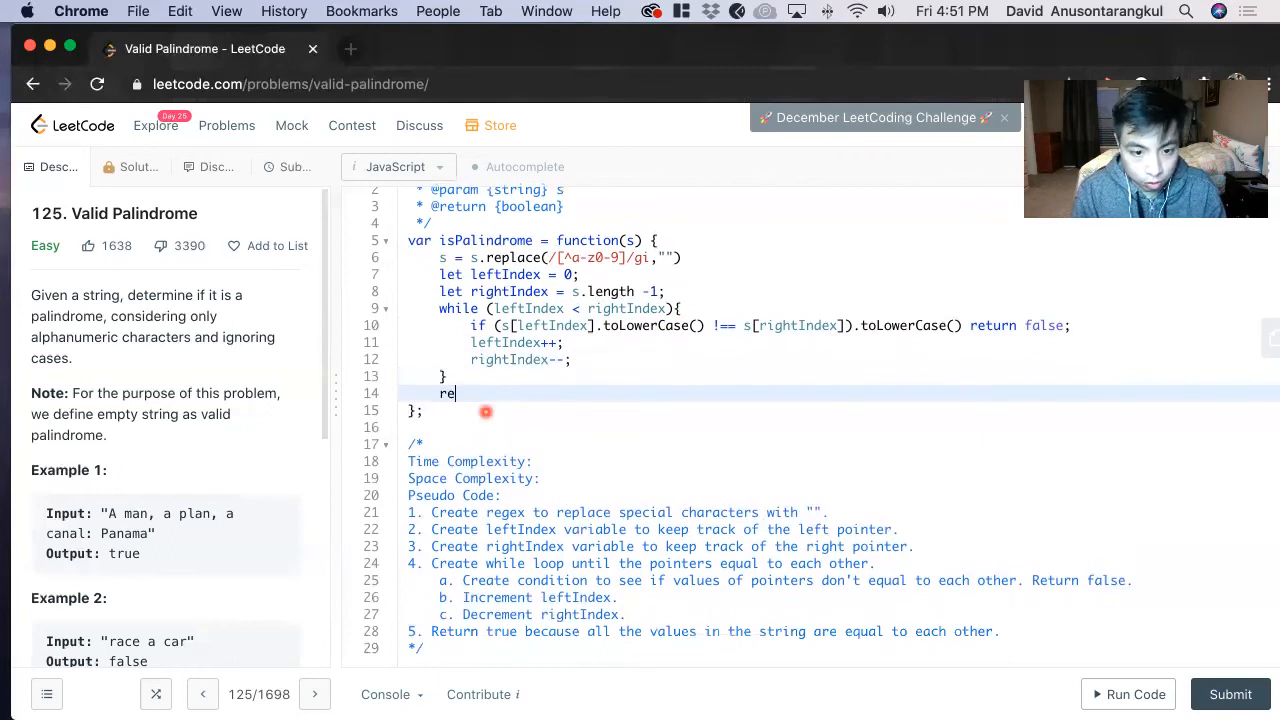
text(turn)
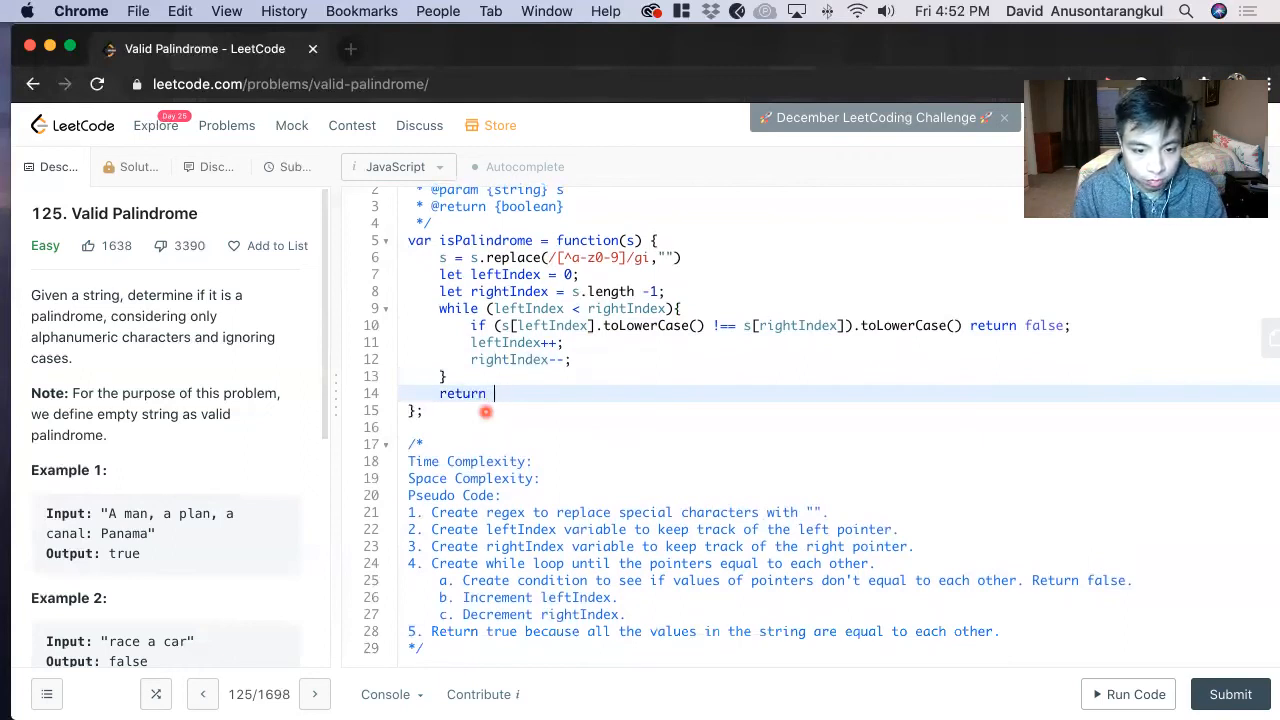
text(t)
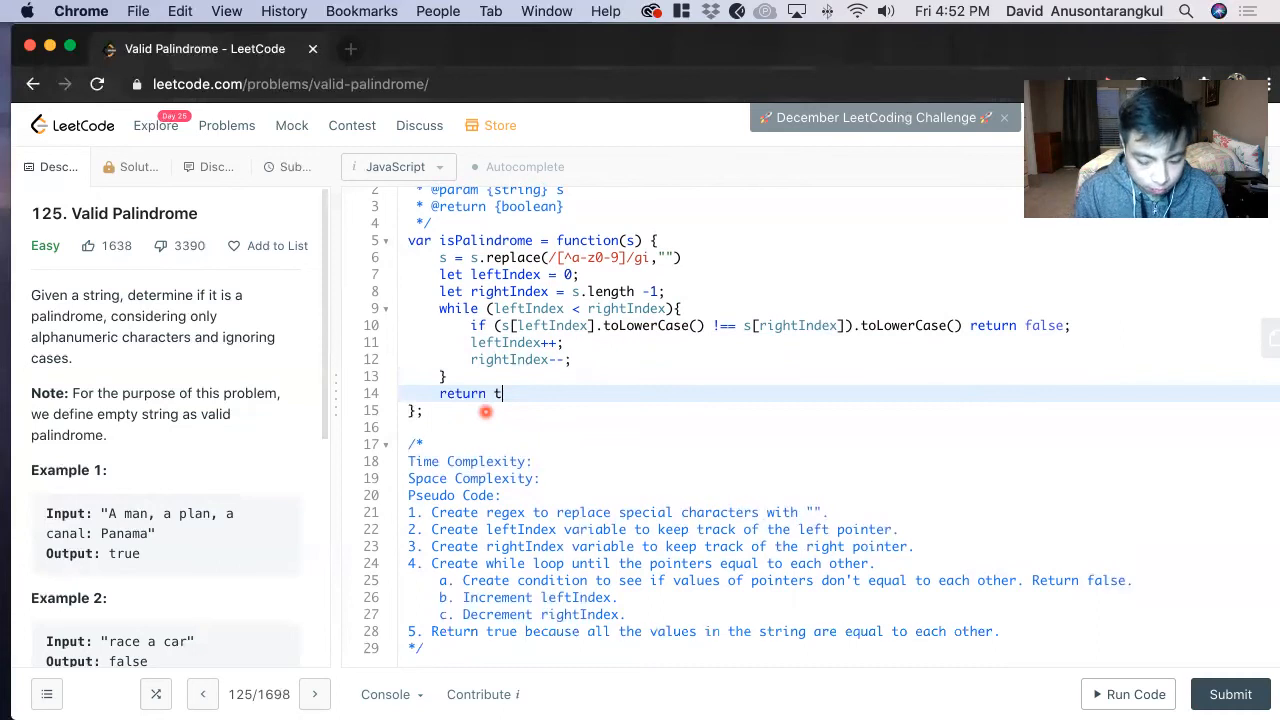
text(rue;)
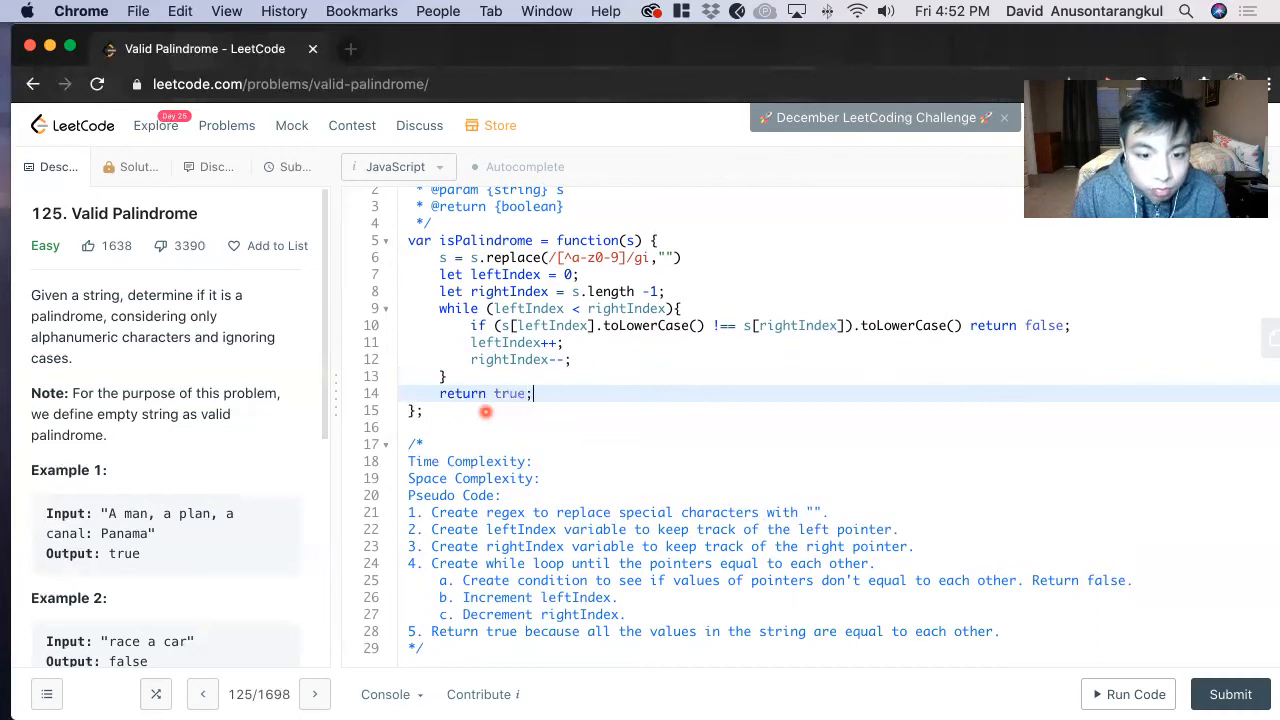
scroll(up, 3)
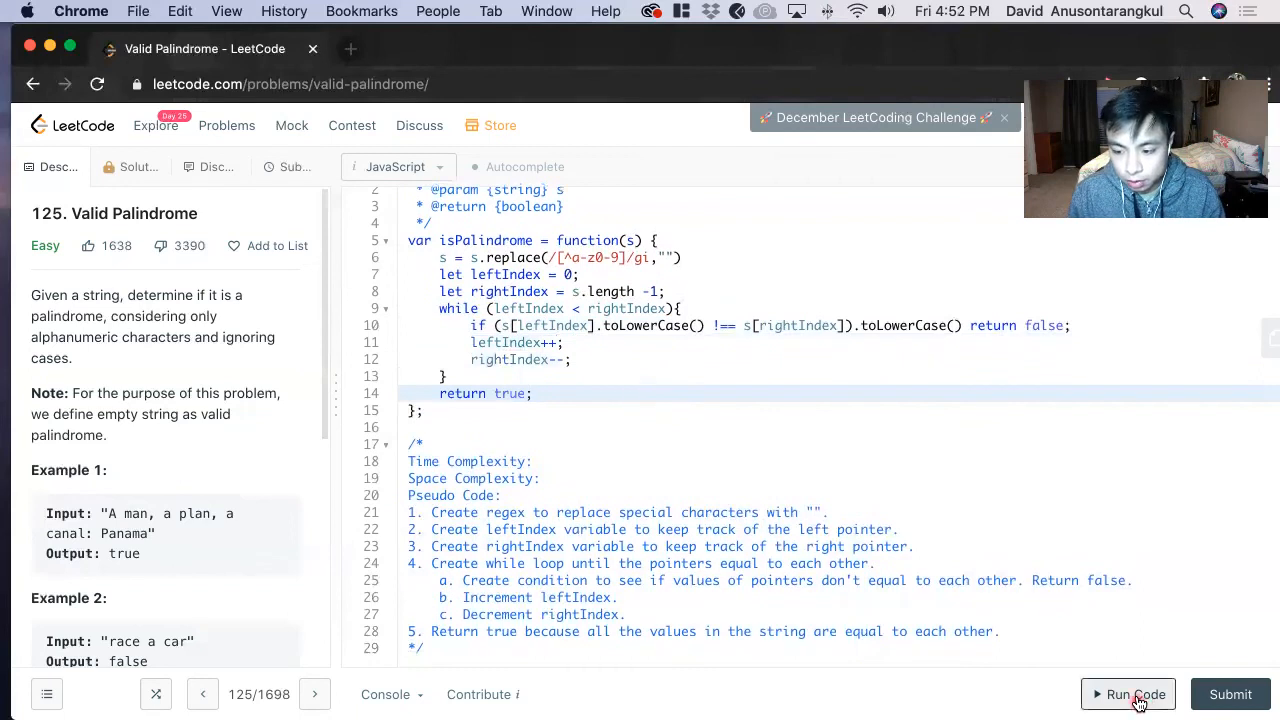
Run the solution and hit a Runtime Error on the line-10 if condition
click(1128, 694)
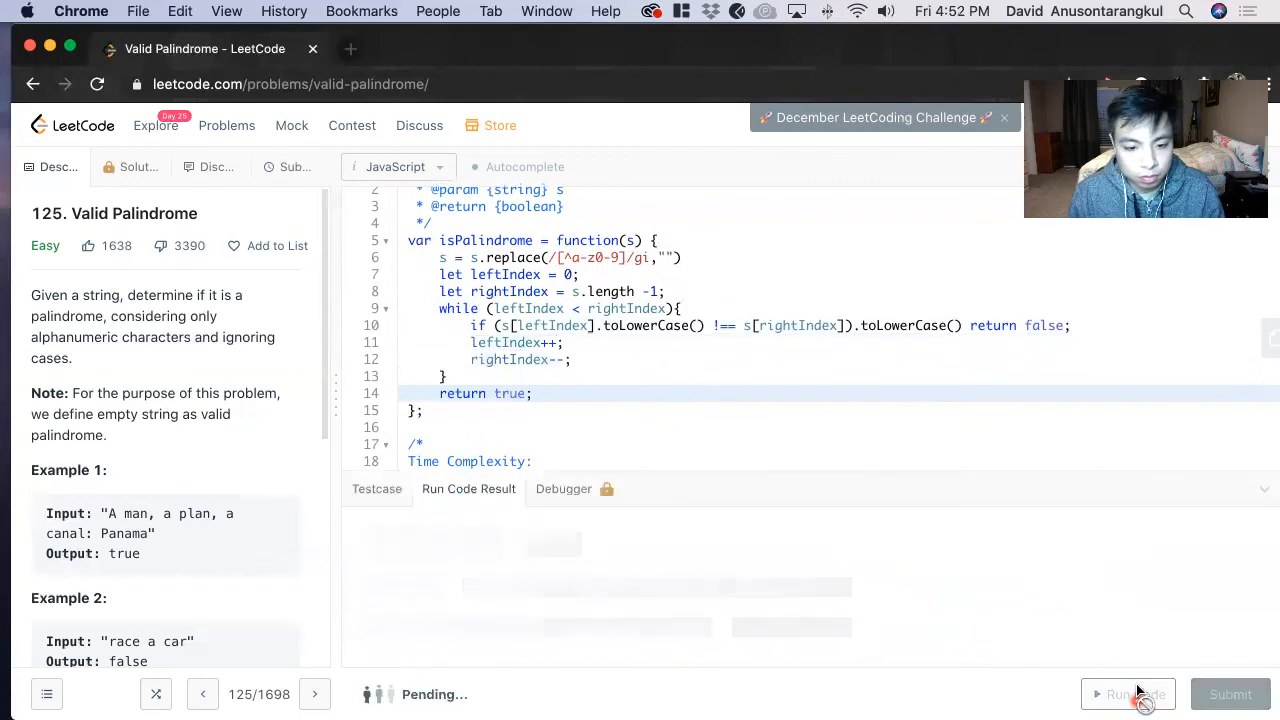
click(1128, 694)
text())
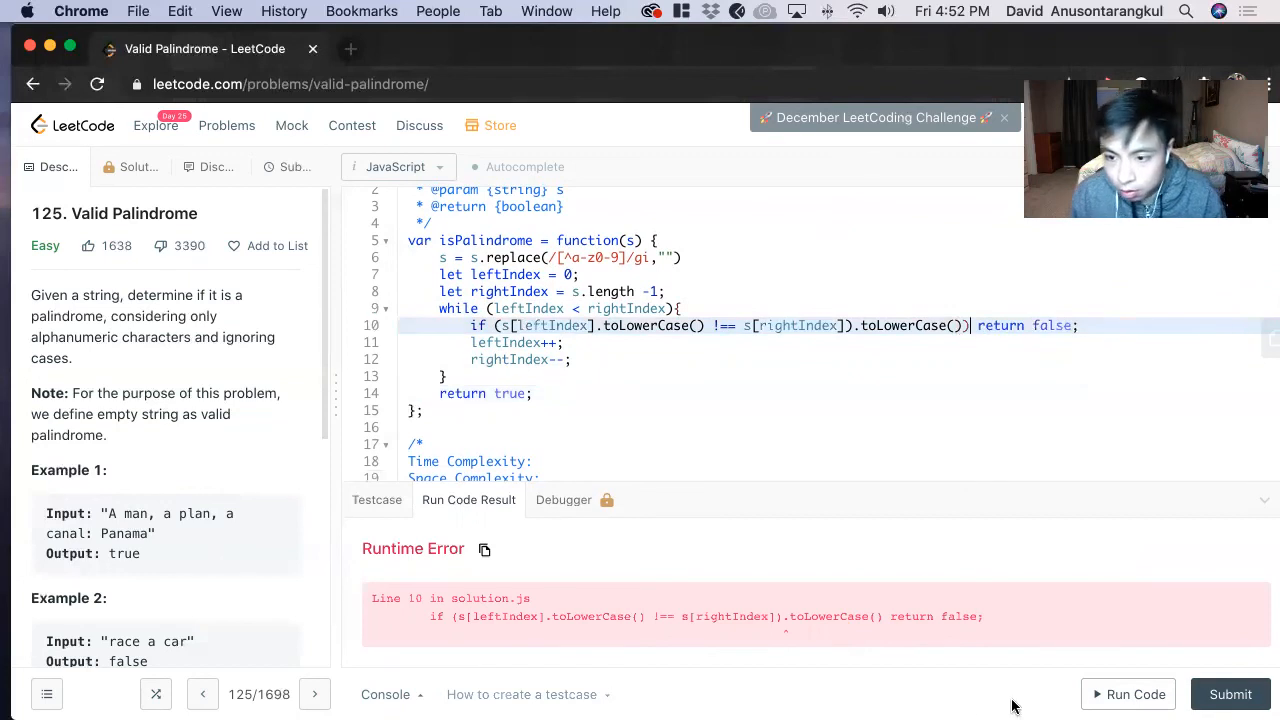
click(1136, 694)
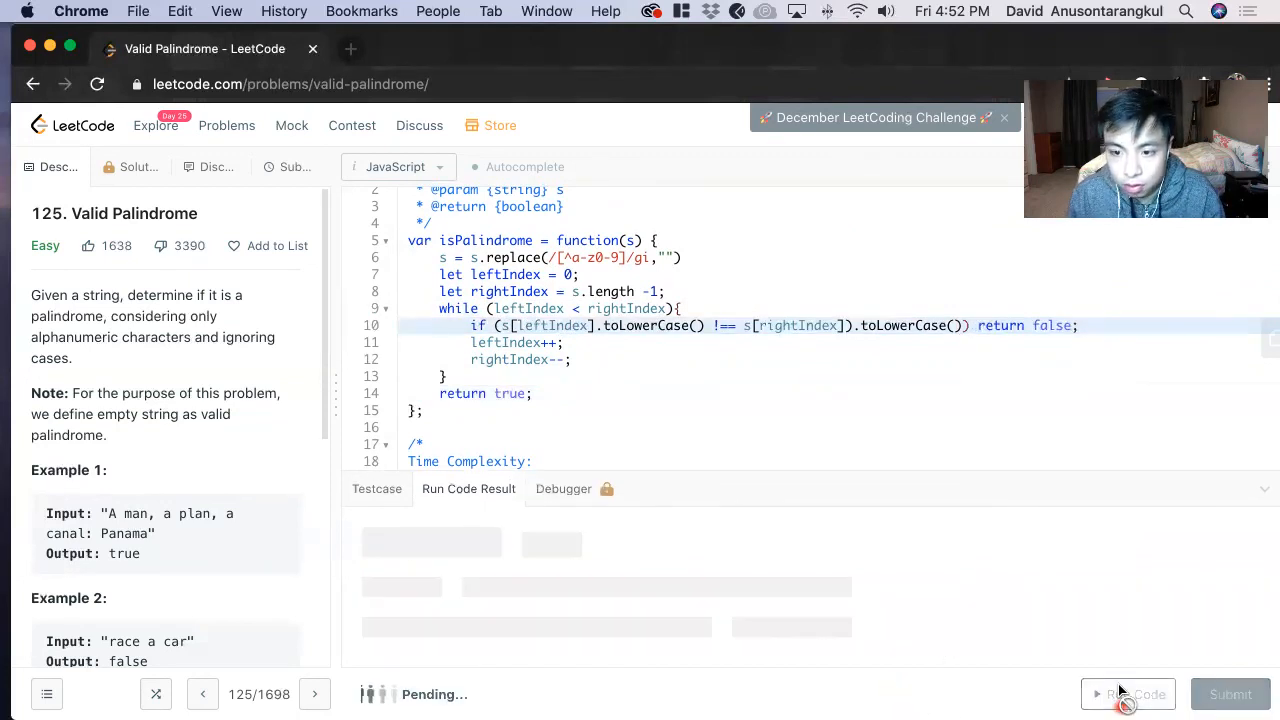
Fix the parentheses around s[rightIndex] in the if condition and rerun until Accepted
click(1128, 694)
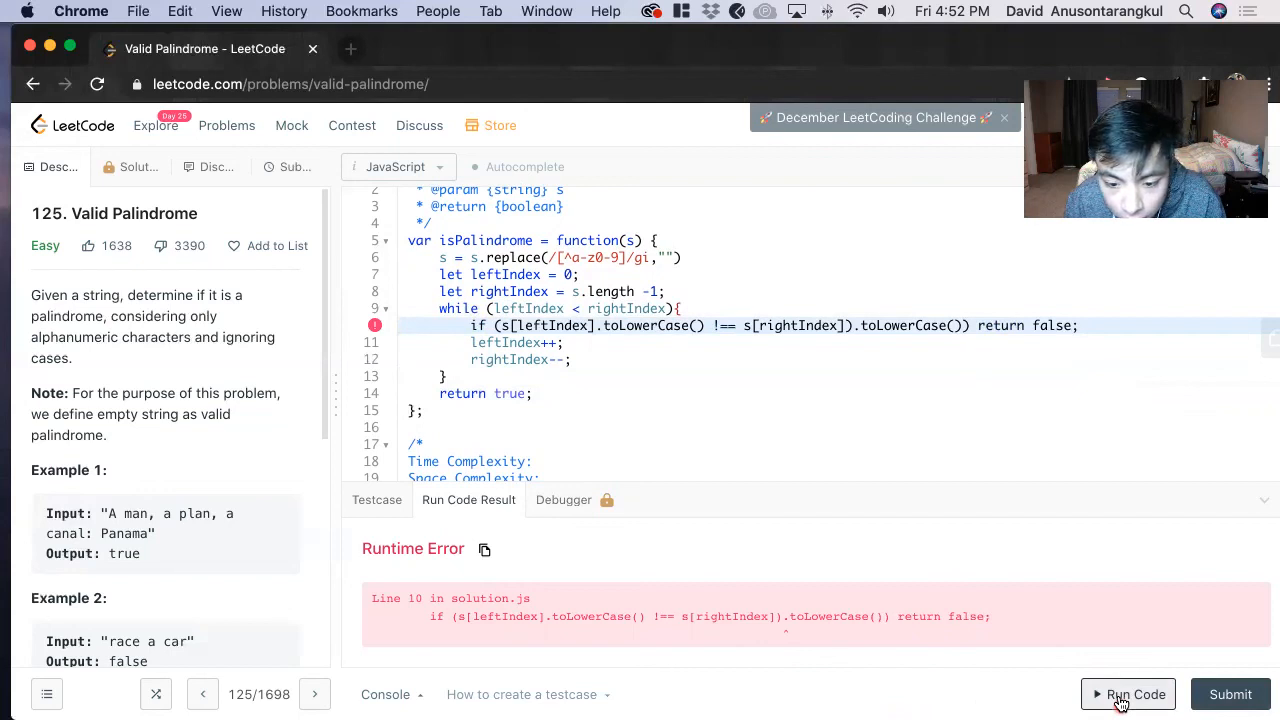
mouse_move(896, 324)
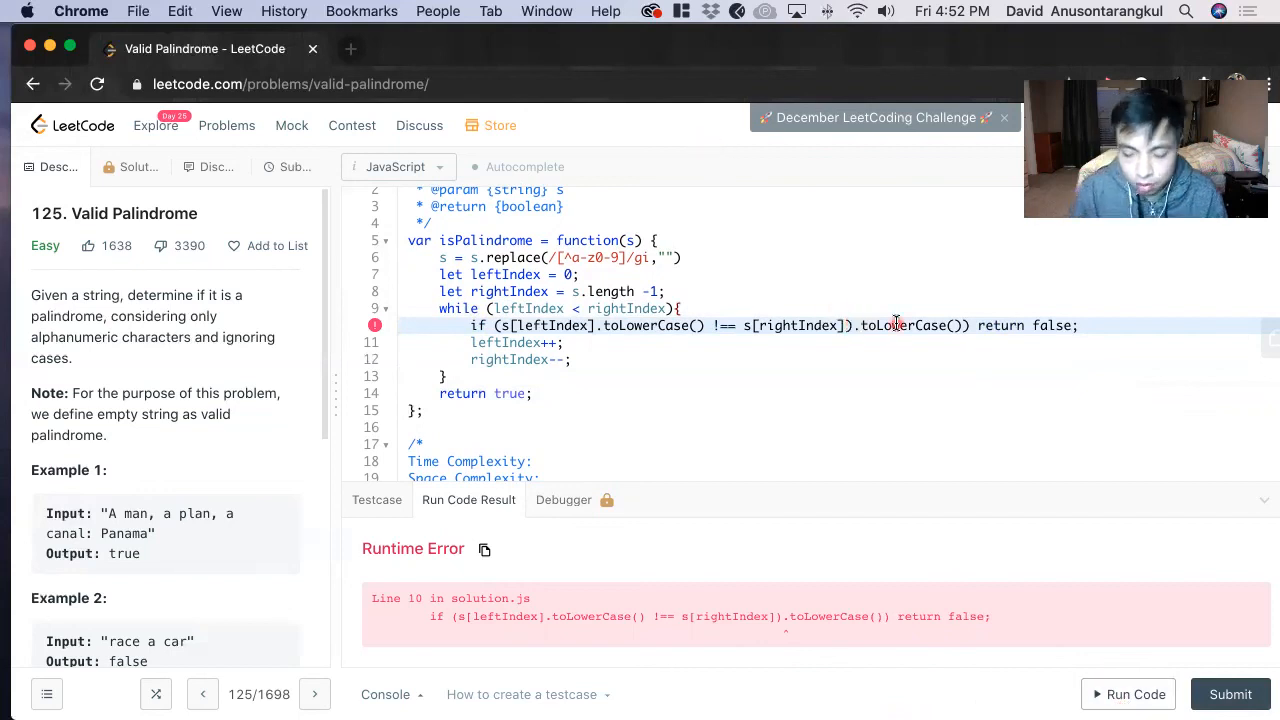
click(1128, 694)
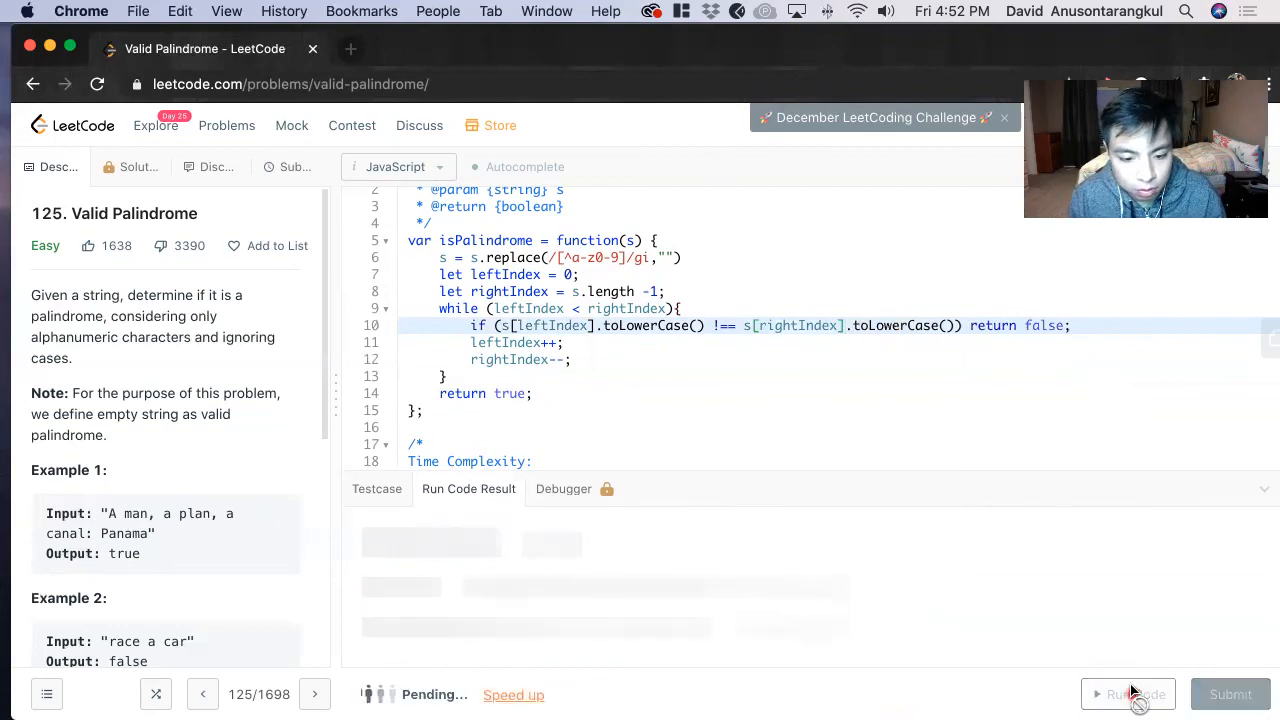
click(1128, 694)
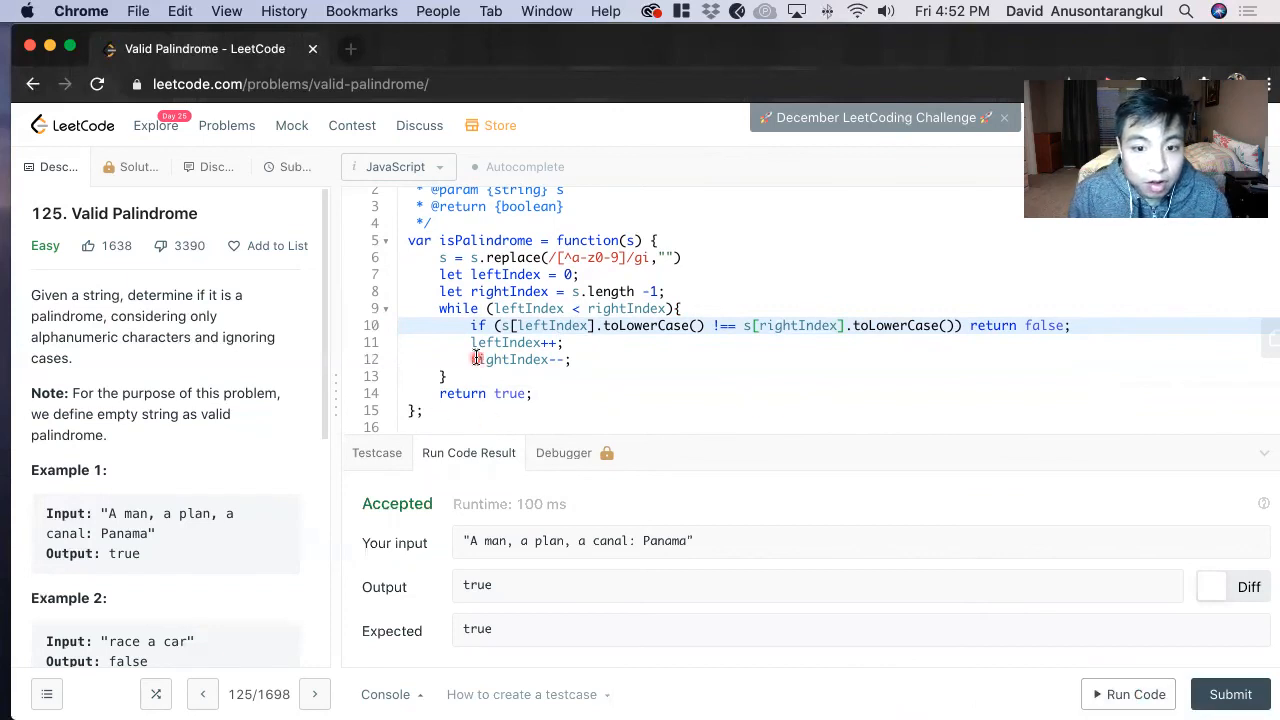
Note Time Complexity O(n) loop and Space Complexity O(1) constant variables in the comments
scroll(up, 3)
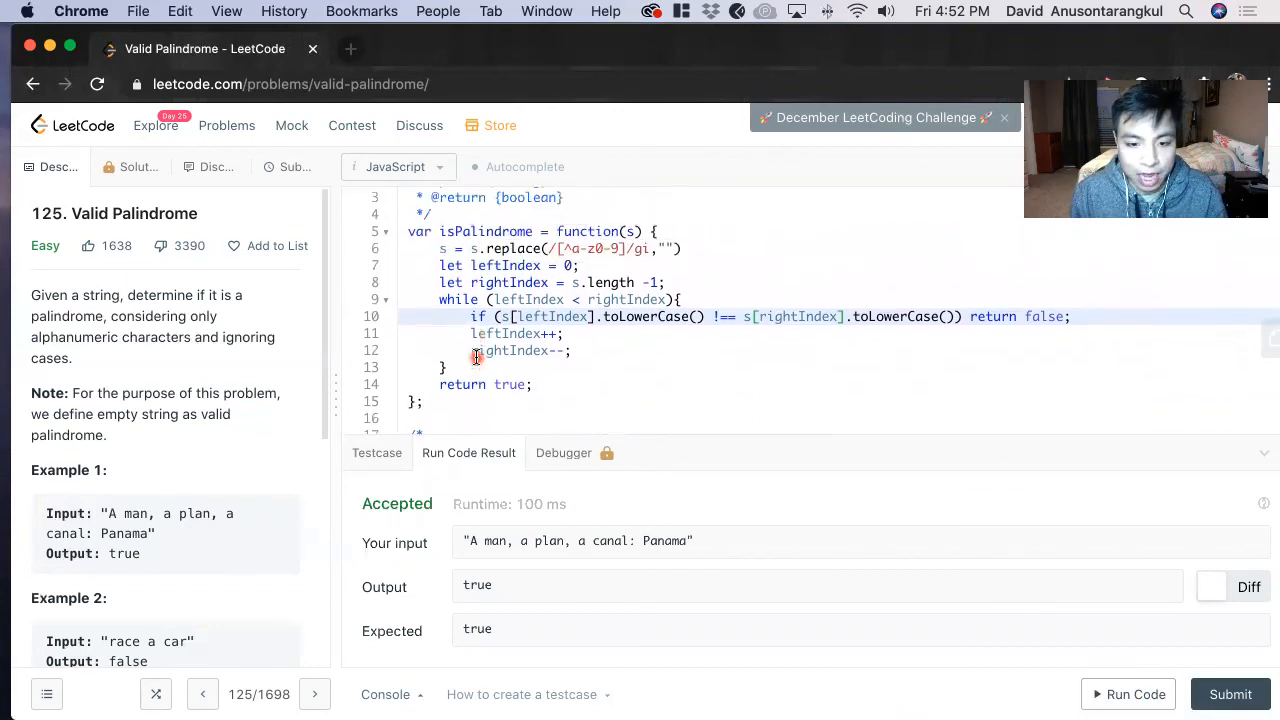
scroll(down, 3)
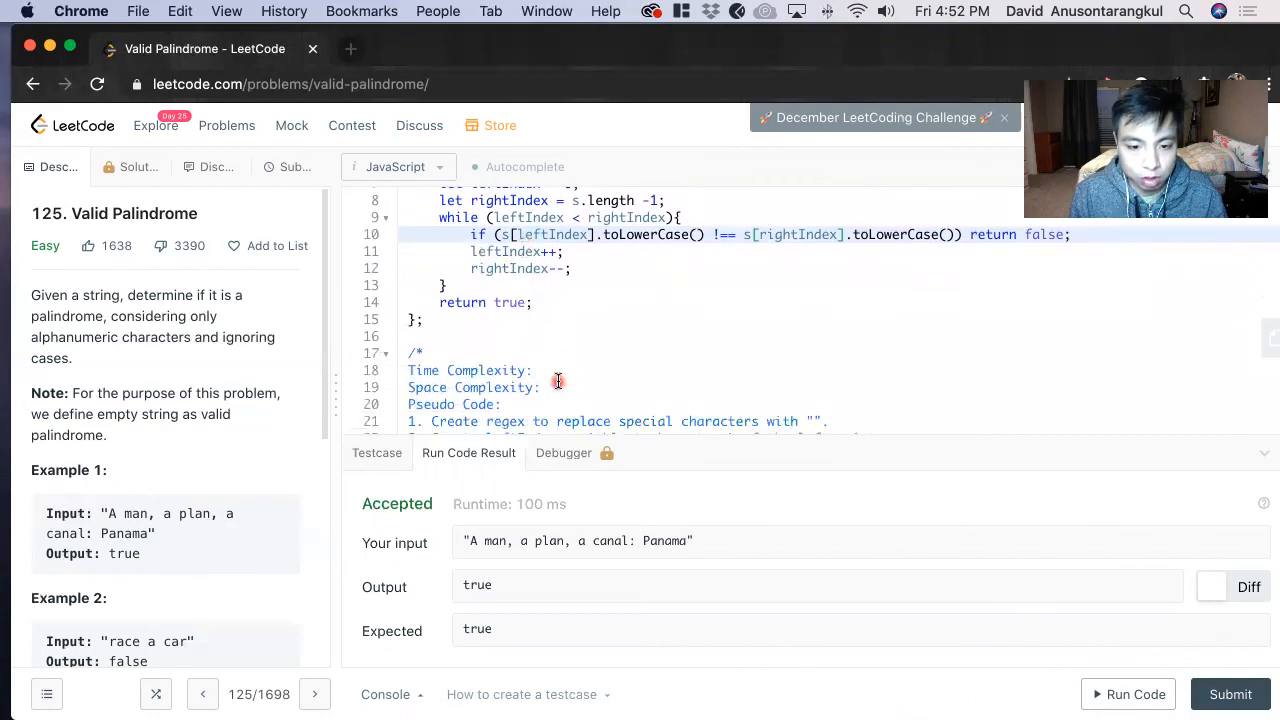
click(548, 370)
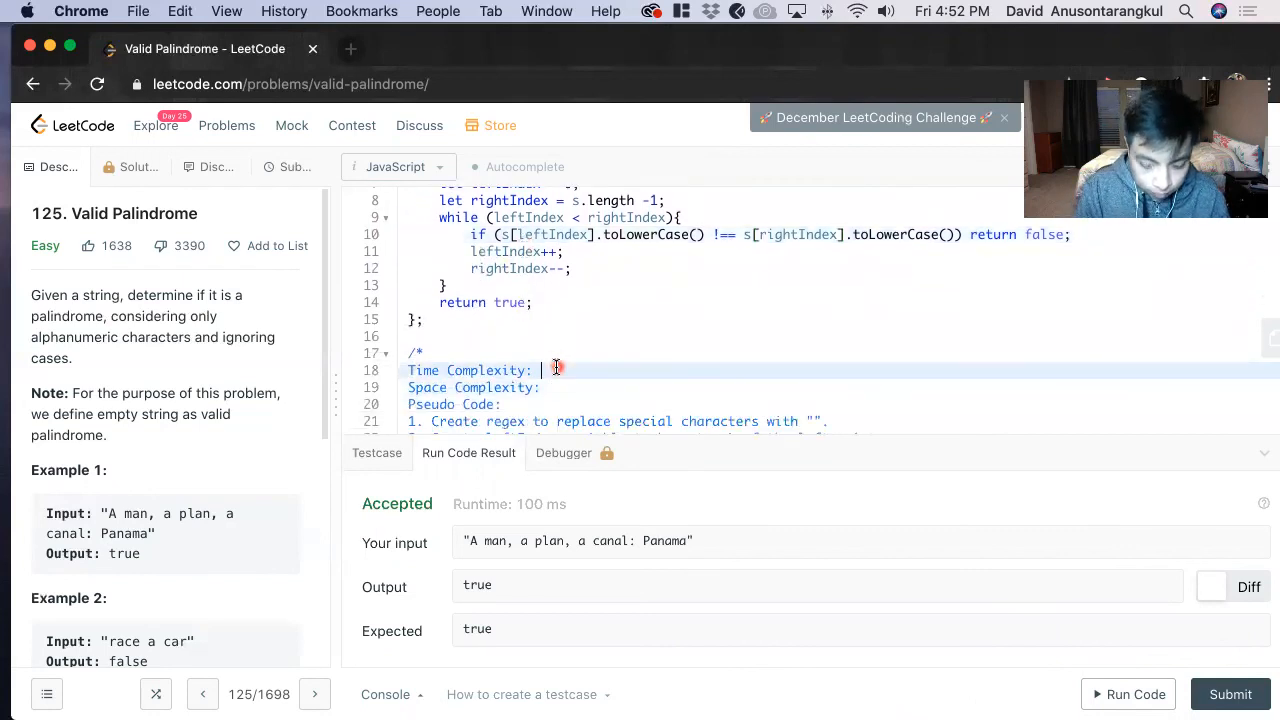
text(O(n)
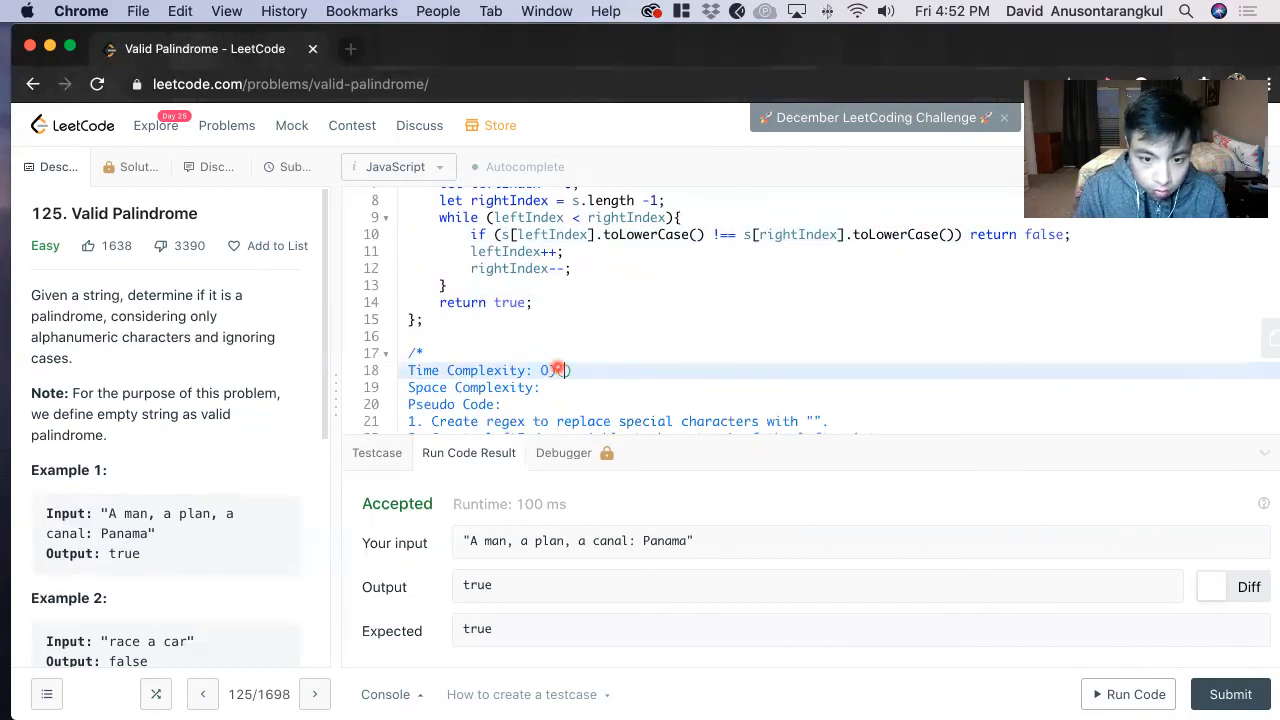
mouse_move(556, 370)
text( O(1) constant variables)
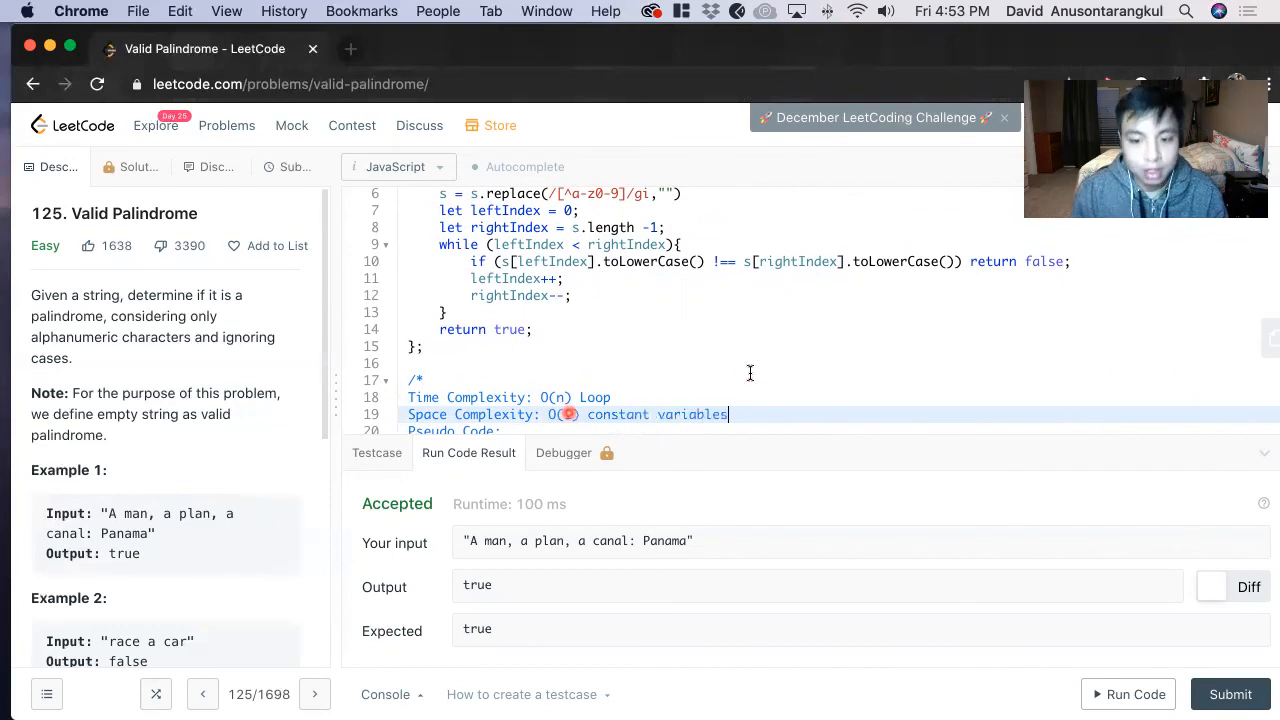
scroll(up, 3)
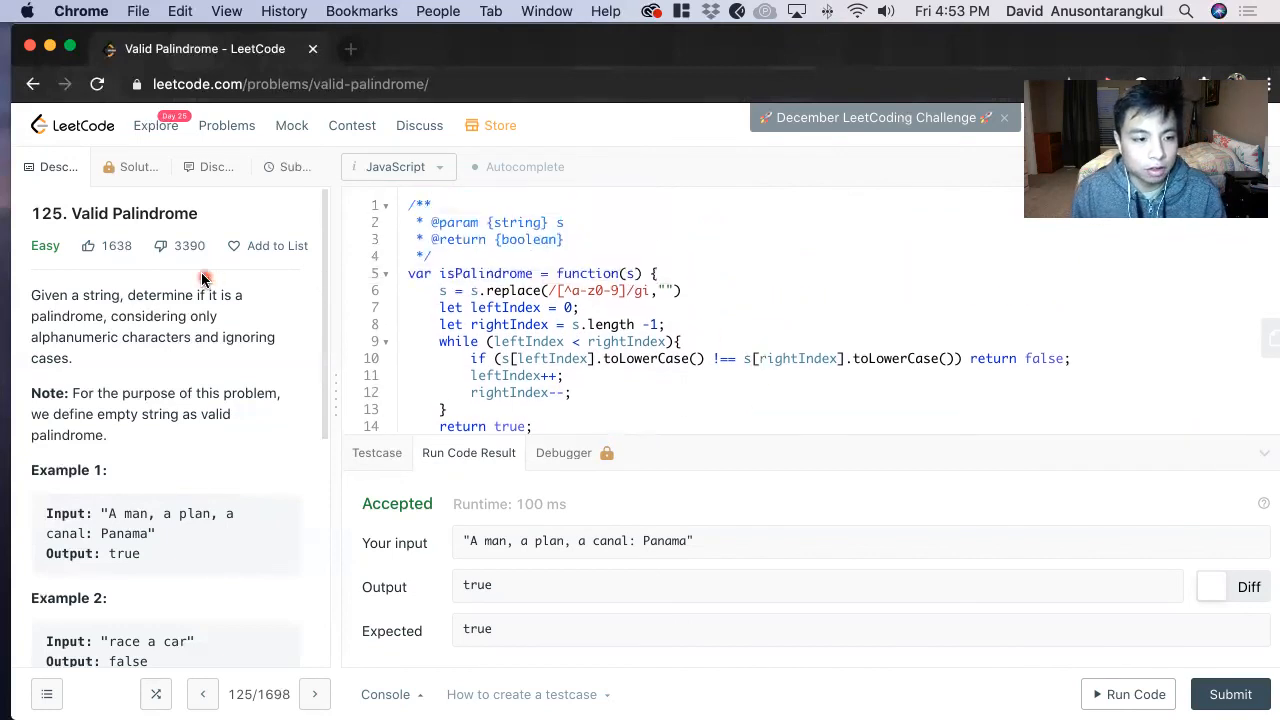